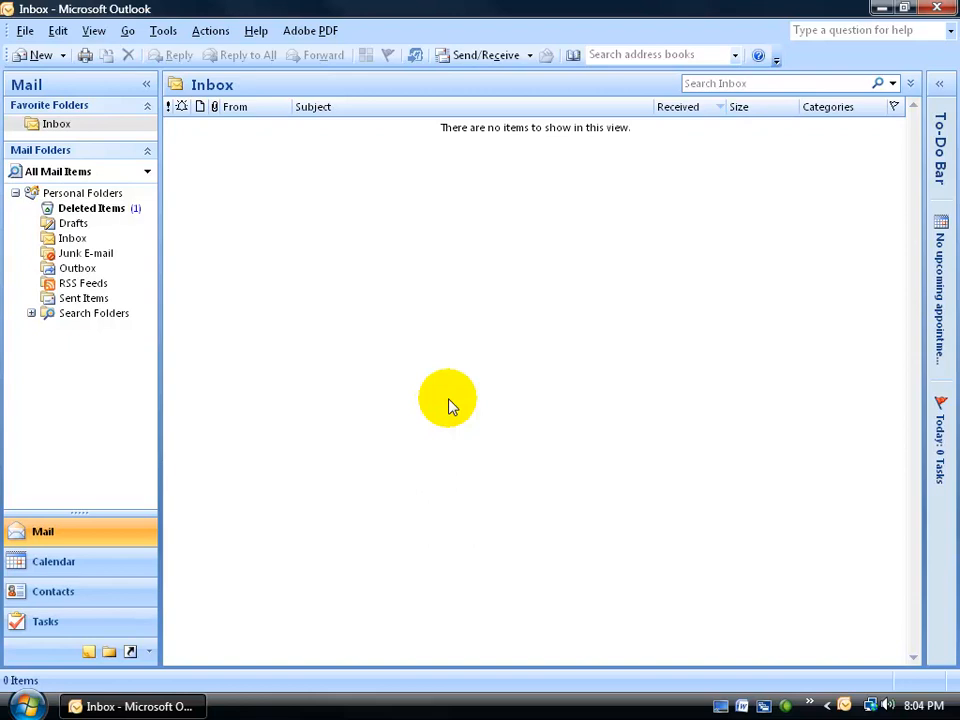
- Start a new blank email message from the empty Inbox
{"action": "left_click", "coordinate": [32, 56]}
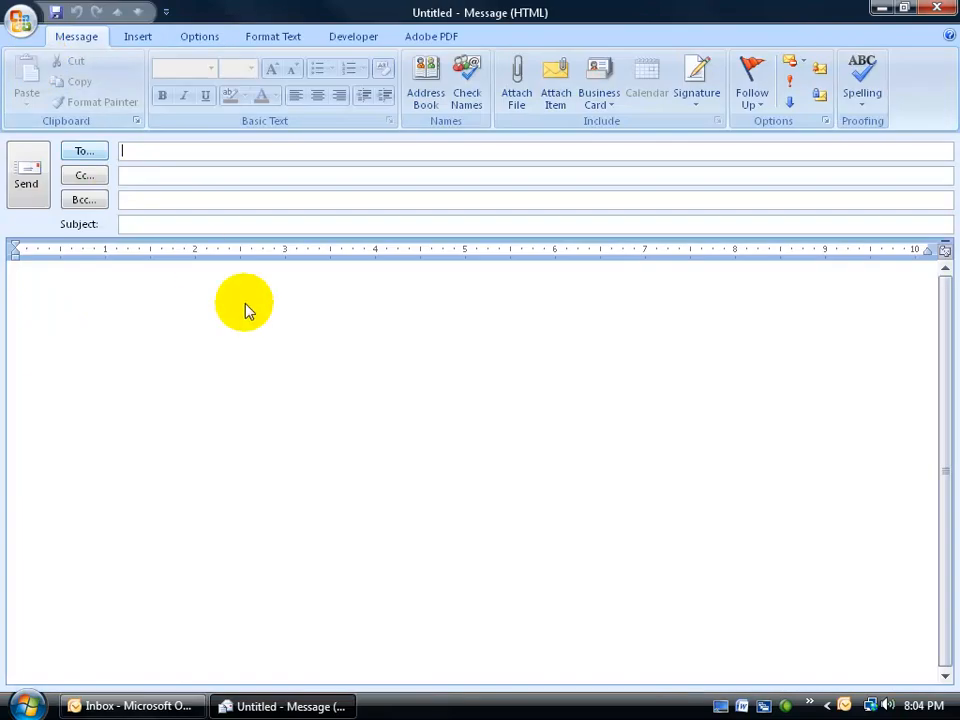
- Show the message's Options ribbon and list the built-in theme colour sets
{"action": "left_click", "coordinate": [200, 36]}
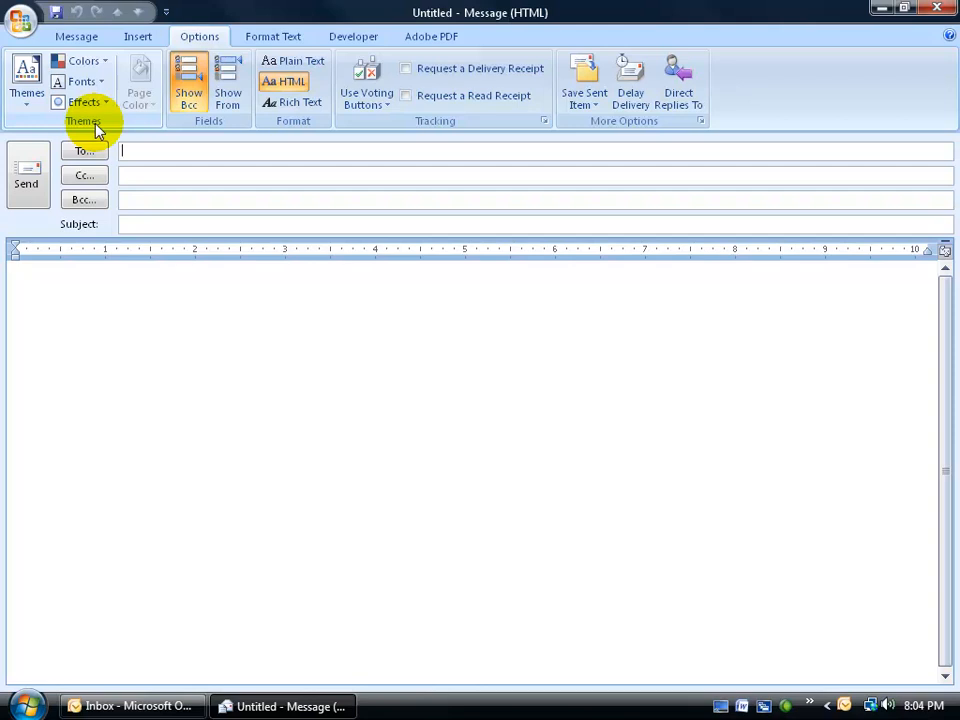
{"action": "mouse_move", "coordinate": [84, 60]}
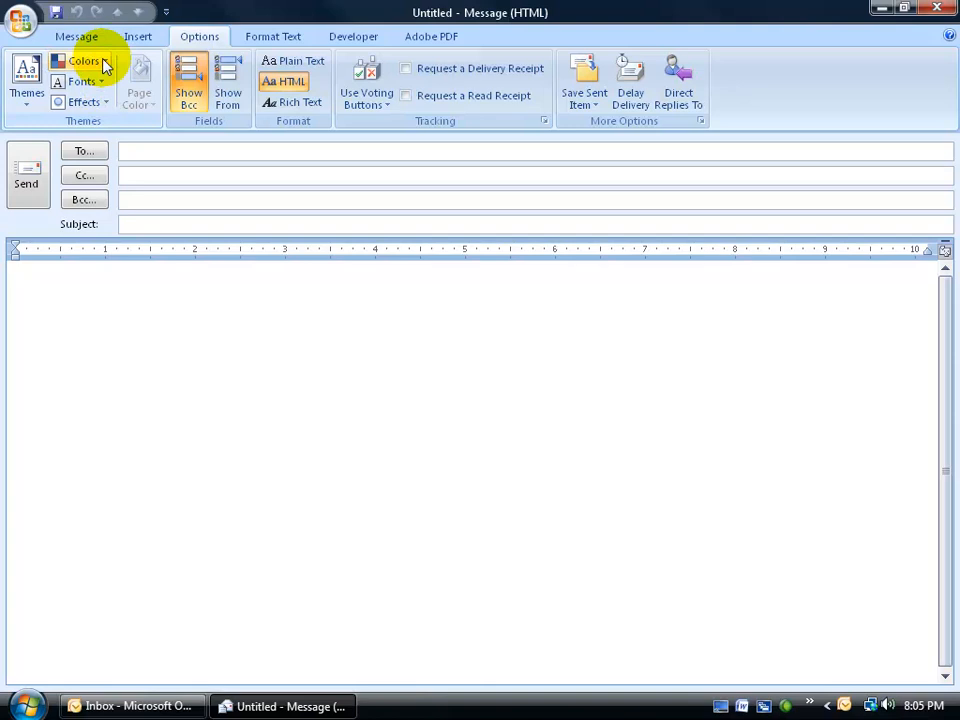
{"action": "left_click", "coordinate": [84, 60]}
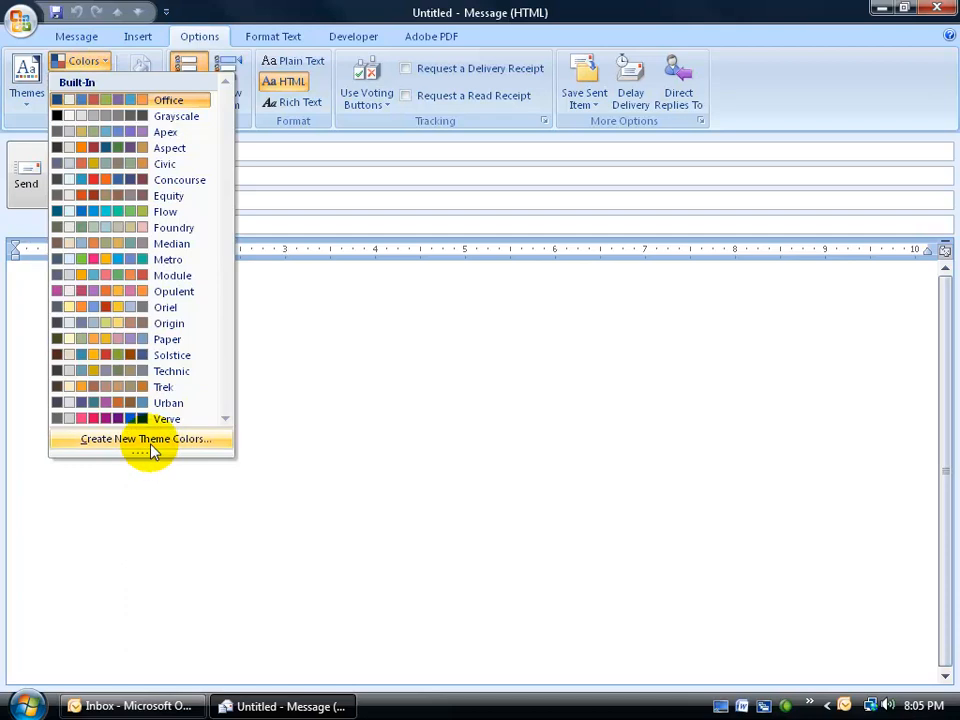
{"action": "mouse_move", "coordinate": [136, 90]}
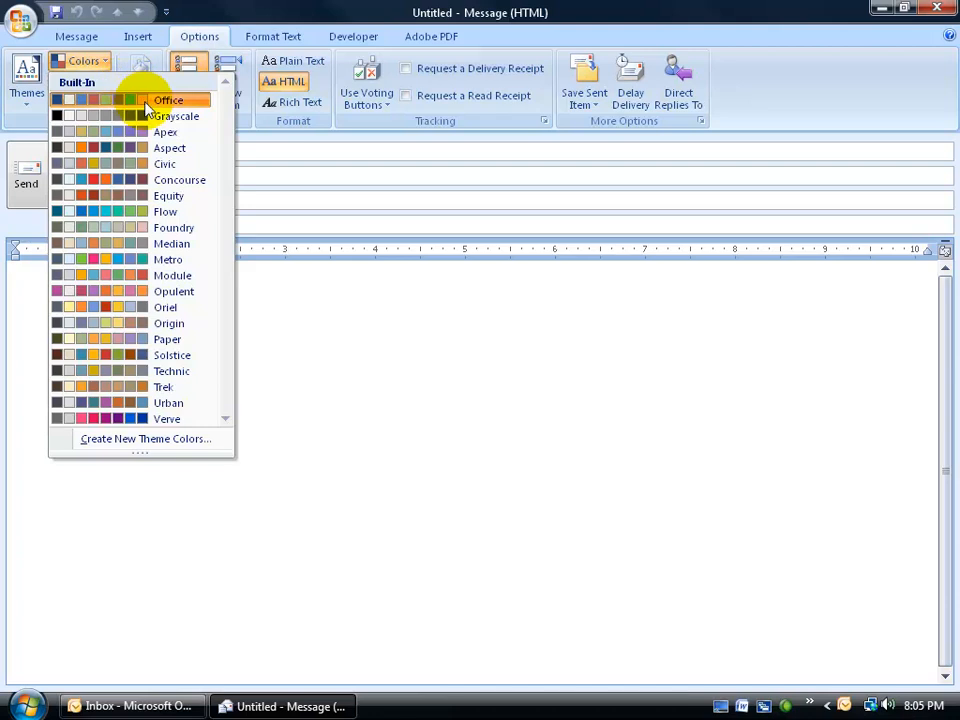
{"action": "mouse_move", "coordinate": [164, 132]}
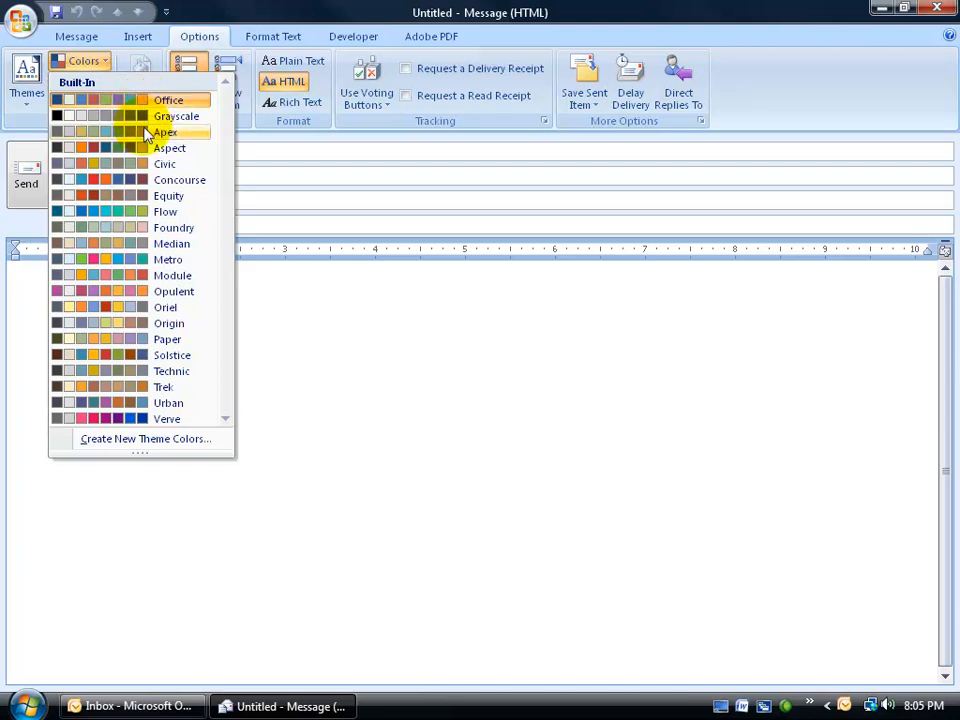
{"action": "mouse_move", "coordinate": [164, 132]}
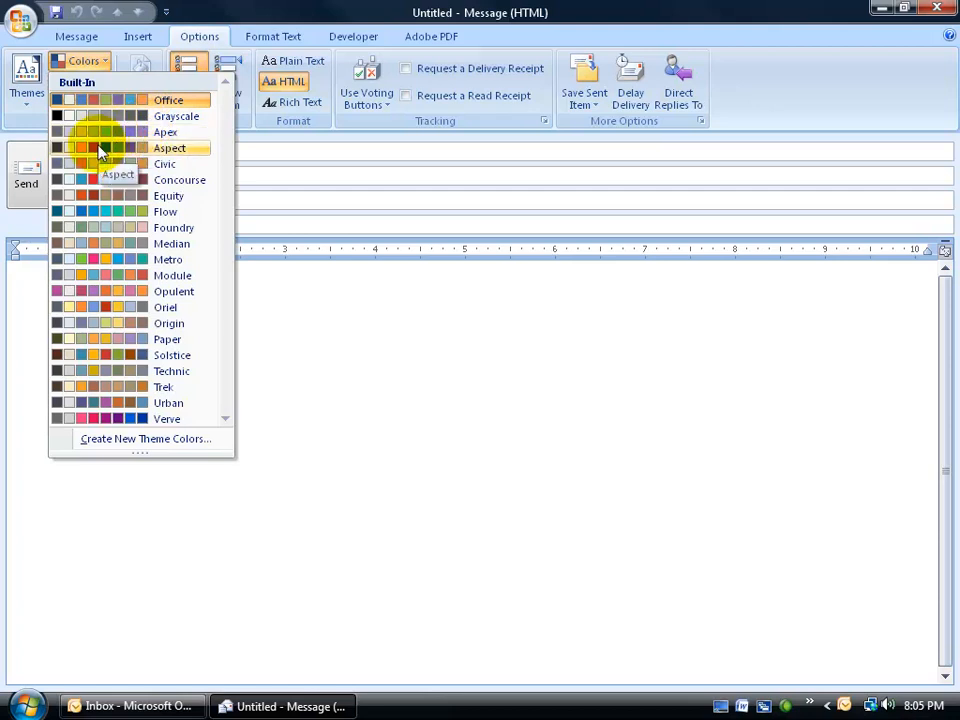
{"action": "mouse_move", "coordinate": [100, 244]}
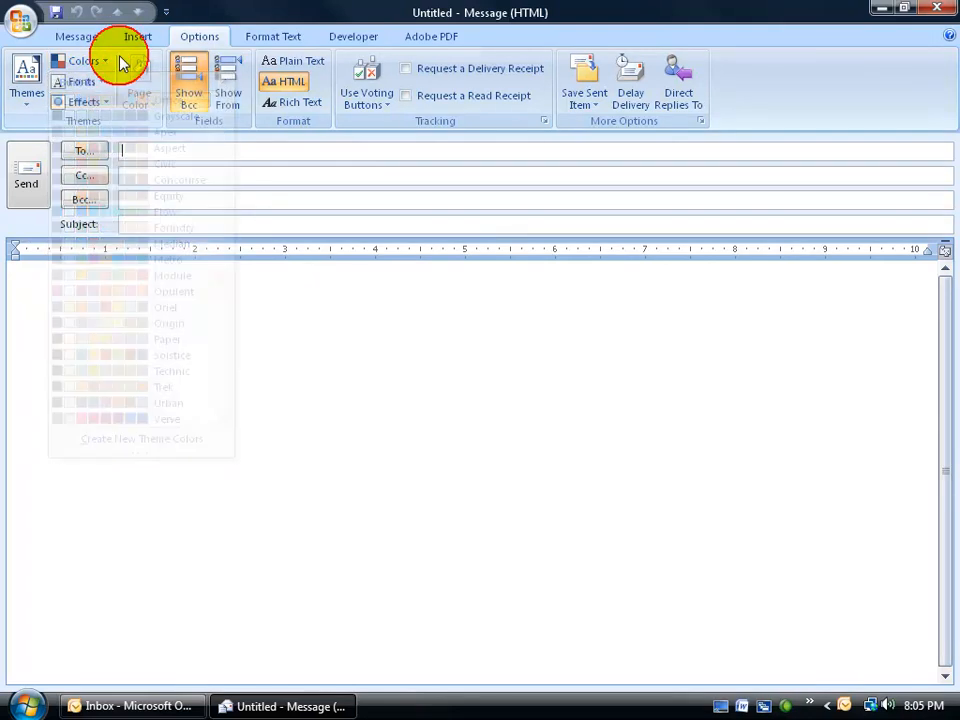
{"action": "left_click", "coordinate": [80, 80]}
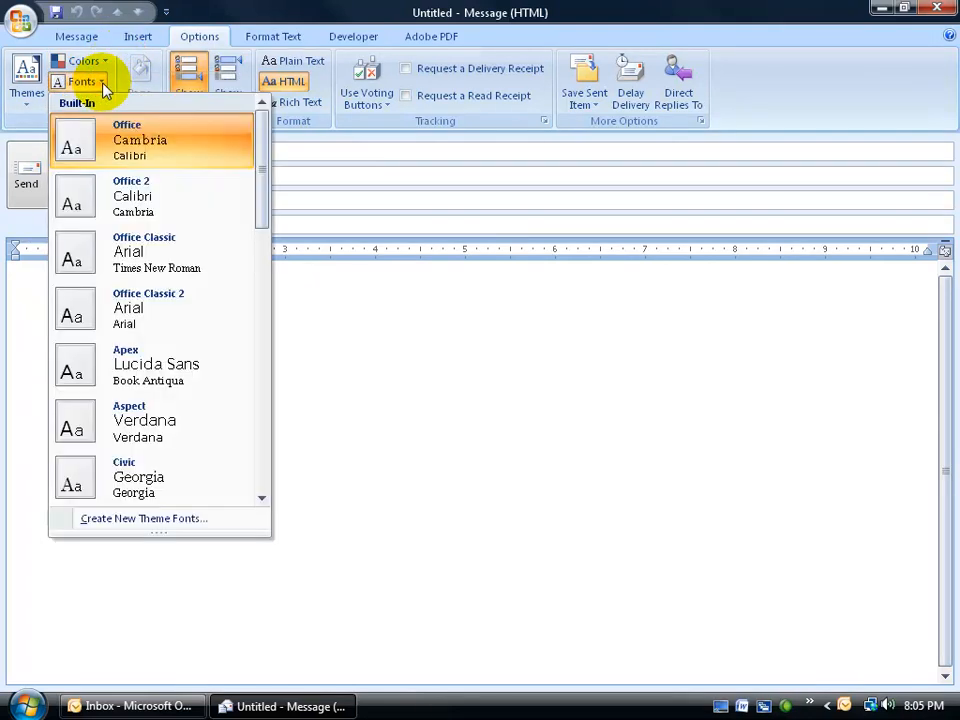
{"action": "mouse_move", "coordinate": [156, 160]}
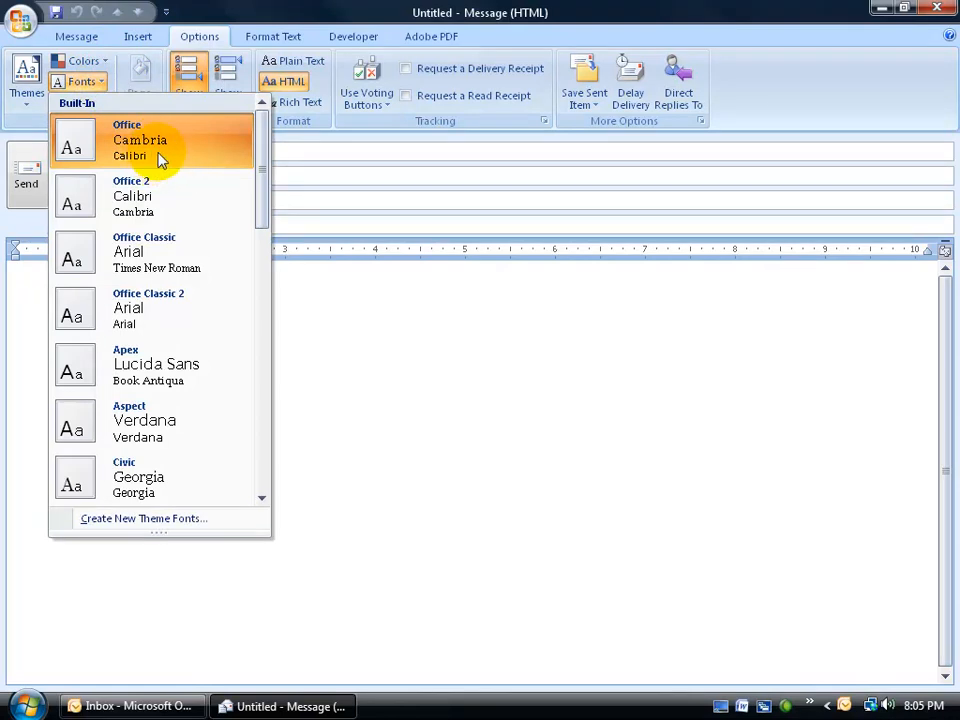
{"action": "mouse_move", "coordinate": [156, 162]}
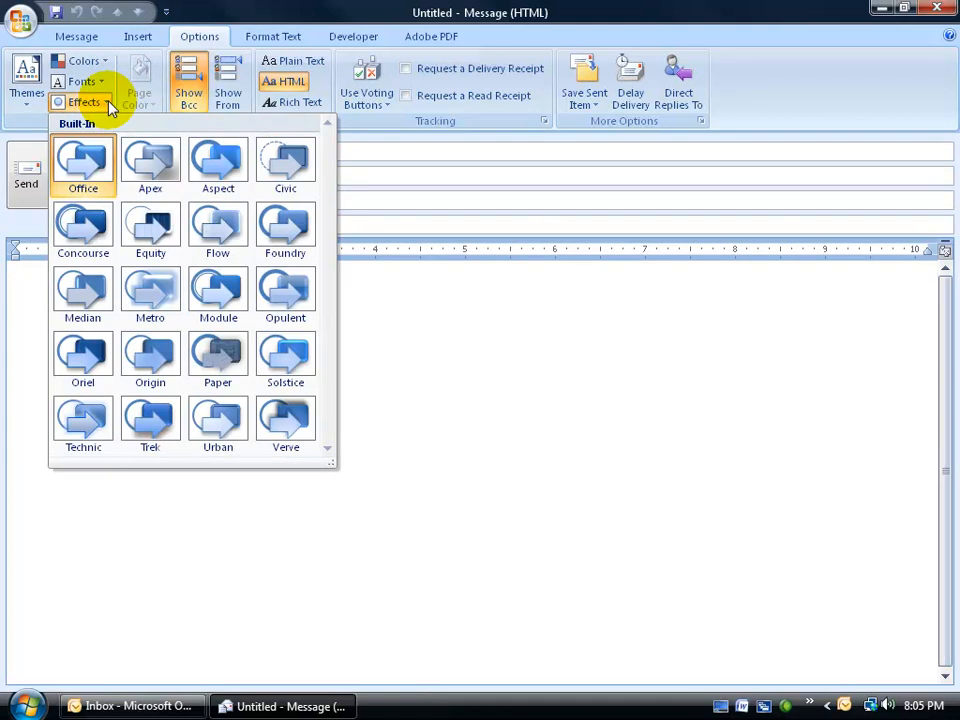
{"action": "mouse_move", "coordinate": [284, 160]}
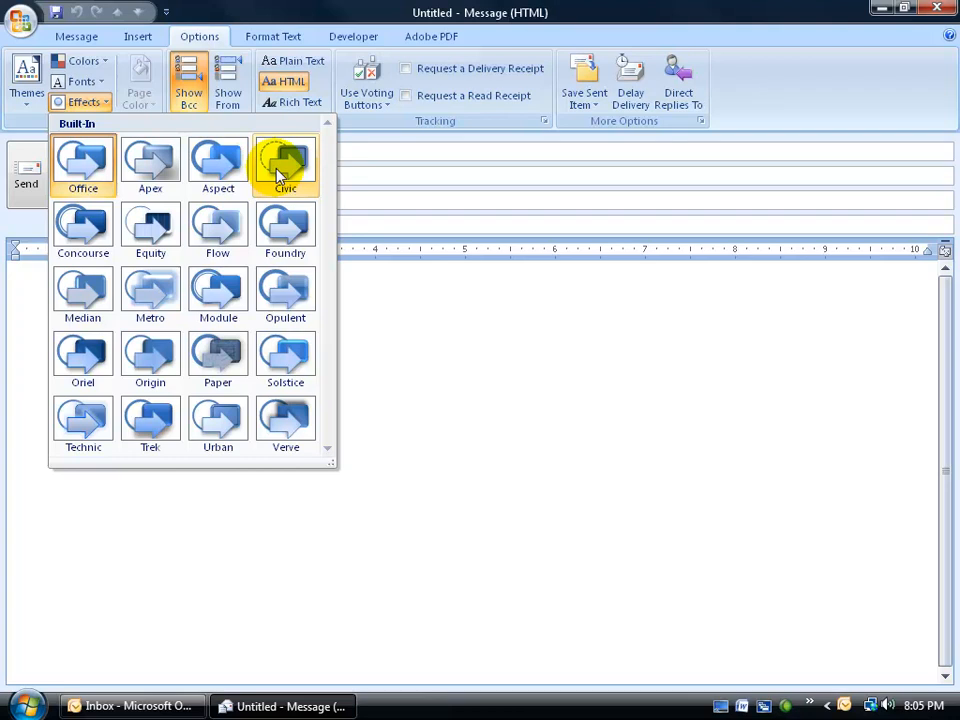
{"action": "mouse_move", "coordinate": [216, 160]}
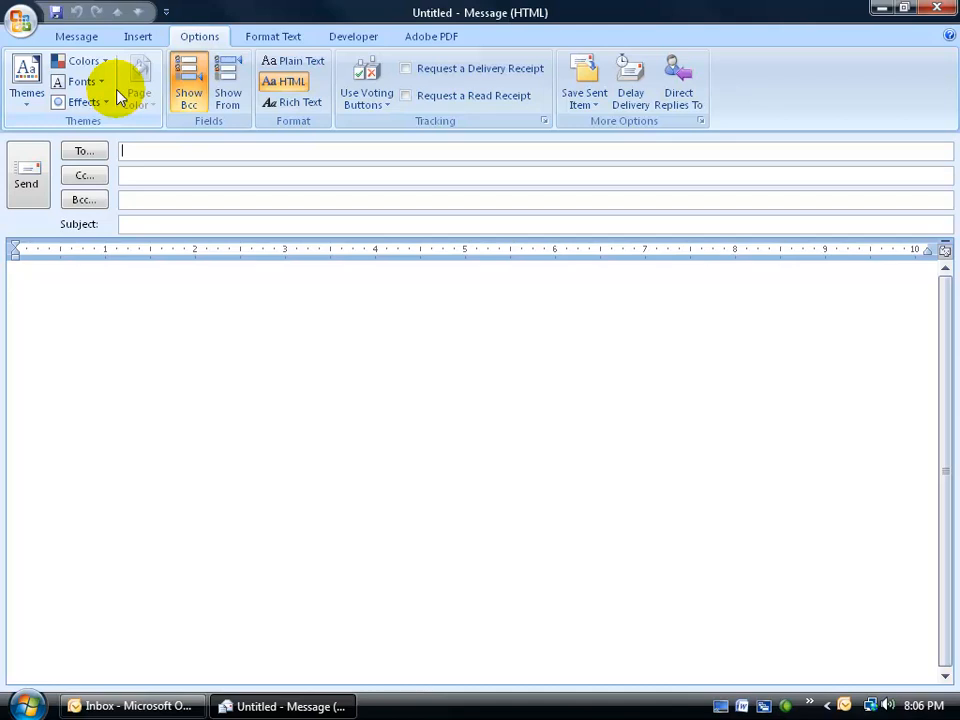
{"action": "mouse_move", "coordinate": [130, 284]}
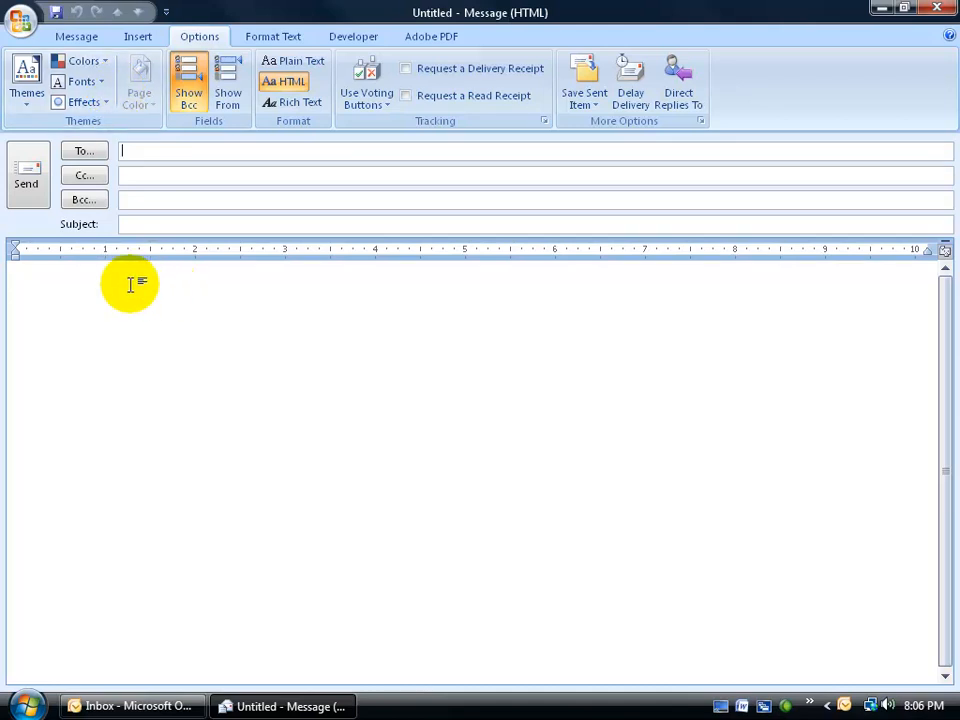
{"action": "mouse_move", "coordinate": [144, 138]}
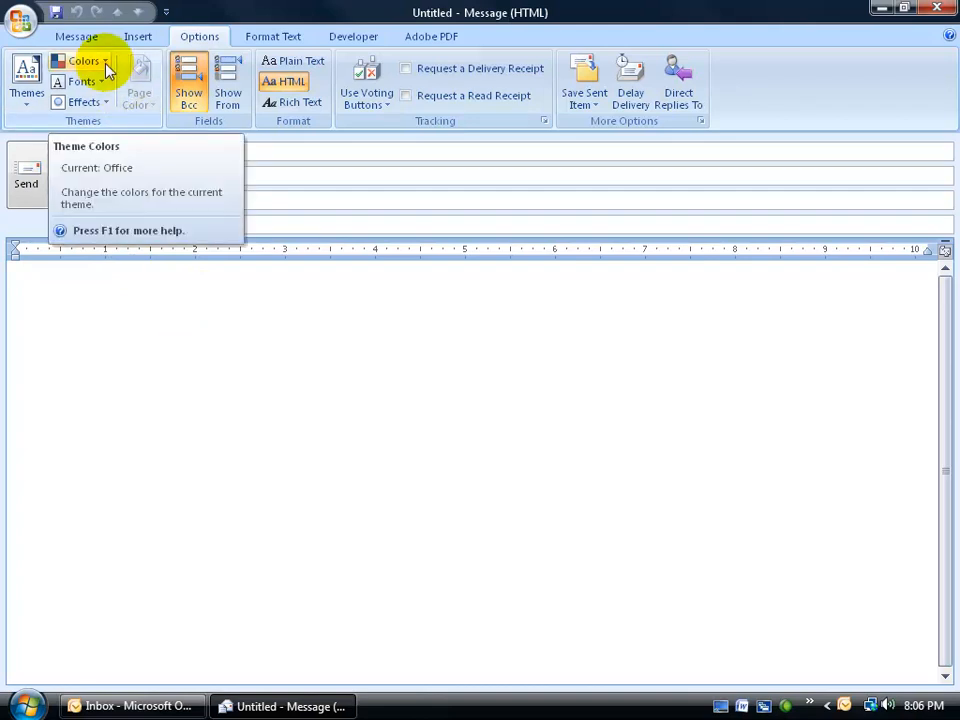
{"action": "mouse_move", "coordinate": [82, 80]}
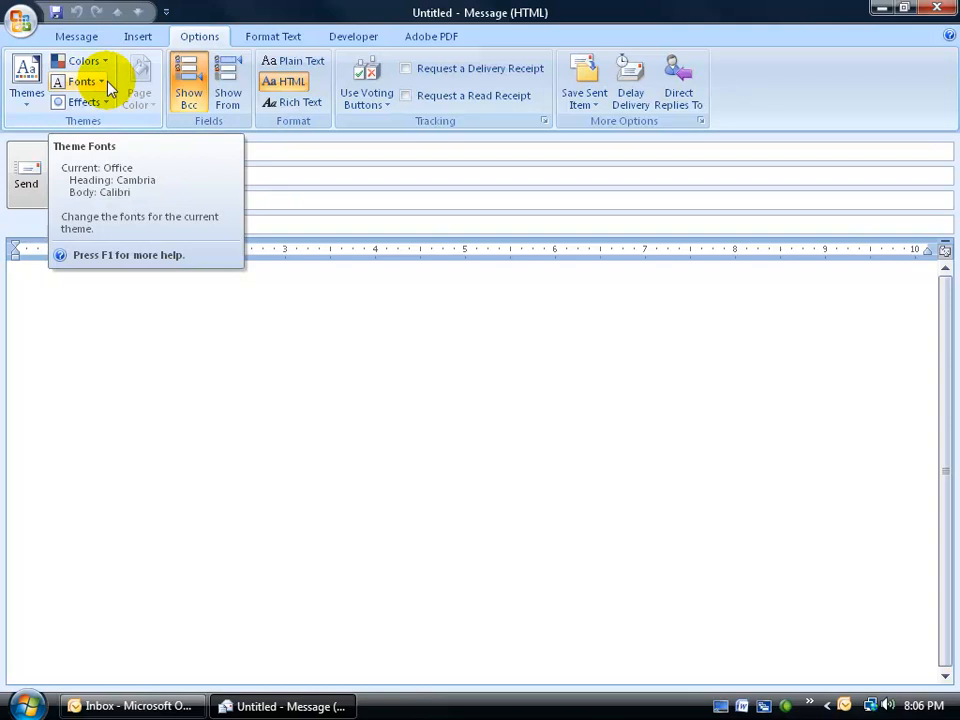
{"action": "mouse_move", "coordinate": [120, 76]}
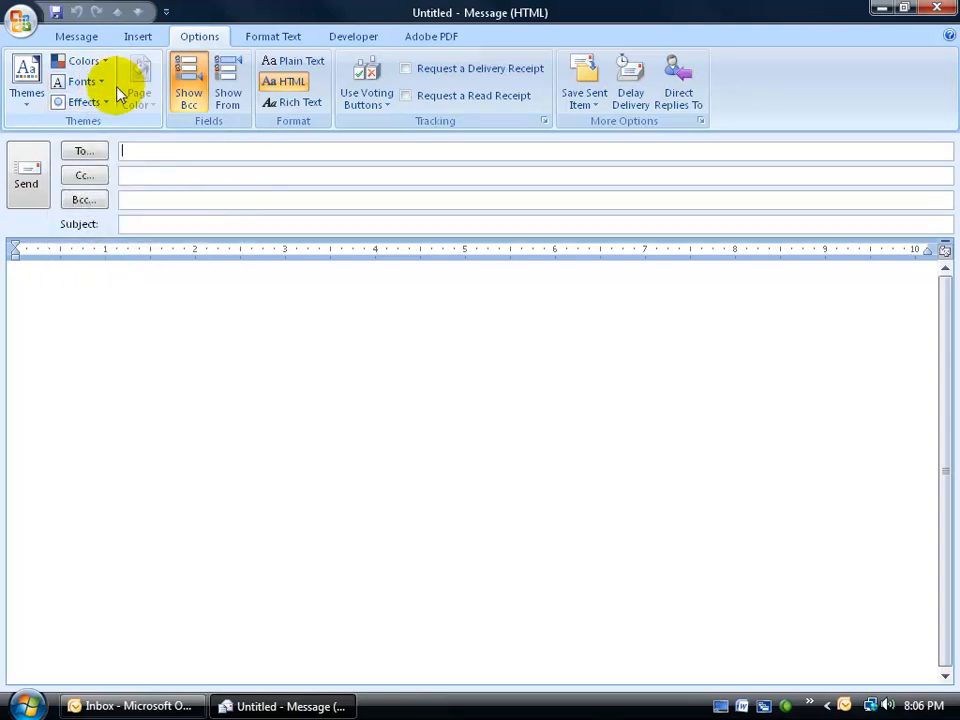
{"action": "left_click", "coordinate": [26, 80]}
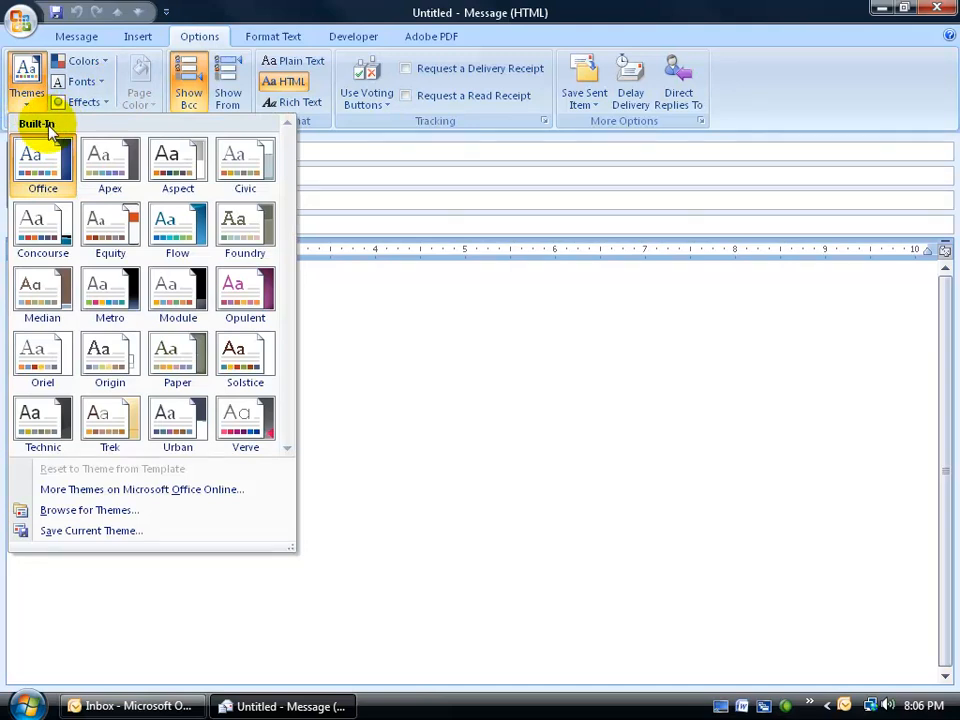
{"action": "mouse_move", "coordinate": [110, 164]}
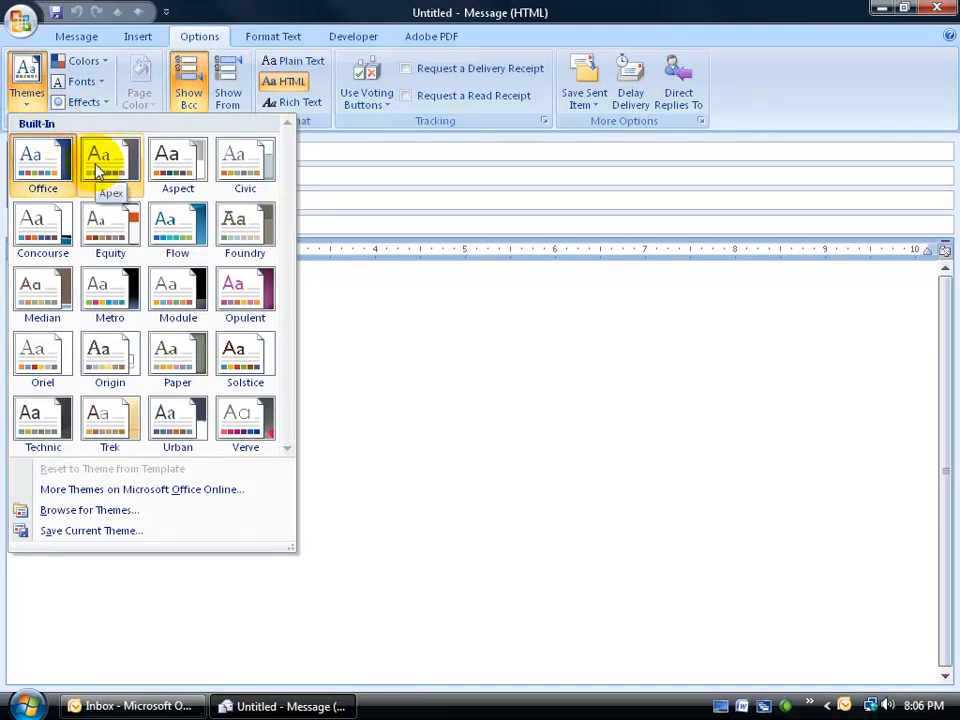
{"action": "mouse_move", "coordinate": [100, 104]}
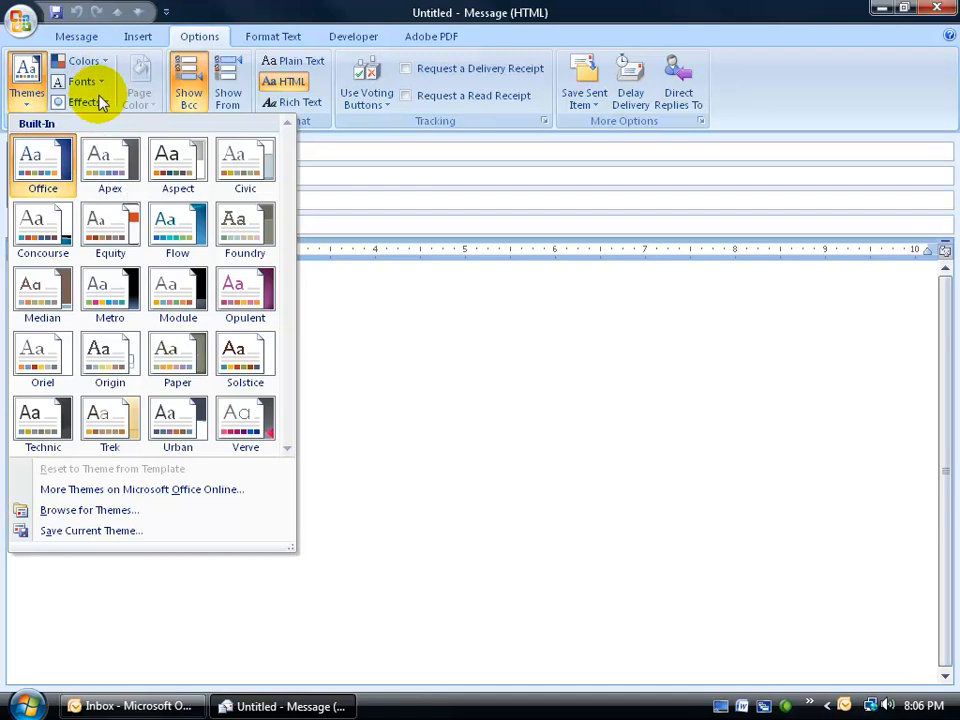
{"action": "mouse_move", "coordinate": [110, 160]}
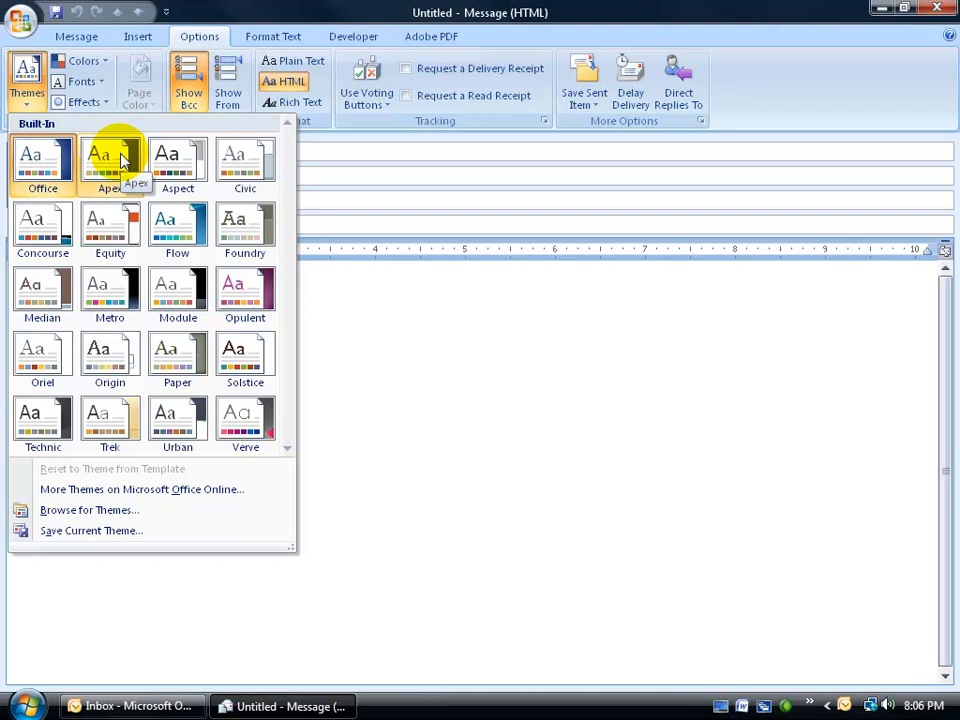
{"action": "mouse_move", "coordinate": [108, 124]}
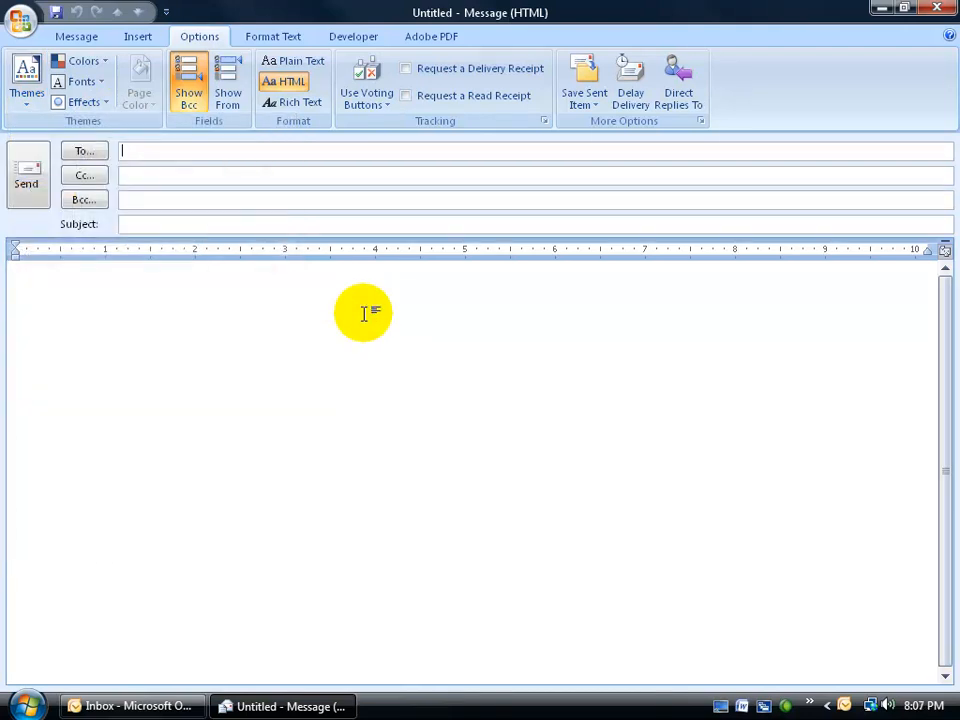
{"action": "left_click", "coordinate": [84, 60]}
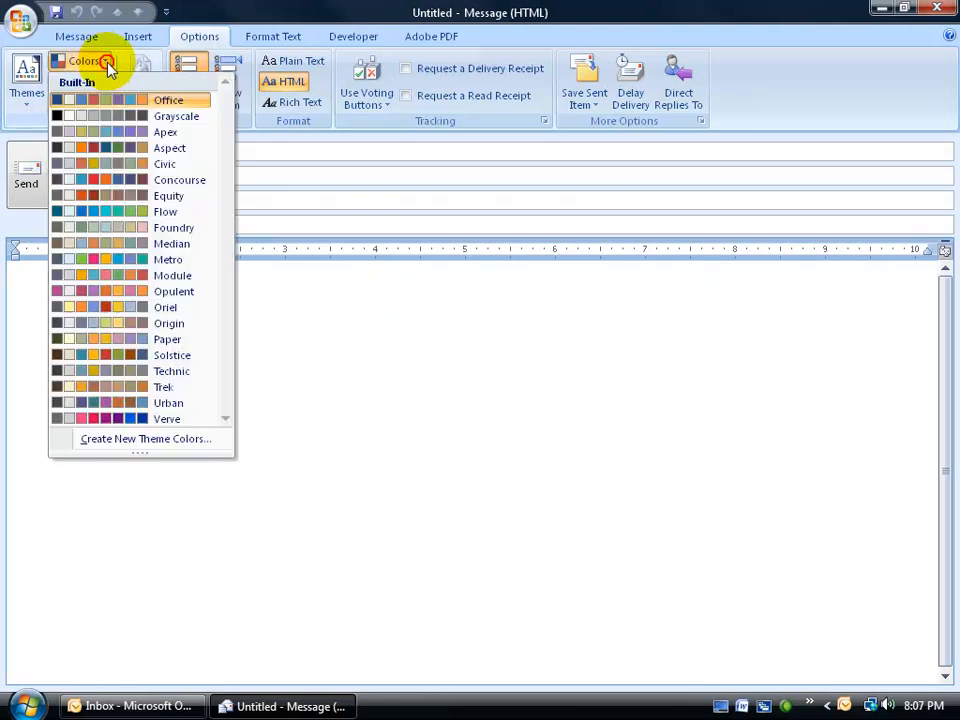
{"action": "mouse_move", "coordinate": [128, 180]}
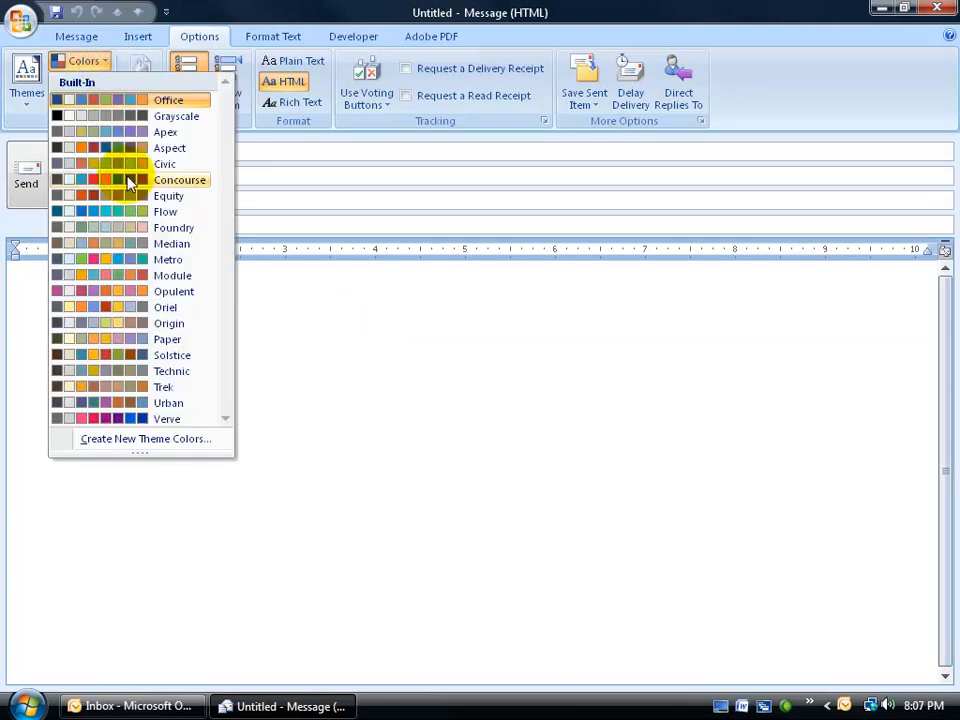
{"action": "left_click", "coordinate": [146, 438]}
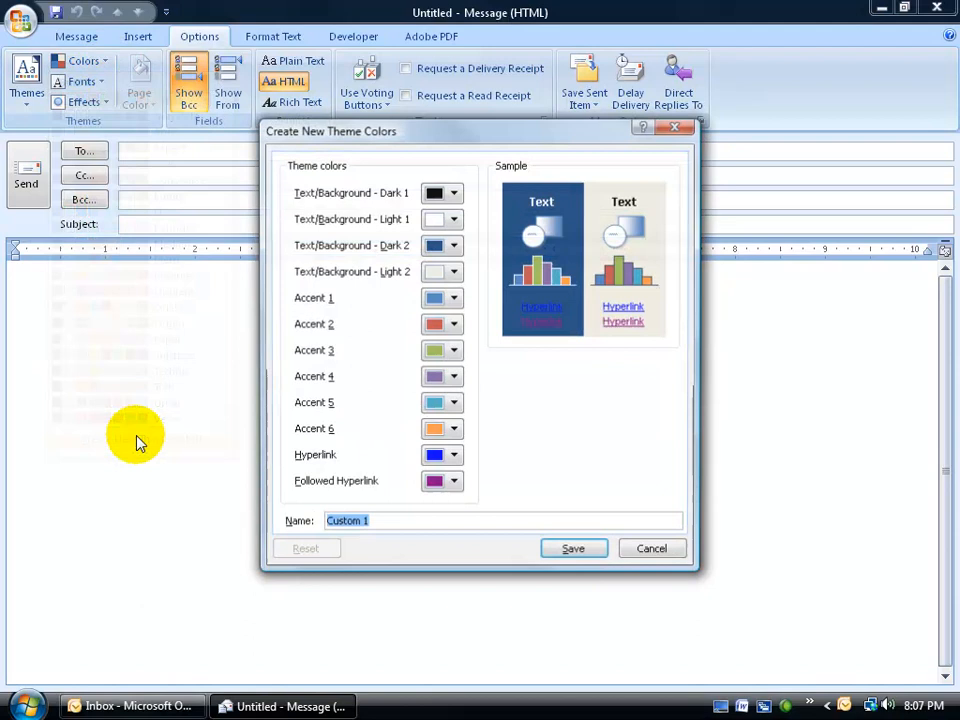
{"action": "mouse_move", "coordinate": [550, 430]}
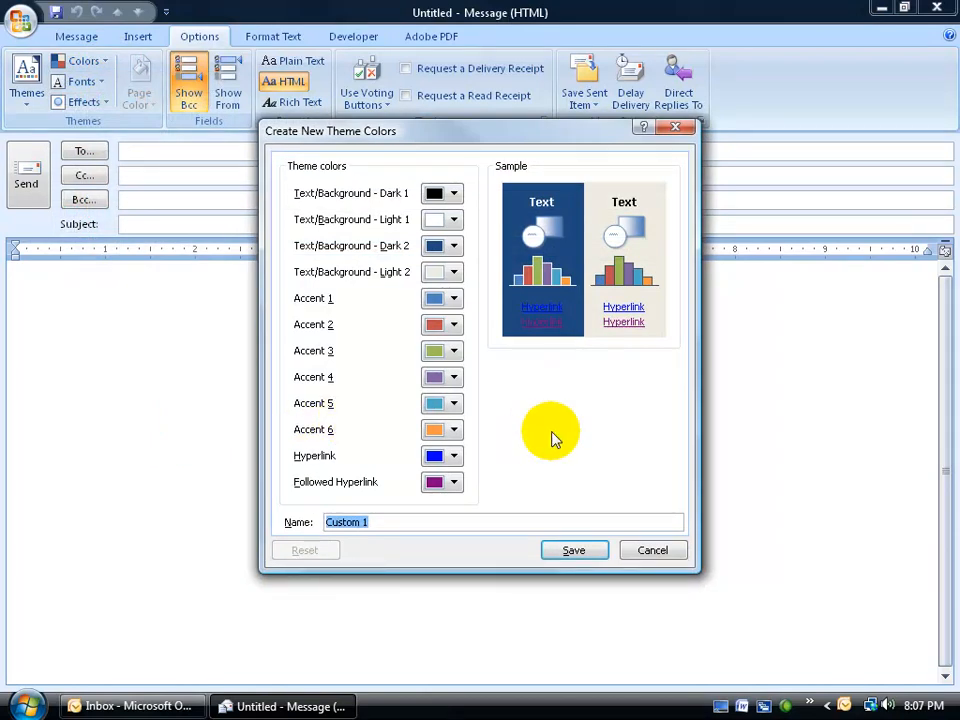
{"action": "mouse_move", "coordinate": [484, 272]}
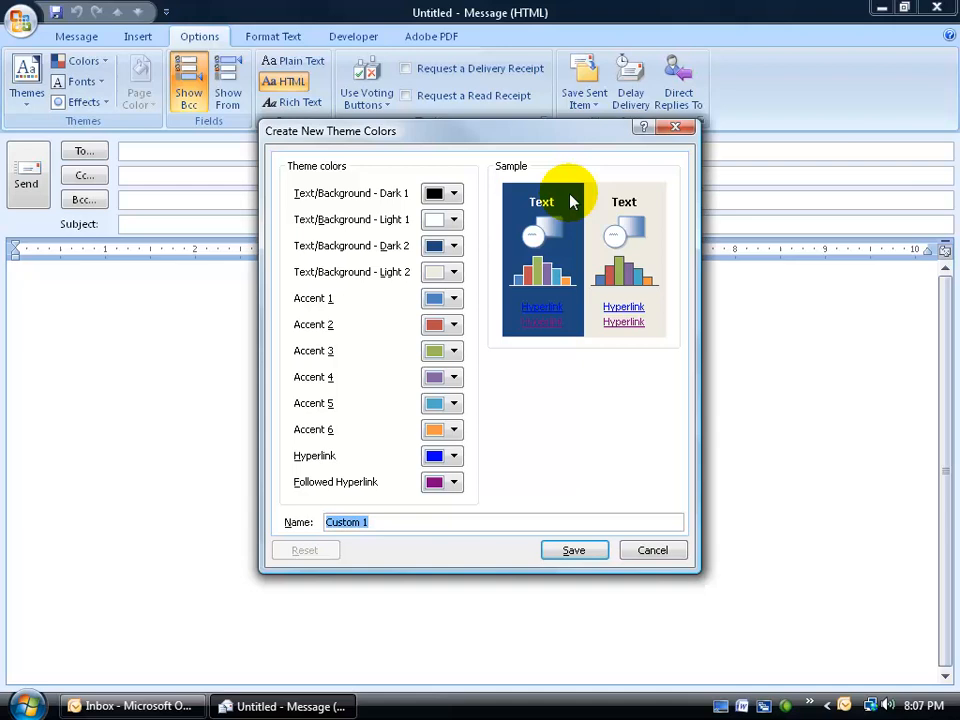
{"action": "mouse_move", "coordinate": [560, 190]}
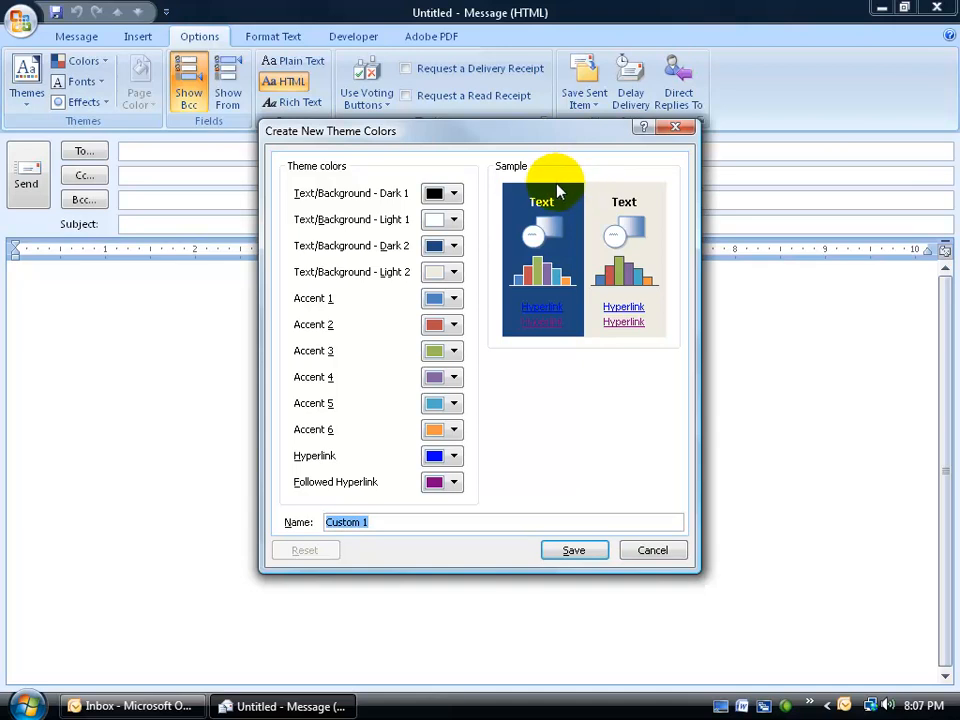
{"action": "mouse_move", "coordinate": [540, 228]}
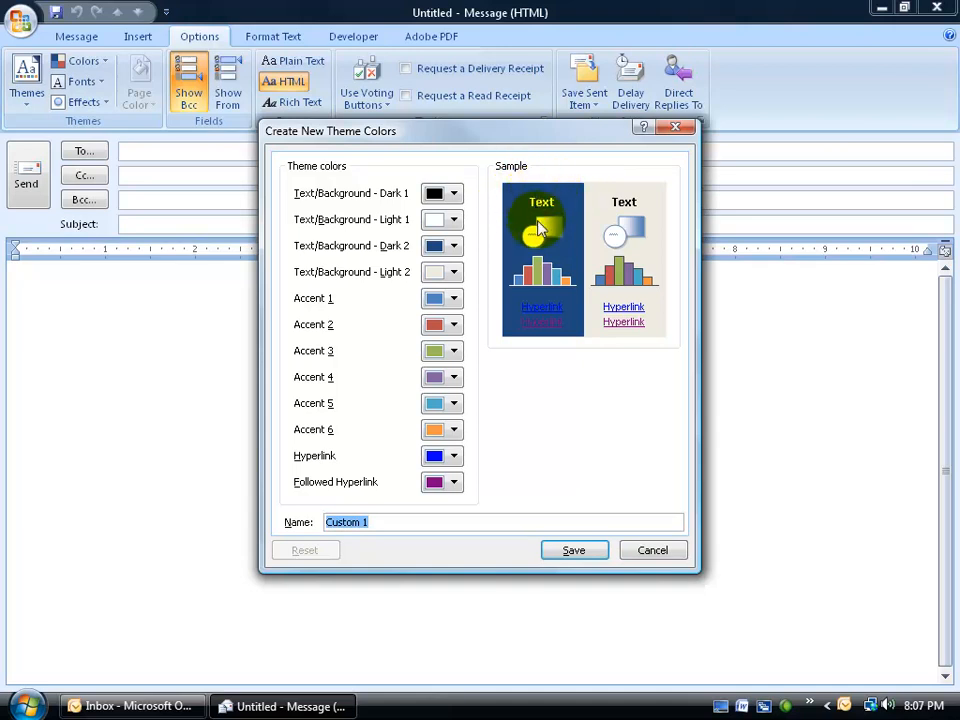
{"action": "mouse_move", "coordinate": [590, 224]}
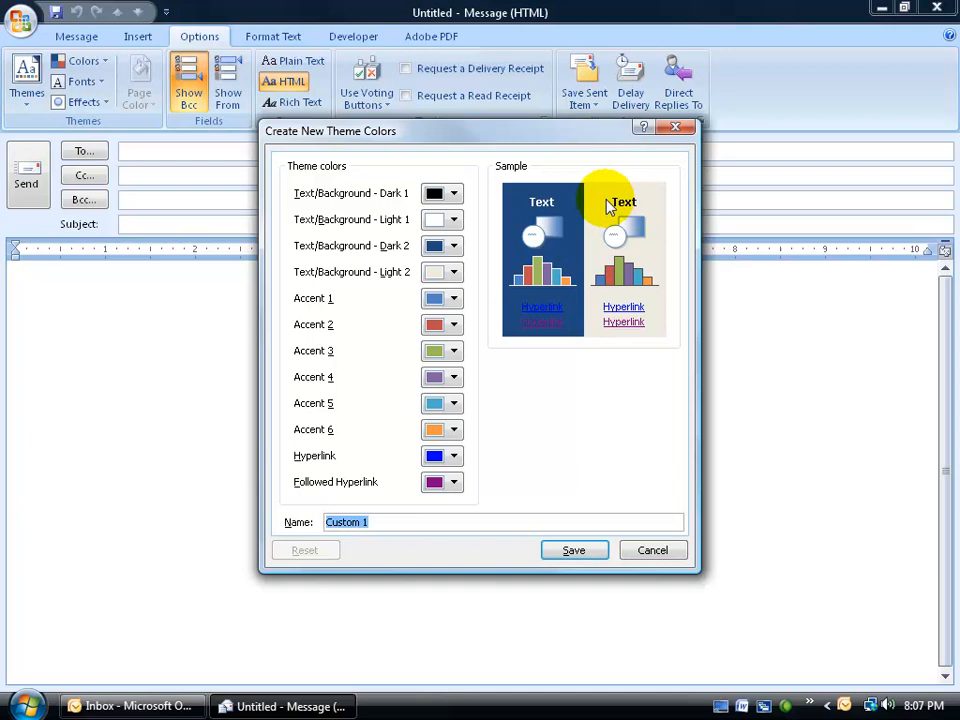
{"action": "mouse_move", "coordinate": [400, 200]}
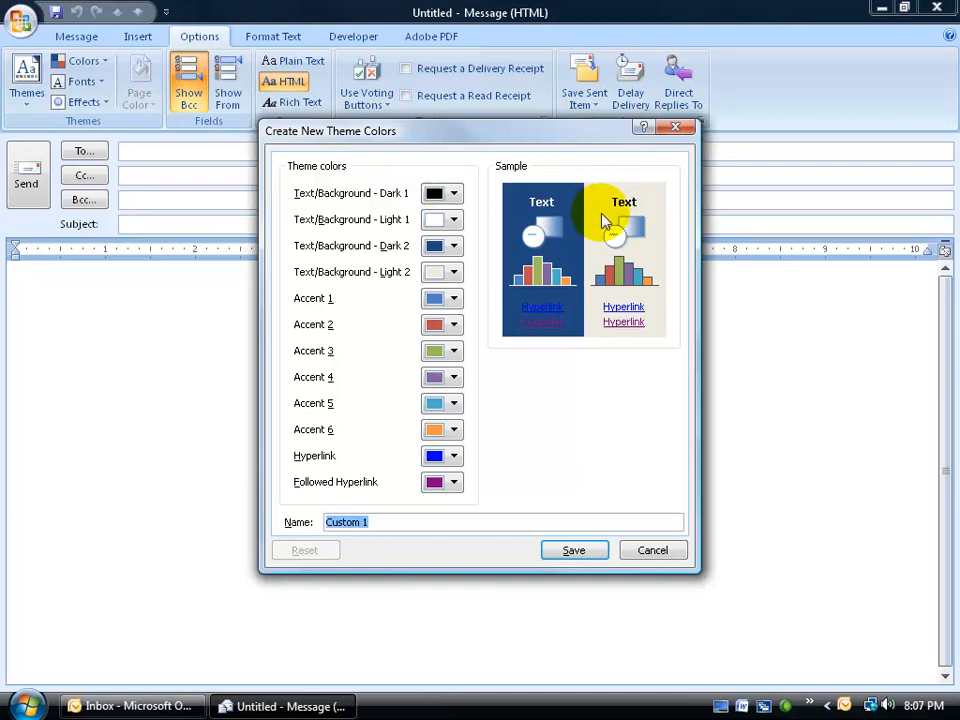
{"action": "mouse_move", "coordinate": [600, 210]}
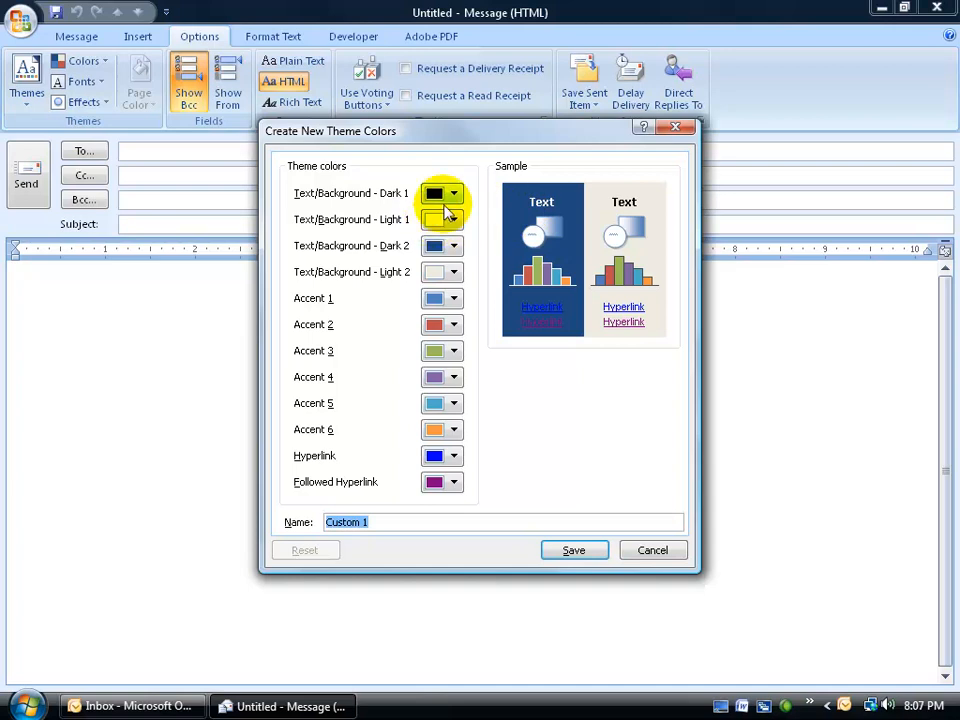
- Set Text/Background - Dark 1 to pink and Hyperlink to orange, then move to the Name box
{"action": "left_click", "coordinate": [454, 192]}
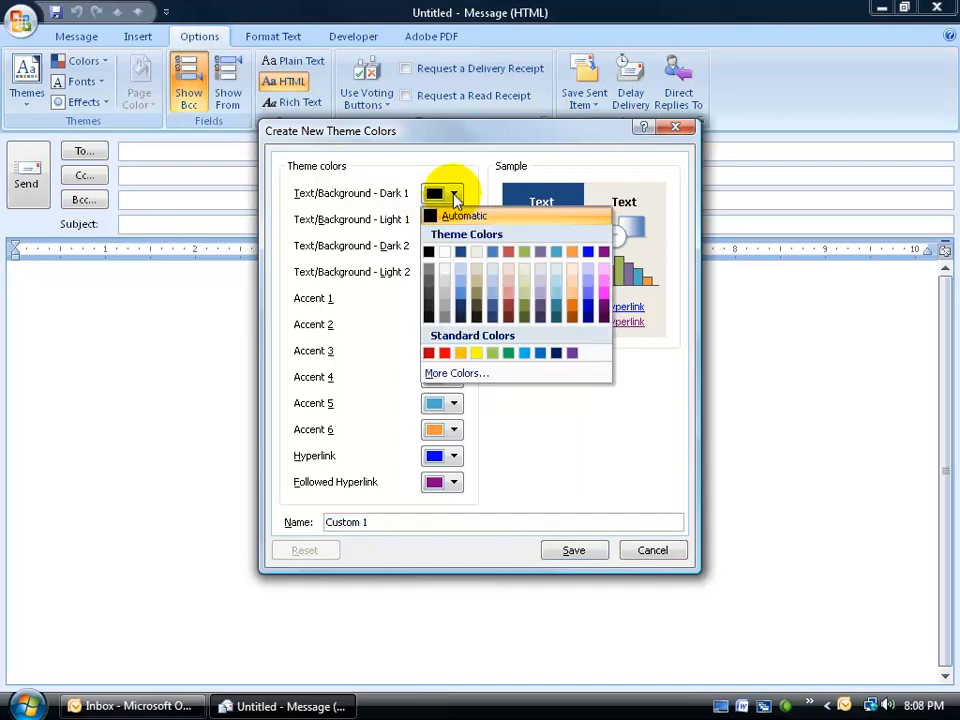
{"action": "mouse_move", "coordinate": [564, 290]}
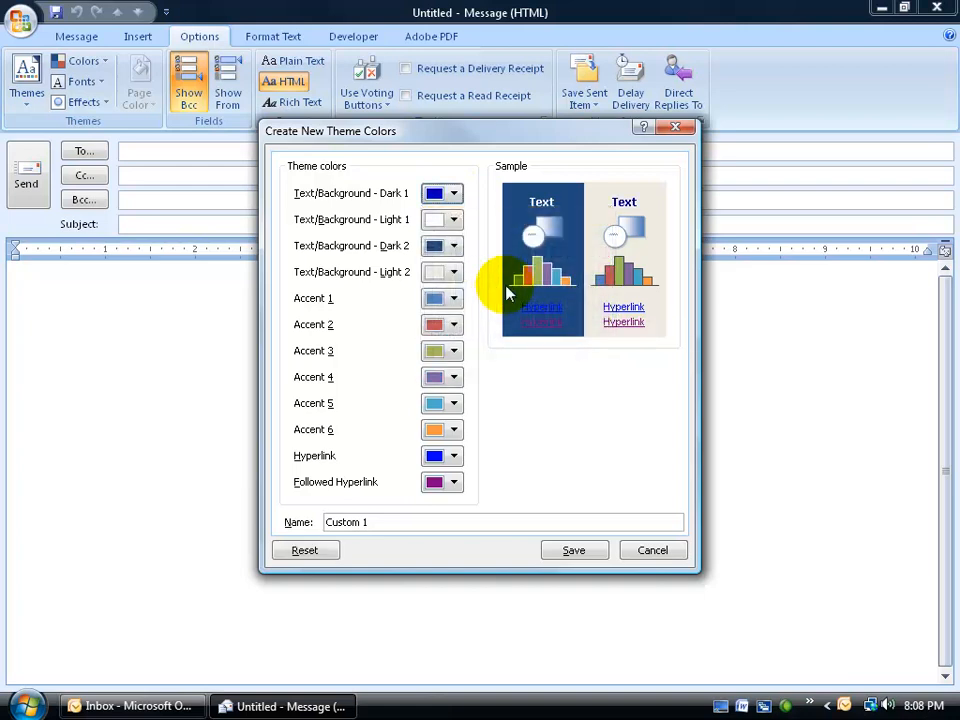
{"action": "left_click", "coordinate": [456, 192]}
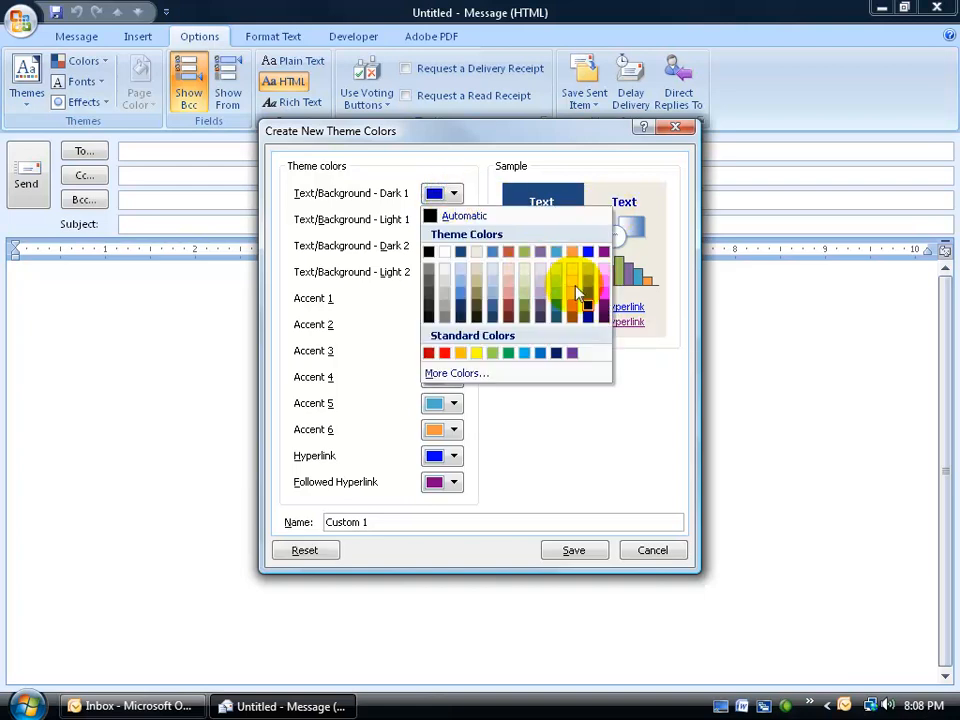
{"action": "left_click", "coordinate": [572, 288]}
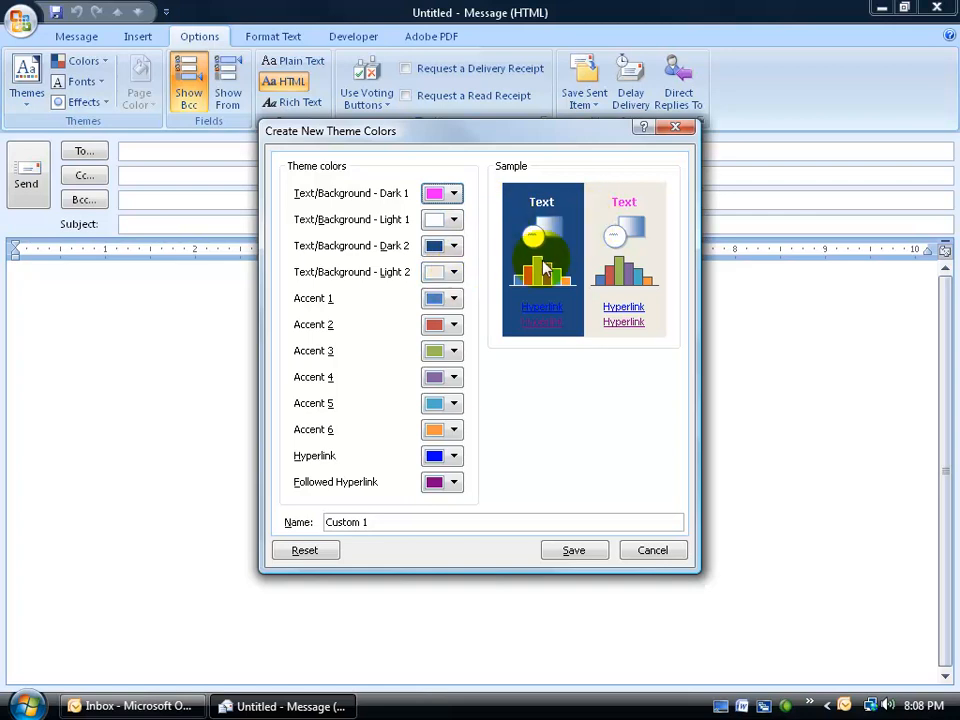
{"action": "left_click", "coordinate": [454, 456]}
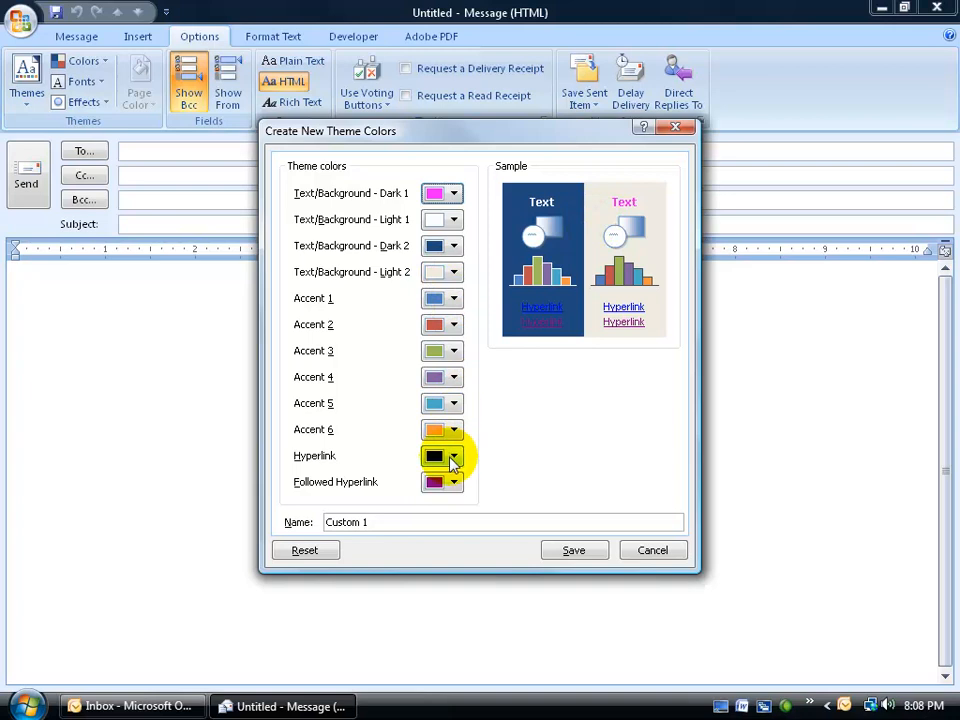
{"action": "left_click", "coordinate": [452, 456]}
{"action": "type", "text": "S"}
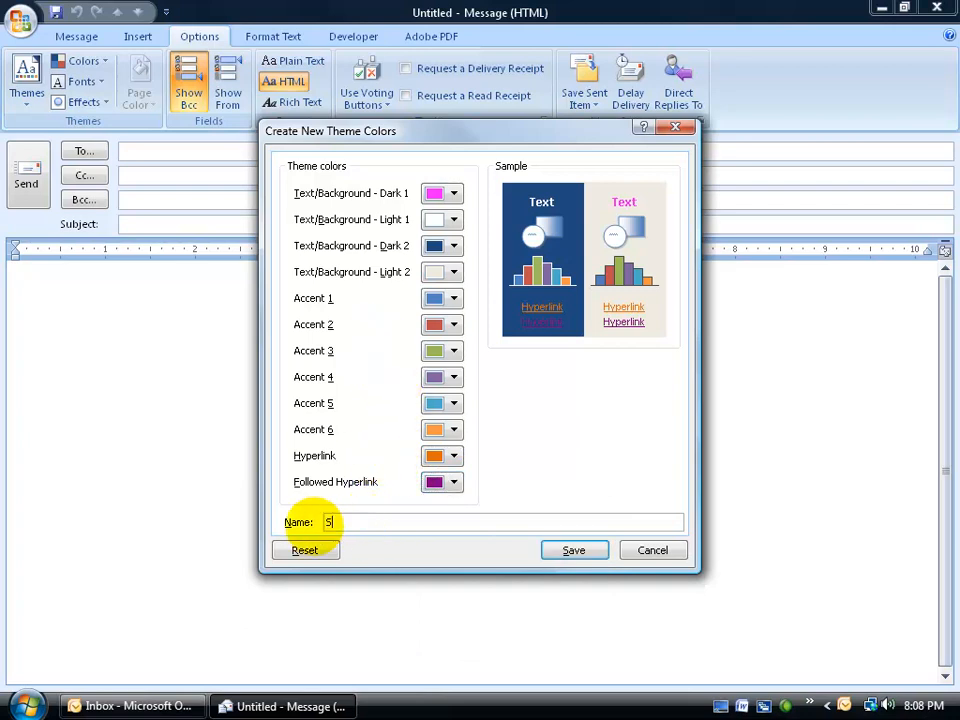
{"action": "left_click", "coordinate": [572, 550]}
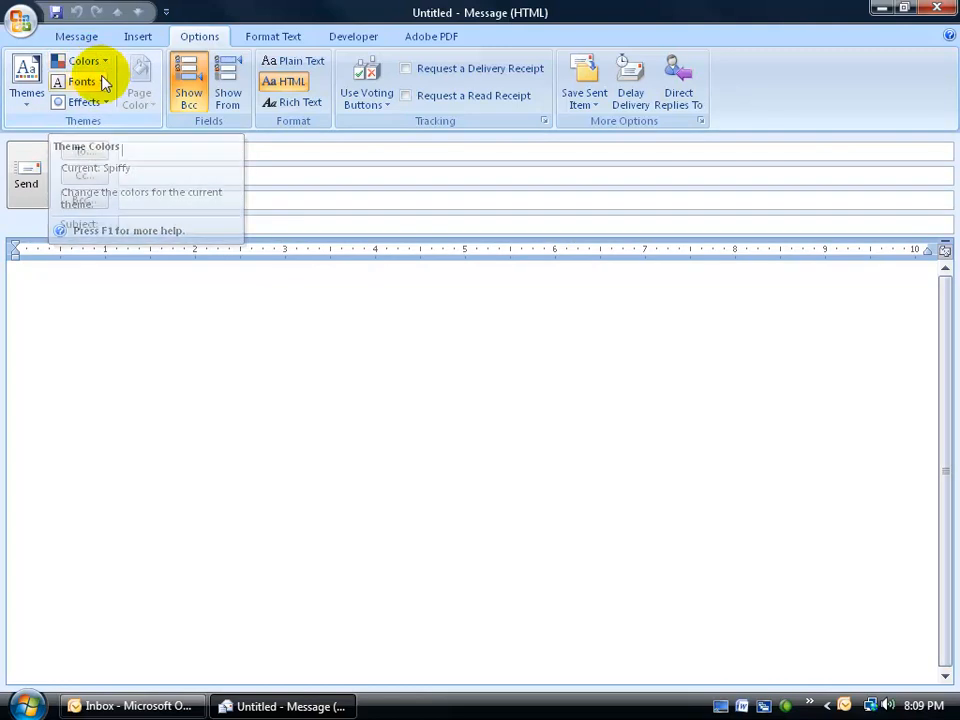
{"action": "mouse_move", "coordinate": [112, 68]}
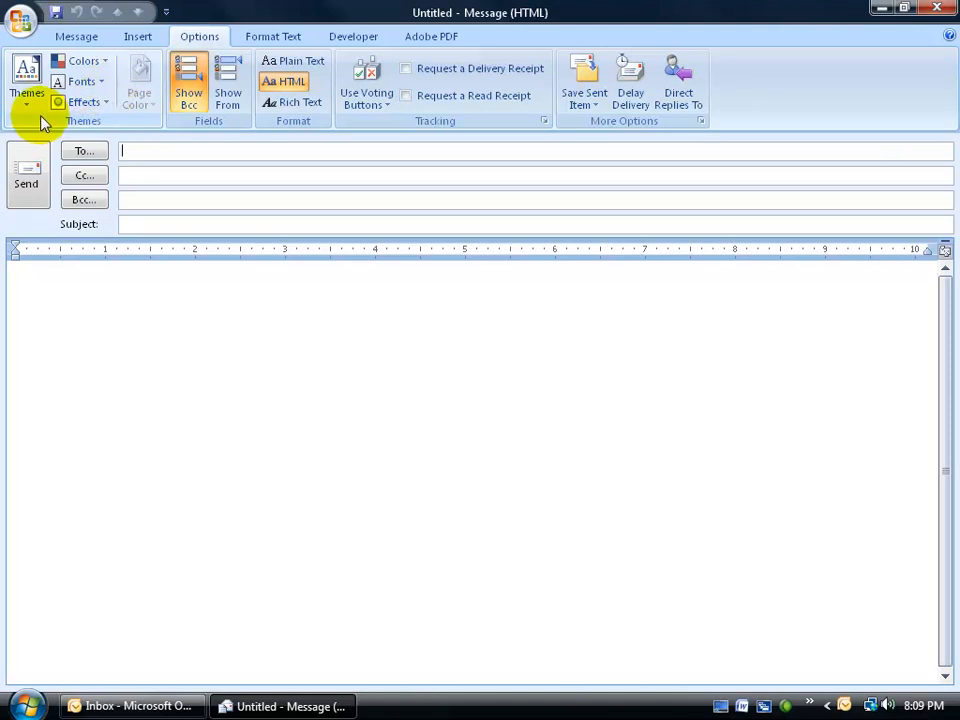
- List the built-in theme font pairings from the Options ribbon
{"action": "left_click", "coordinate": [82, 80]}
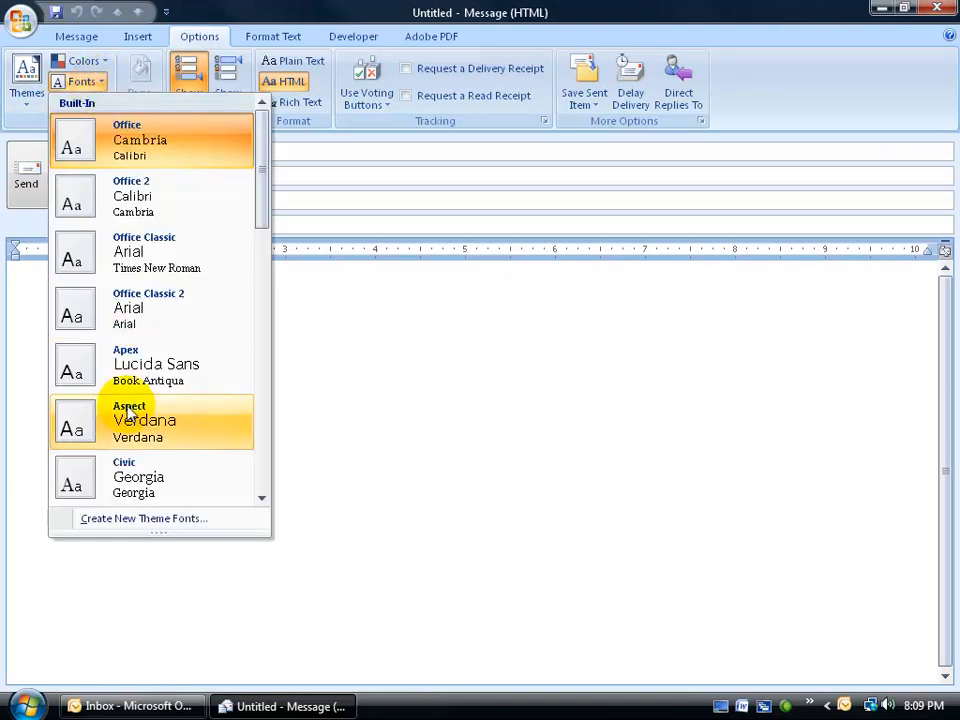
- Create a new theme font pair with Monotype Corsiva headings and Arial body, naming it Sp..
{"action": "left_click", "coordinate": [144, 518]}
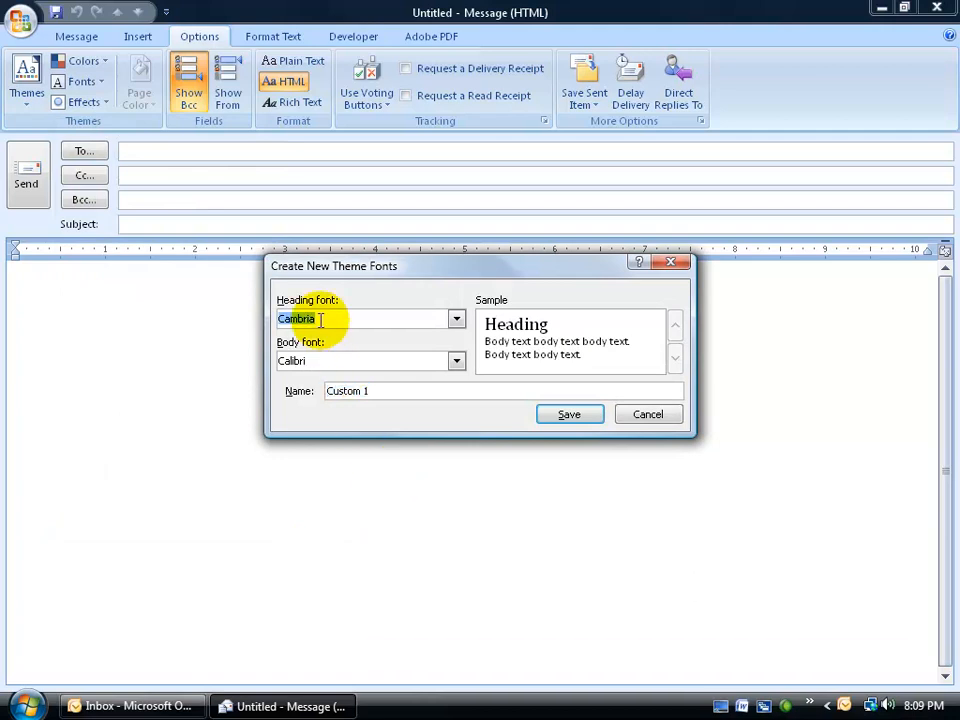
{"action": "type", "text": "Magneto"}
{"action": "left_click", "coordinate": [370, 360]}
{"action": "type", "text": "Arial"}
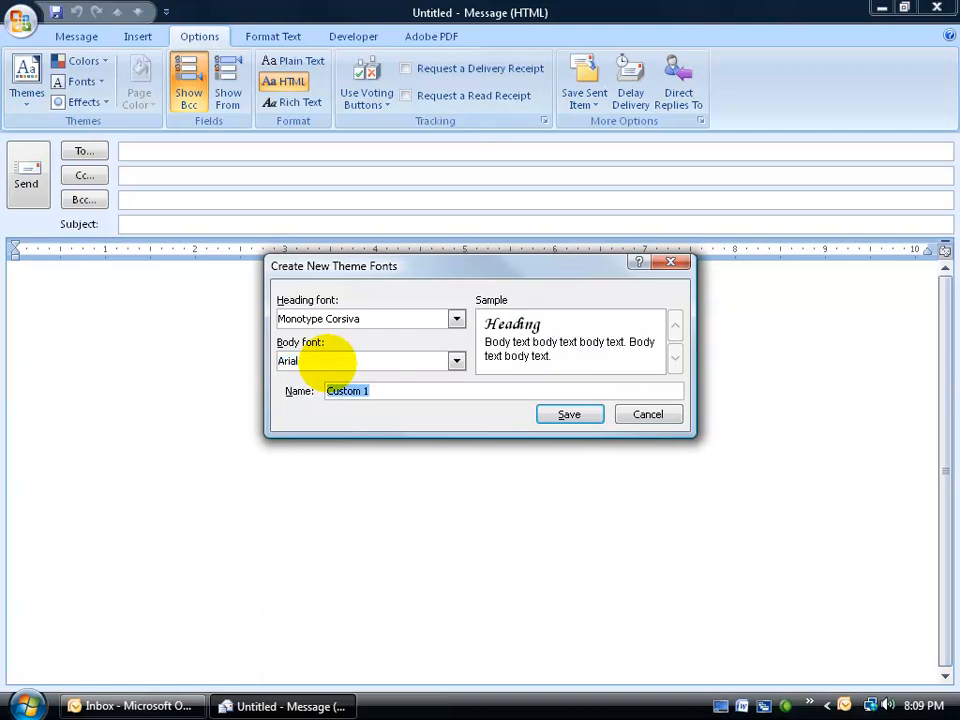
{"action": "type", "text": "Sp"}
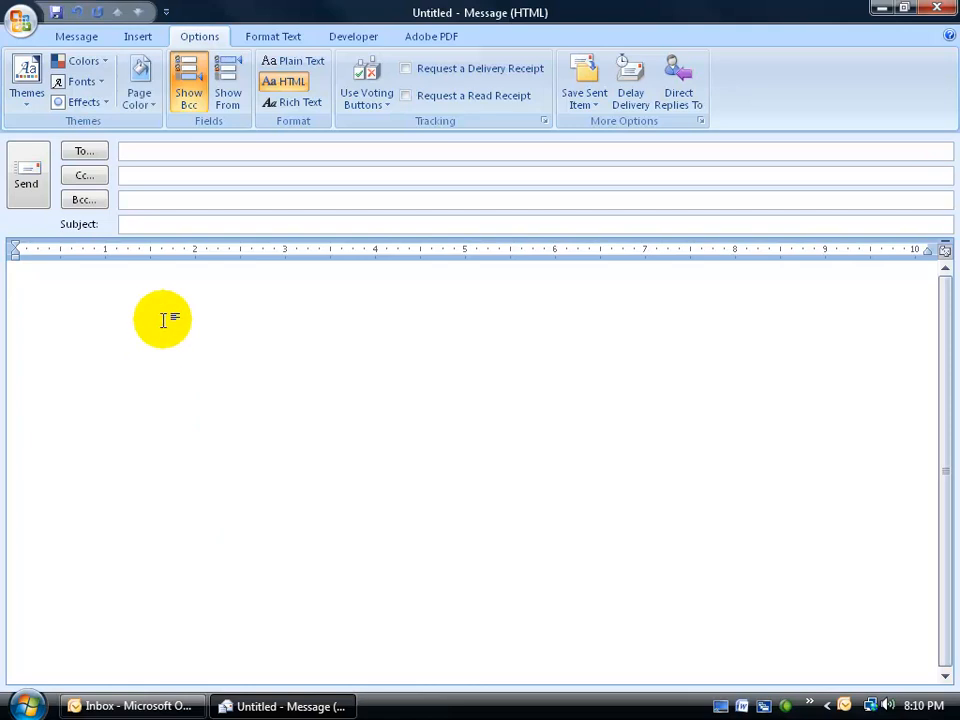
{"action": "mouse_move", "coordinate": [84, 60]}
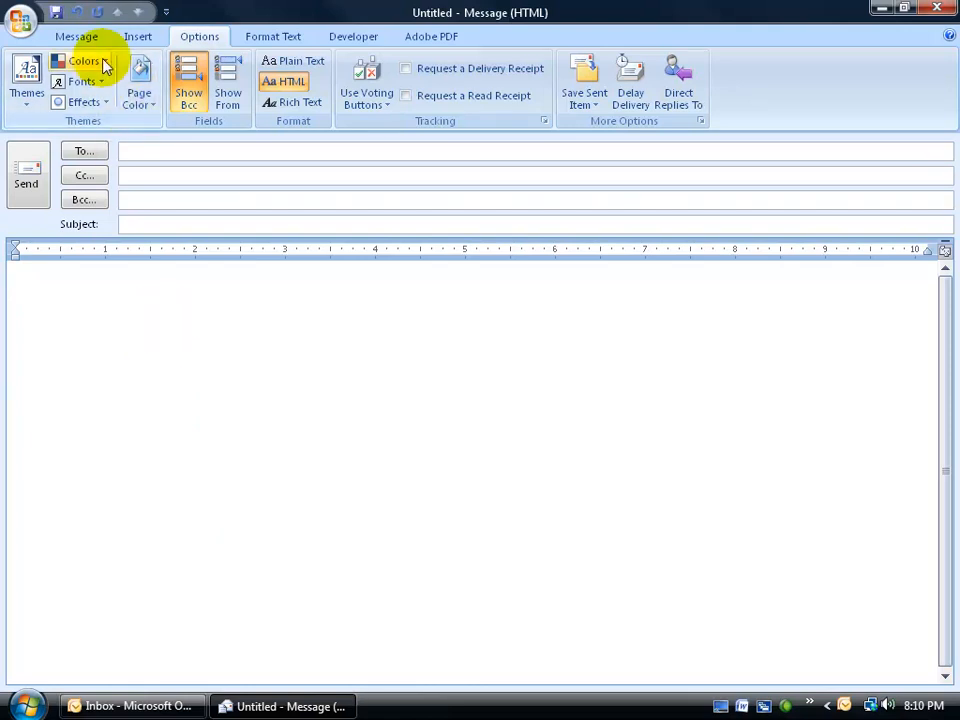
- Apply the custom Spiffy colour set from the theme colours list
{"action": "left_click", "coordinate": [84, 60]}
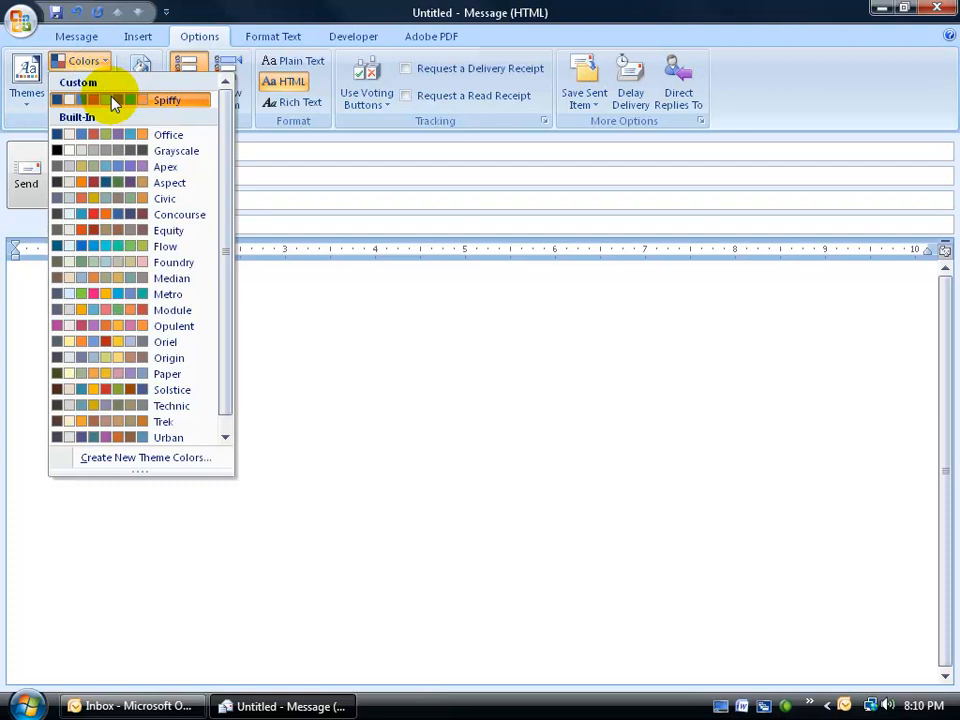
{"action": "left_click", "coordinate": [138, 82]}
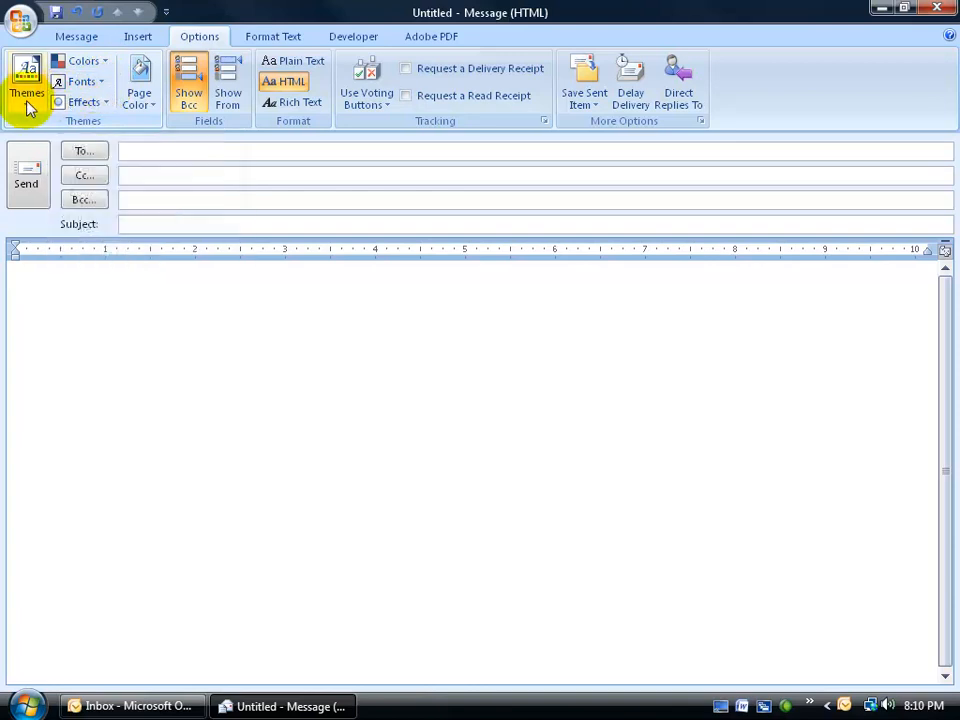
- Save the current look as a theme named My Spiffy Theme via the Themes gallery
{"action": "left_click", "coordinate": [28, 82]}
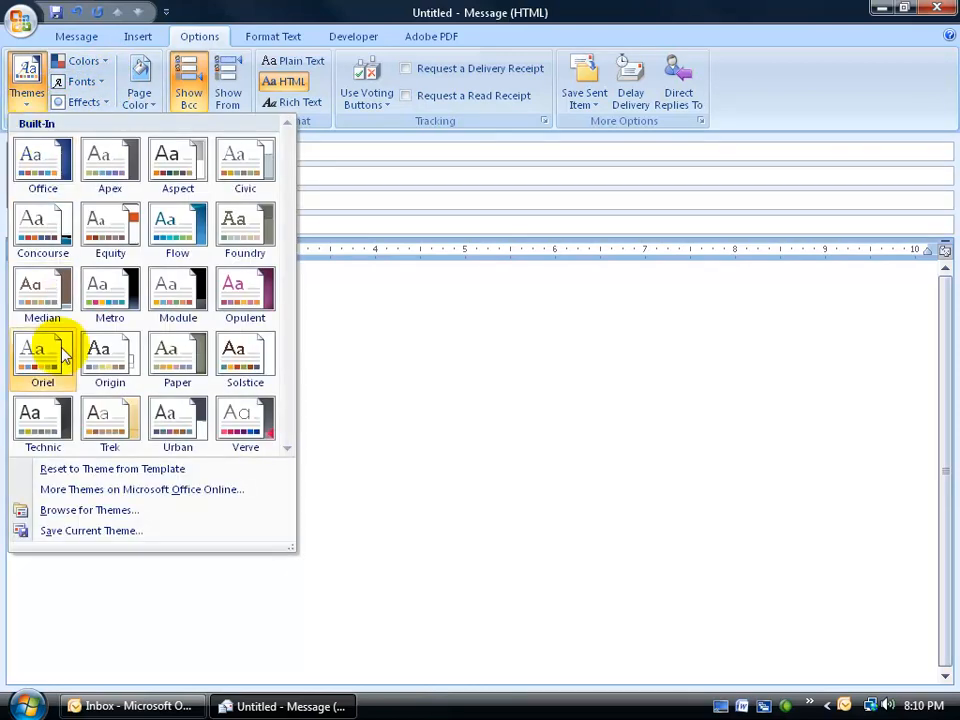
{"action": "mouse_move", "coordinate": [92, 530]}
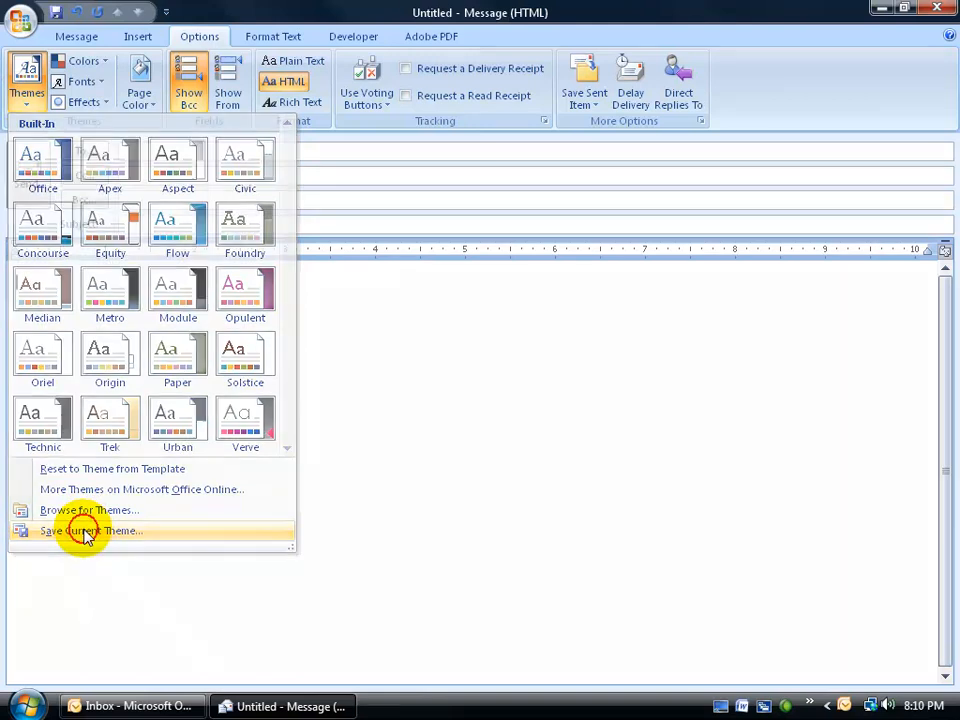
{"action": "left_click", "coordinate": [90, 530]}
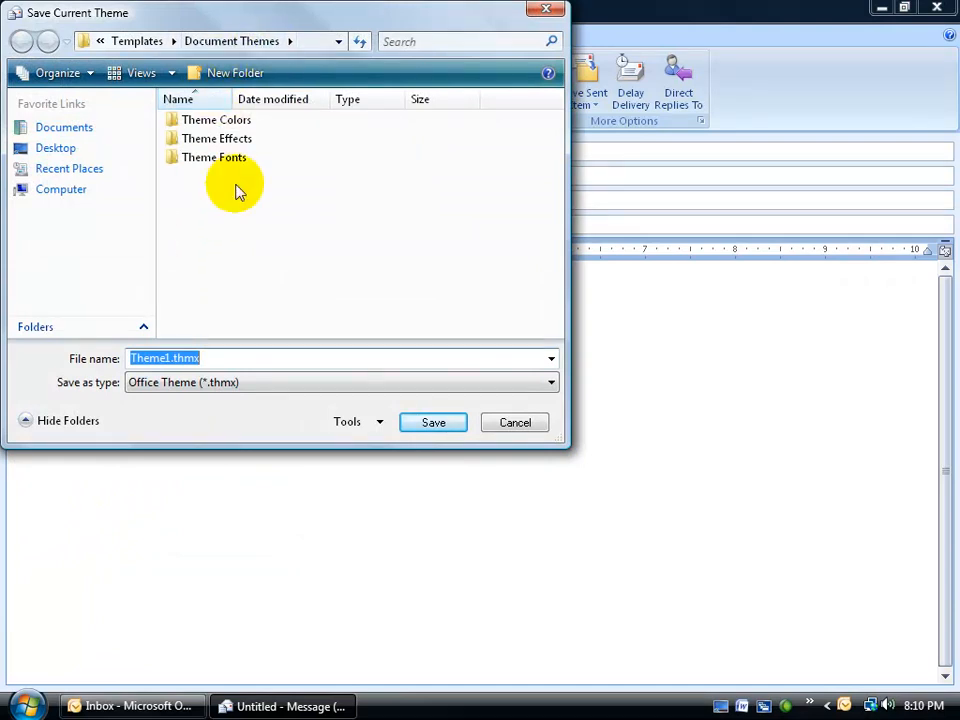
{"action": "type", "text": "My Spiffy Theme"}
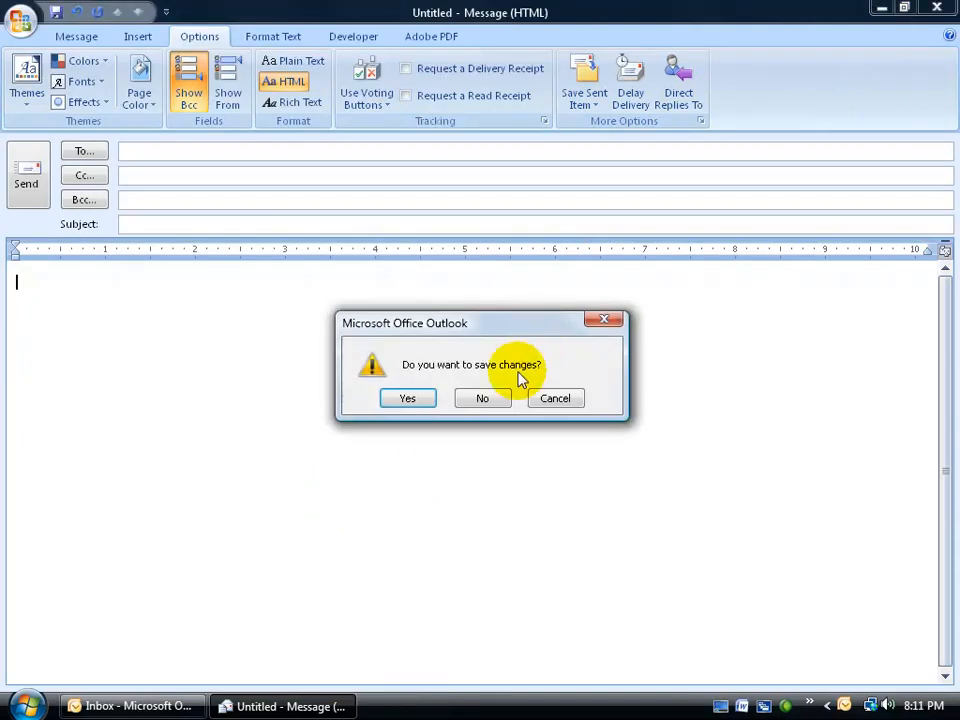
- Discard the old message, start a fresh blank one and show its Options ribbon
{"action": "left_click", "coordinate": [482, 398]}
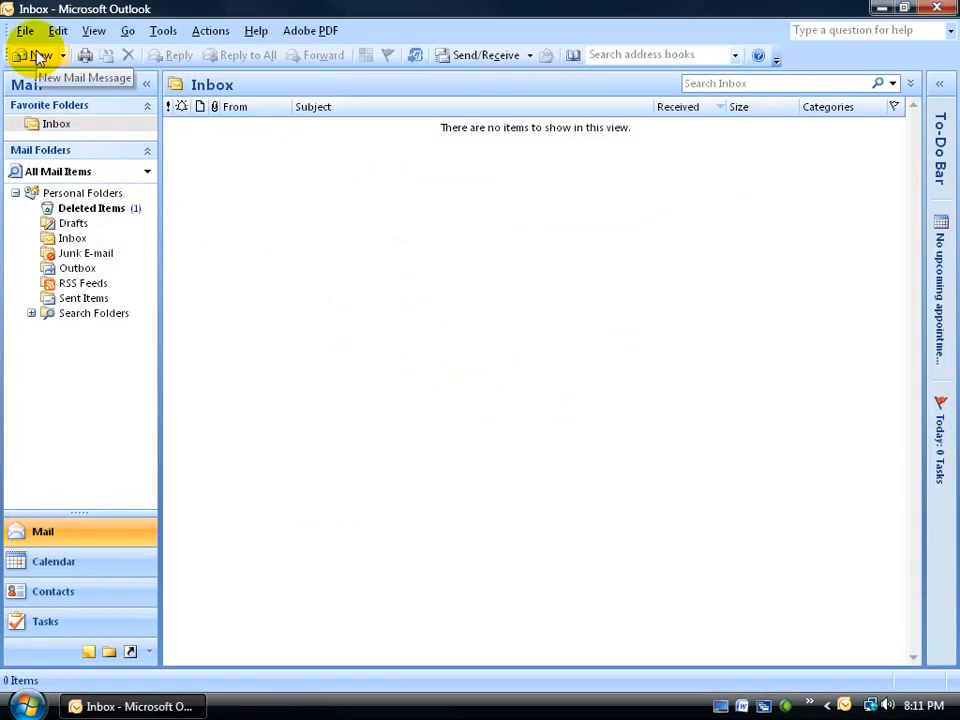
{"action": "left_click", "coordinate": [32, 56]}
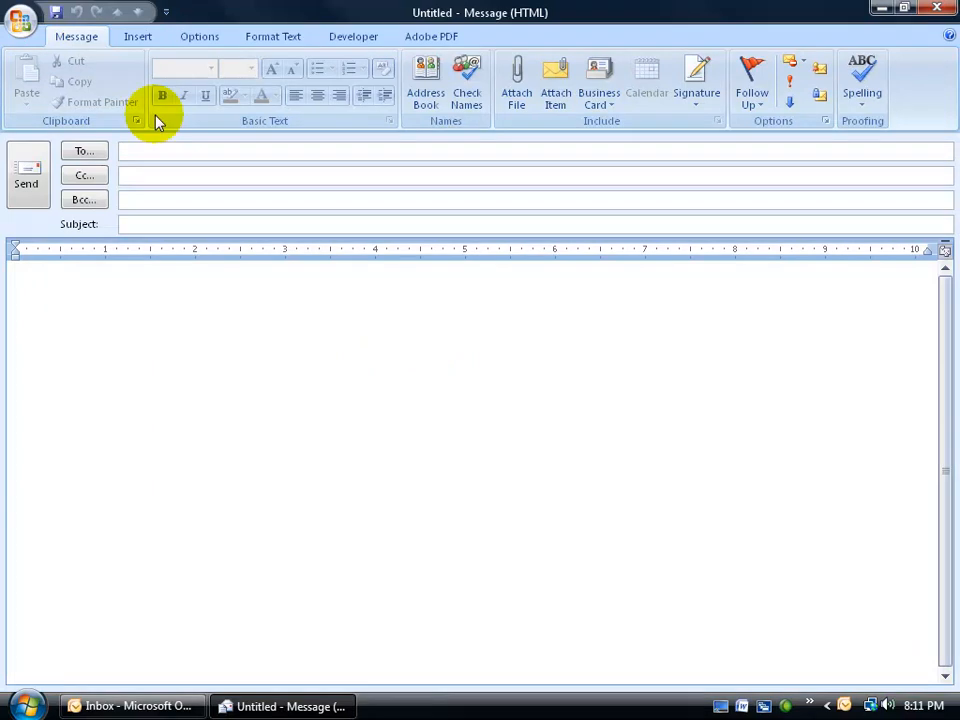
{"action": "left_click", "coordinate": [200, 36]}
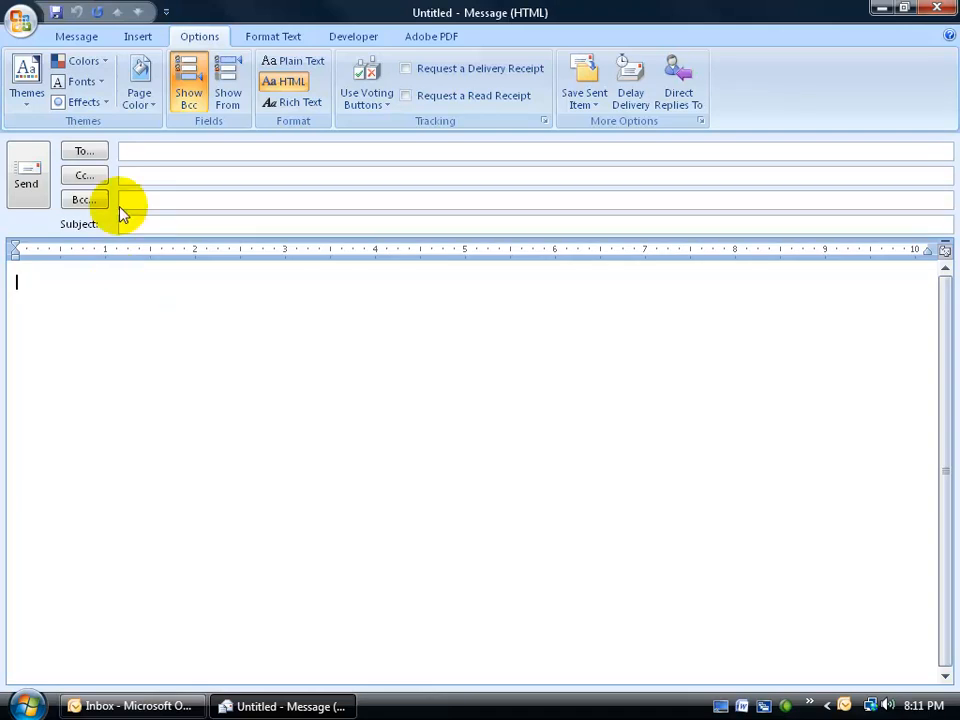
- Check the Colors and Fonts lists for the Spiffy entries, then return to the message body
{"action": "left_click", "coordinate": [84, 60]}
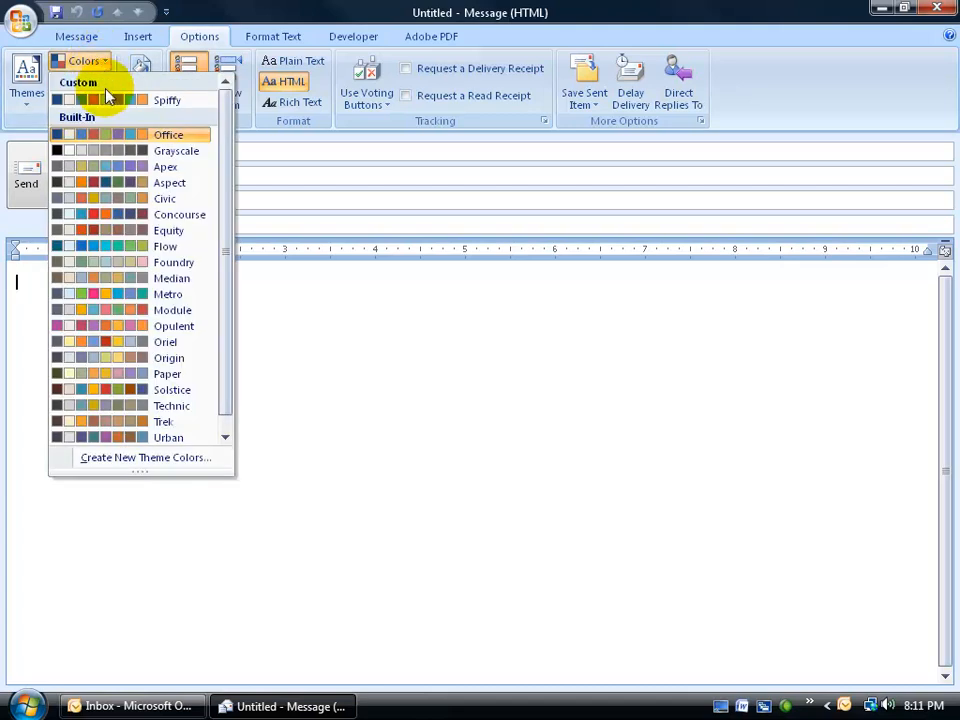
{"action": "left_click", "coordinate": [80, 80]}
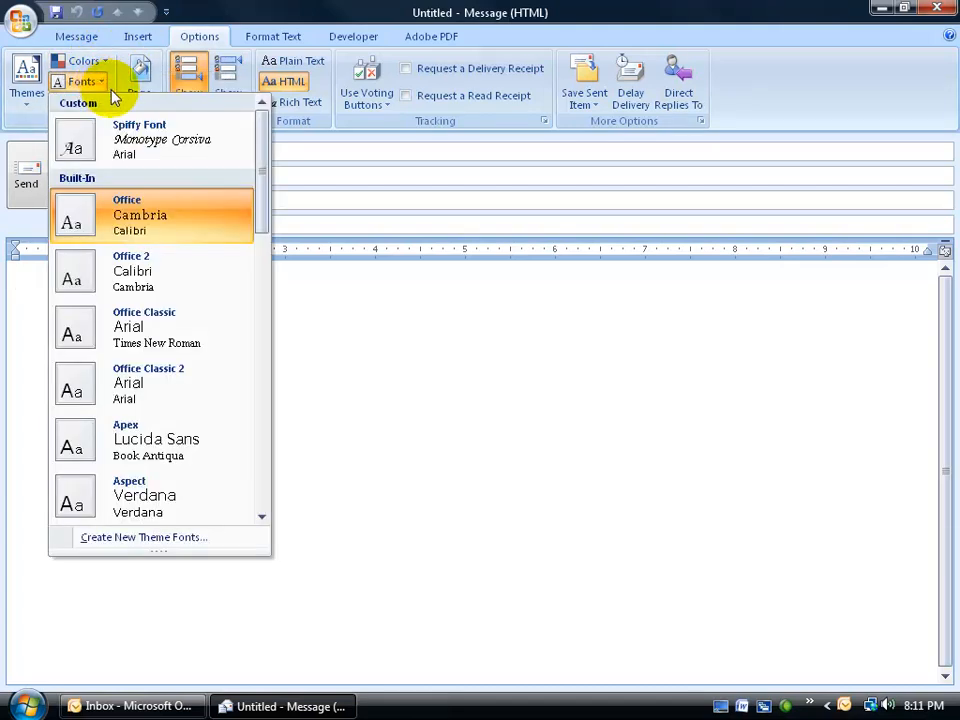
{"action": "left_click", "coordinate": [28, 76]}
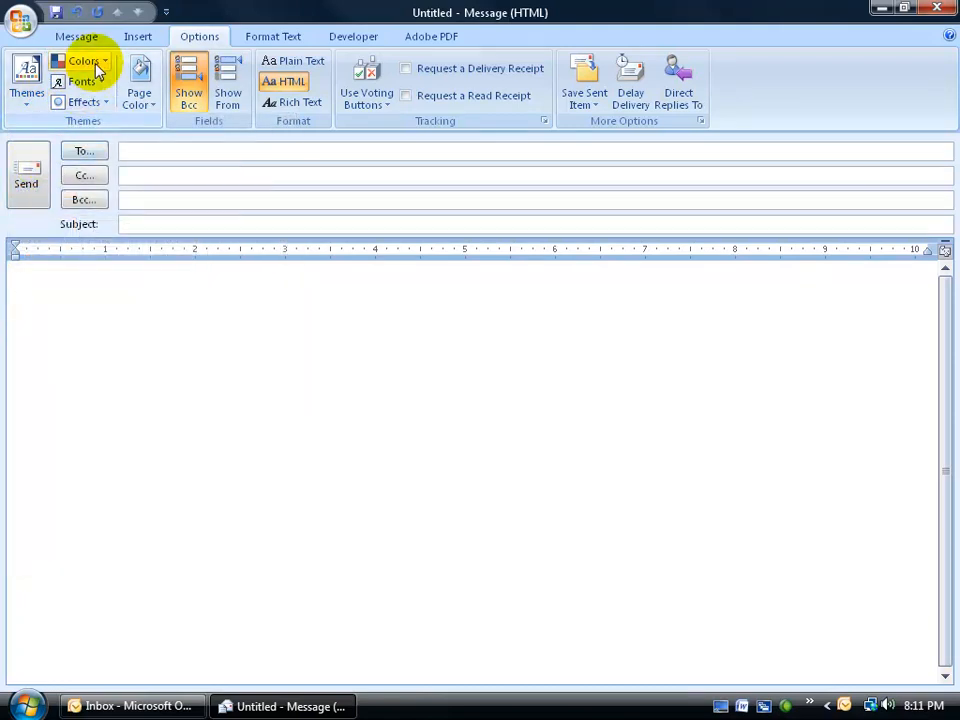
{"action": "left_click", "coordinate": [84, 60]}
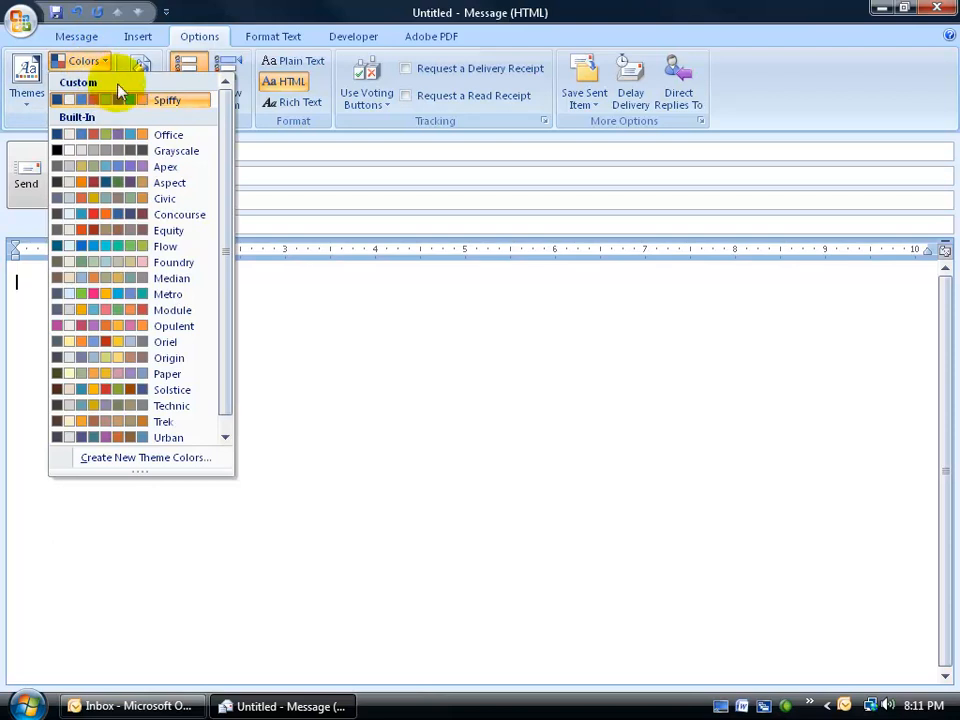
{"action": "left_click", "coordinate": [84, 80]}
{"action": "type", "text": "Start typing"}
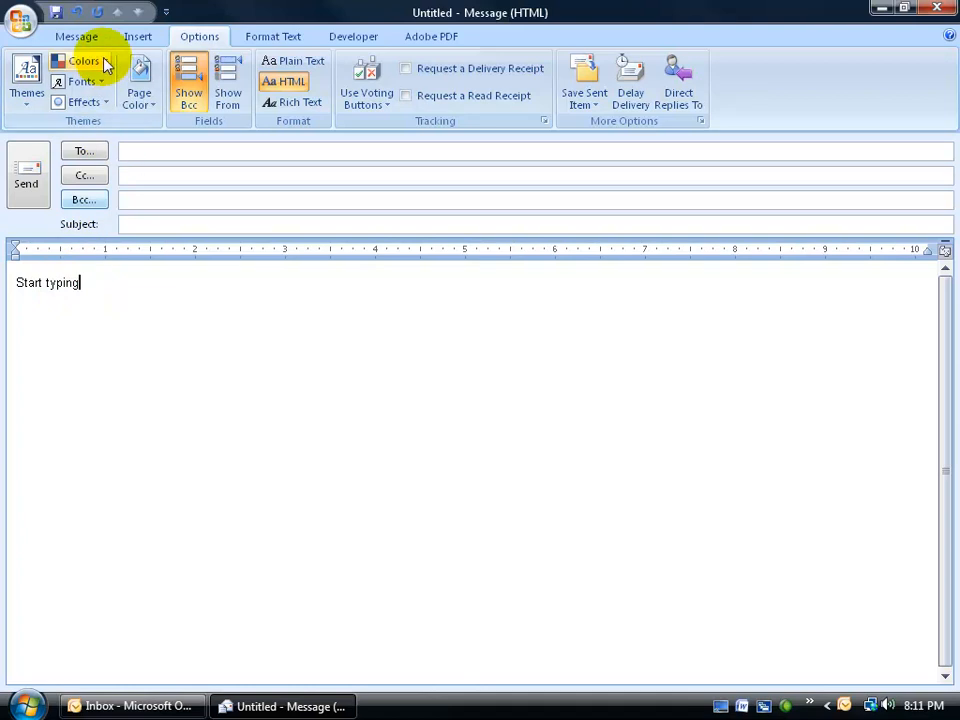
- Select 'Start typing' and apply the Heading 1 style in Monotype Corsiva, then deselect it
{"action": "left_click", "coordinate": [76, 36]}
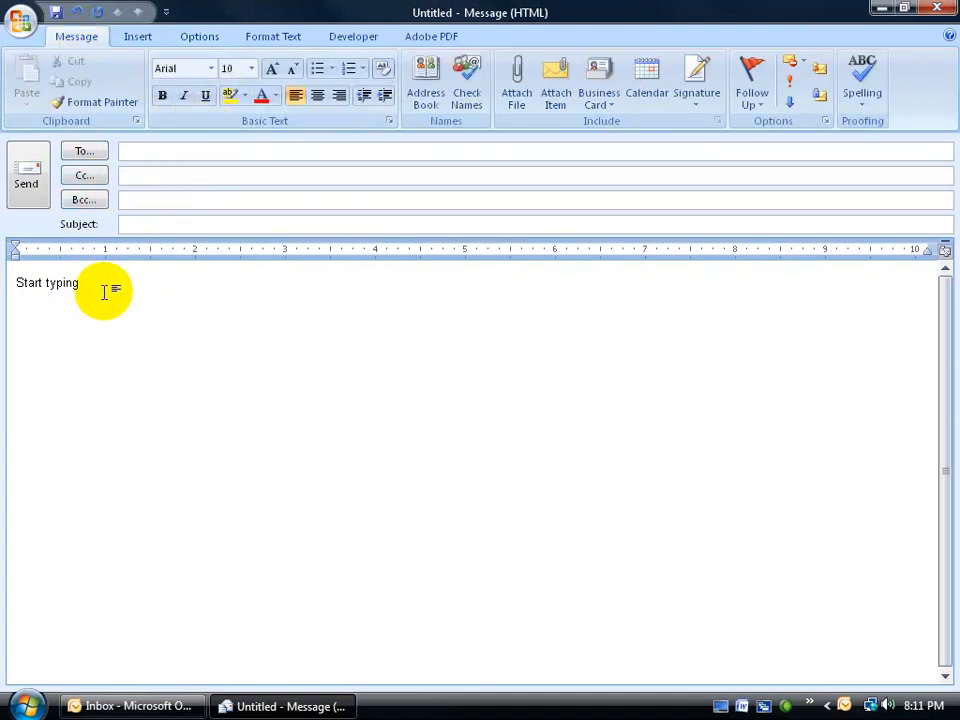
{"action": "double_click", "coordinate": [48, 282]}
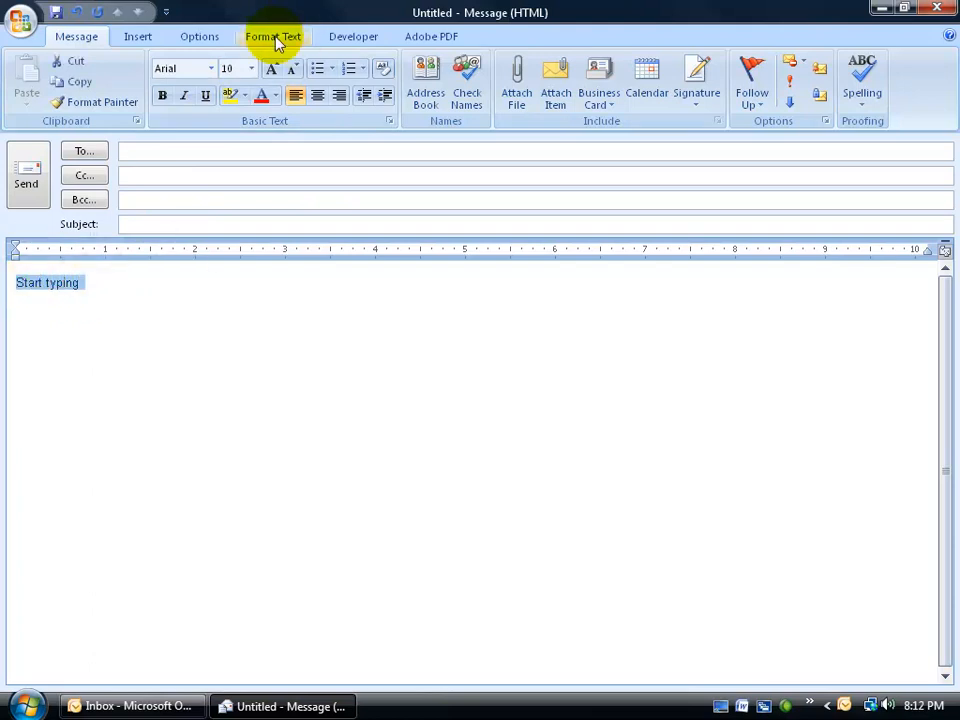
{"action": "left_click", "coordinate": [272, 36]}
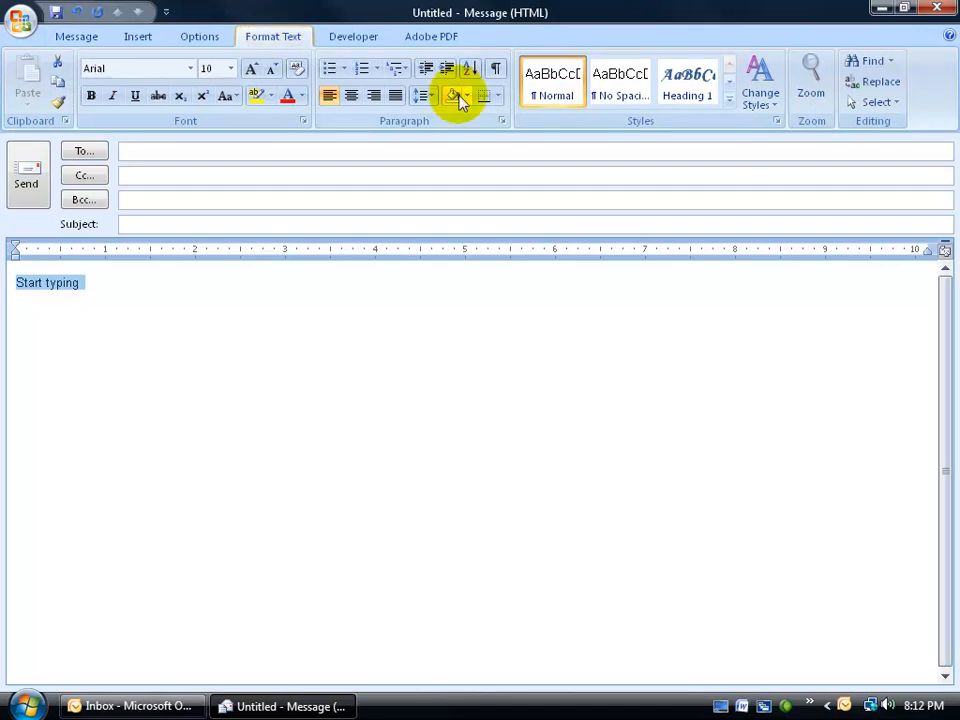
{"action": "left_click", "coordinate": [688, 82]}
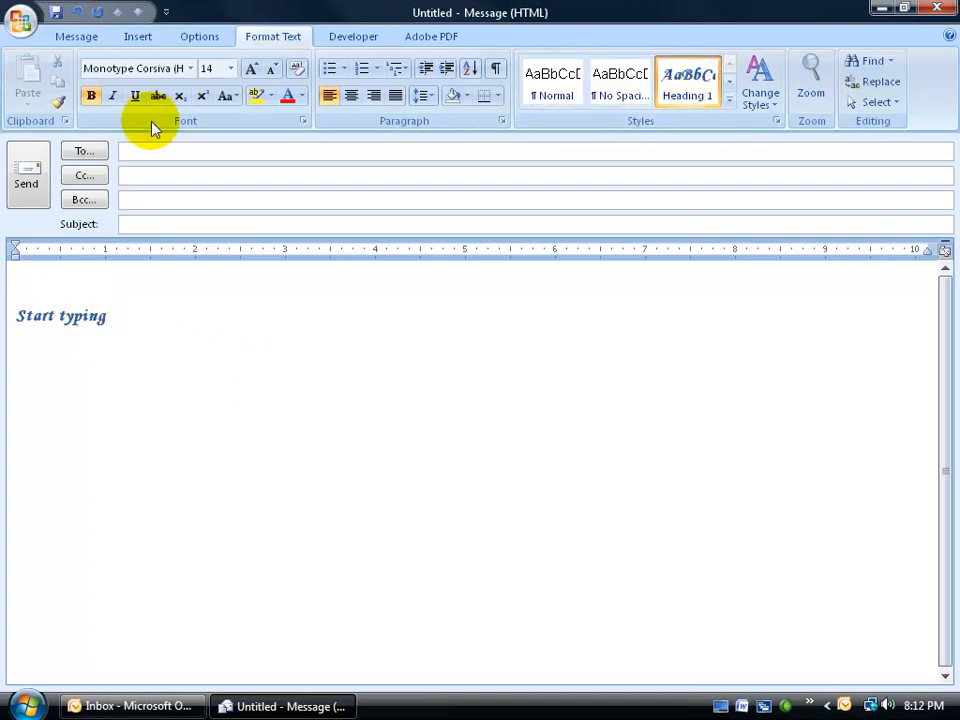
{"action": "mouse_move", "coordinate": [140, 68]}
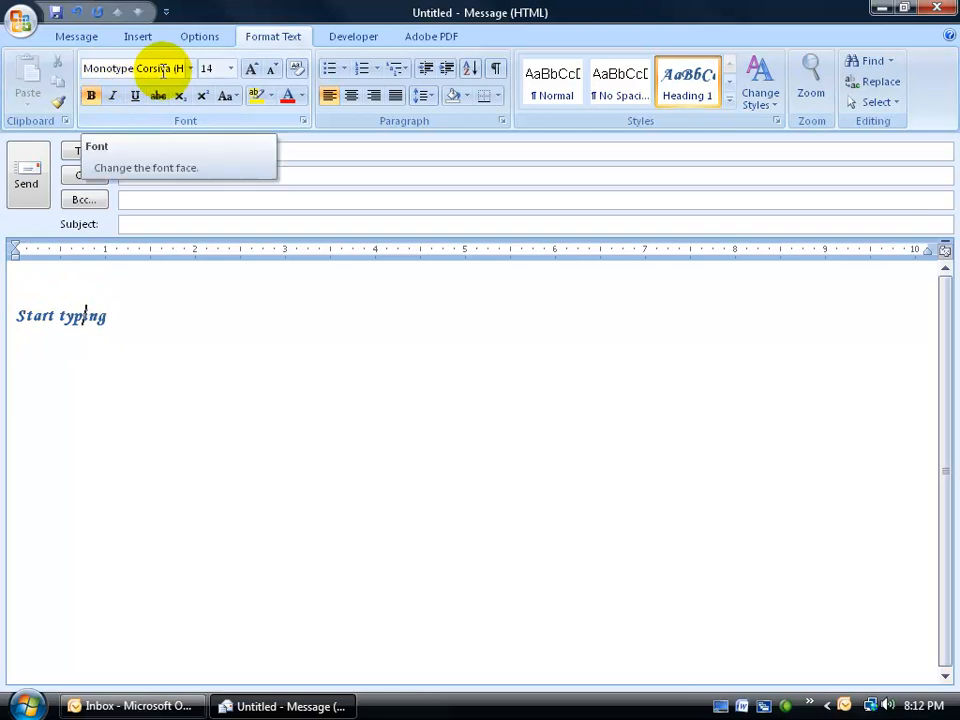
{"action": "mouse_move", "coordinate": [144, 316]}
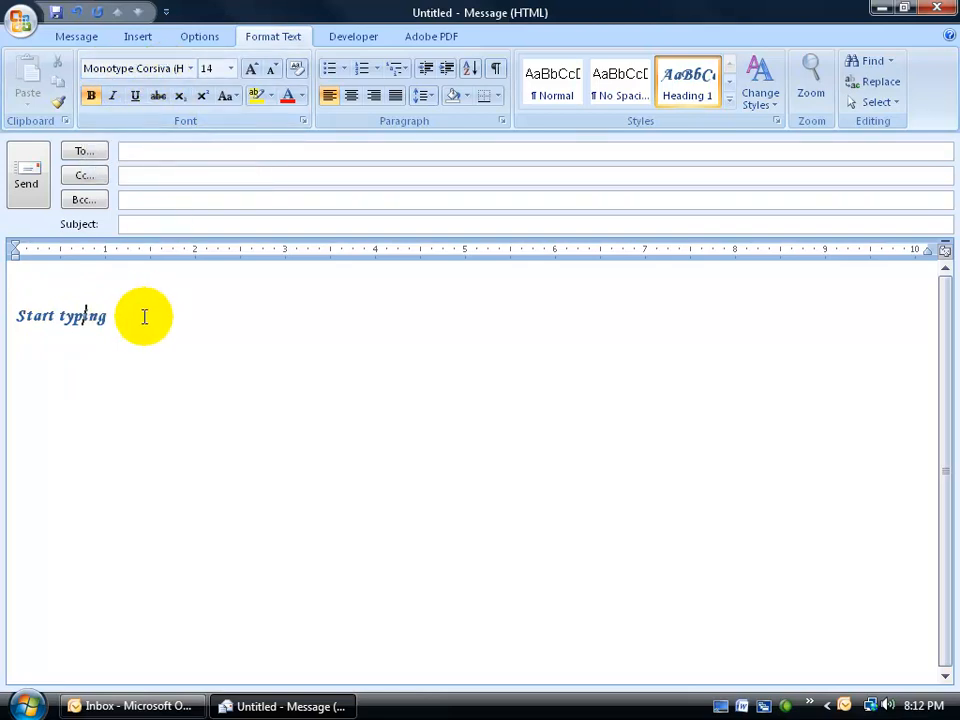
{"action": "left_click", "coordinate": [198, 36]}
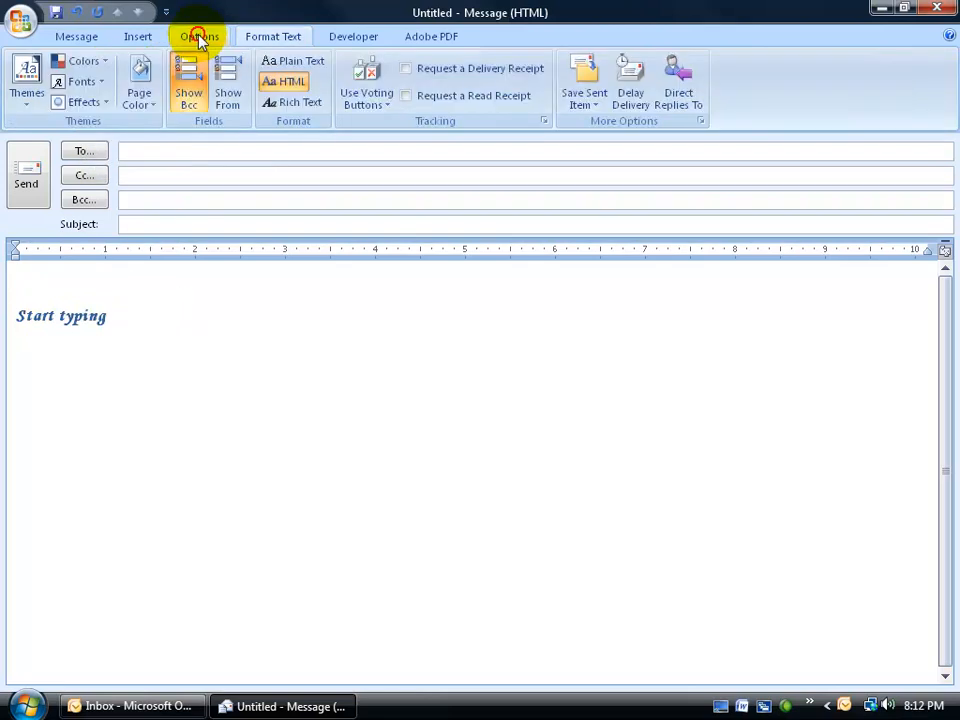
{"action": "left_click", "coordinate": [200, 36]}
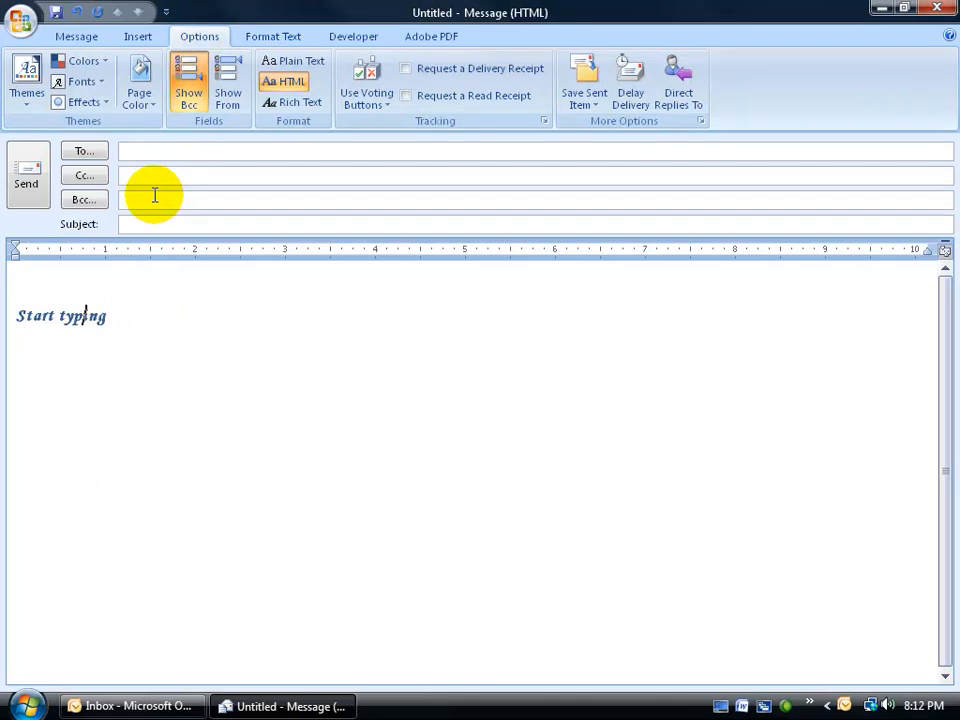
- Set the page colour to Purple, Text 1, Lighter 80% from the theme colours
{"action": "left_click", "coordinate": [138, 80]}
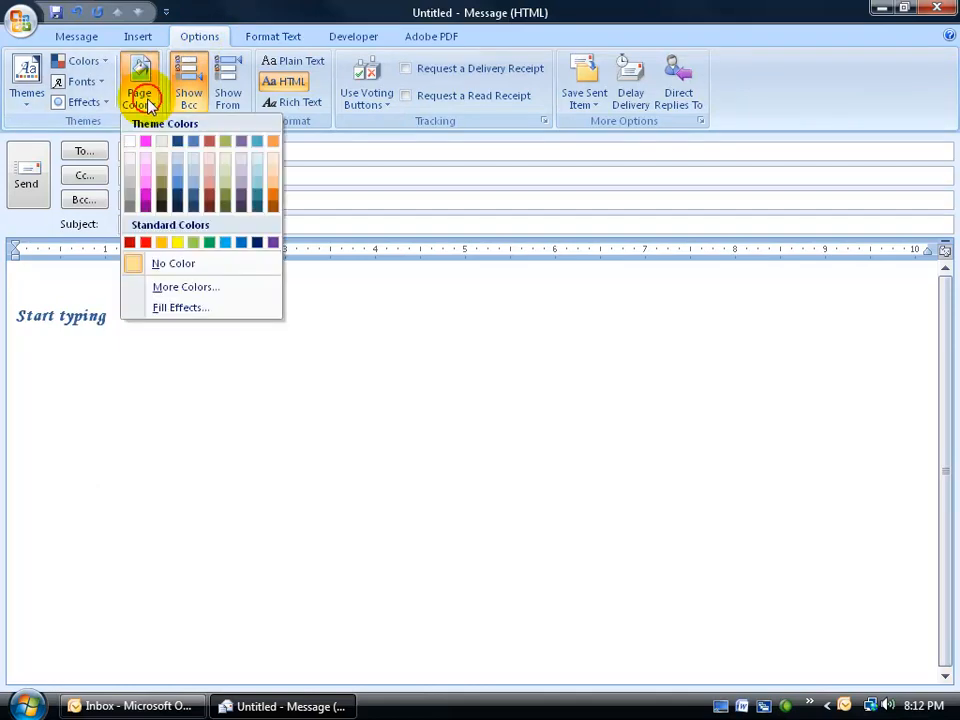
{"action": "left_click", "coordinate": [146, 158]}
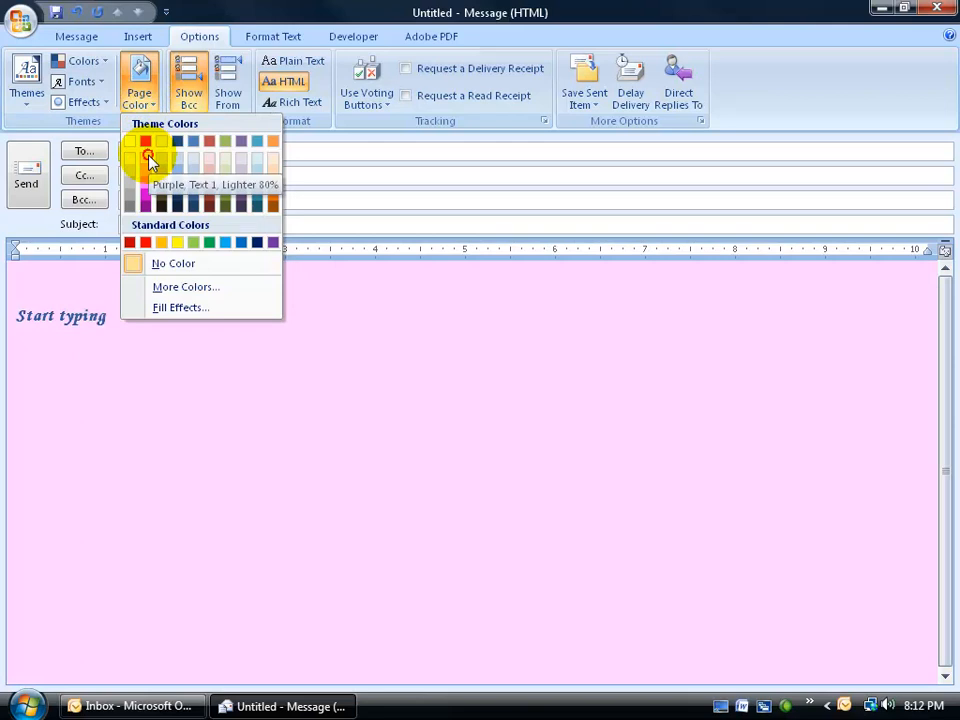
{"action": "left_click", "coordinate": [148, 156]}
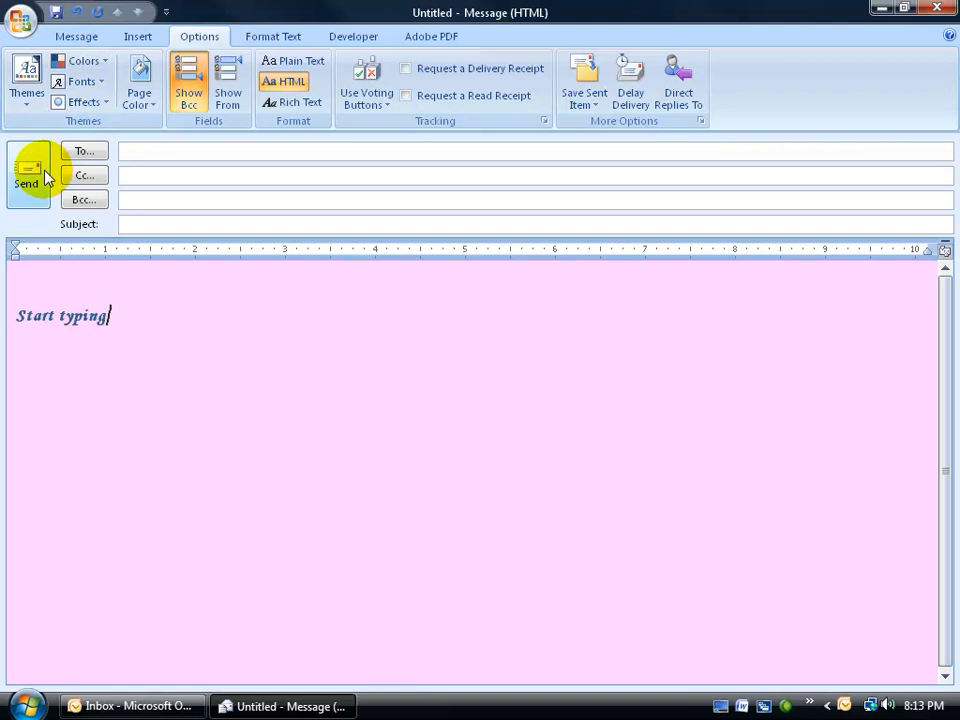
{"action": "left_click", "coordinate": [284, 80]}
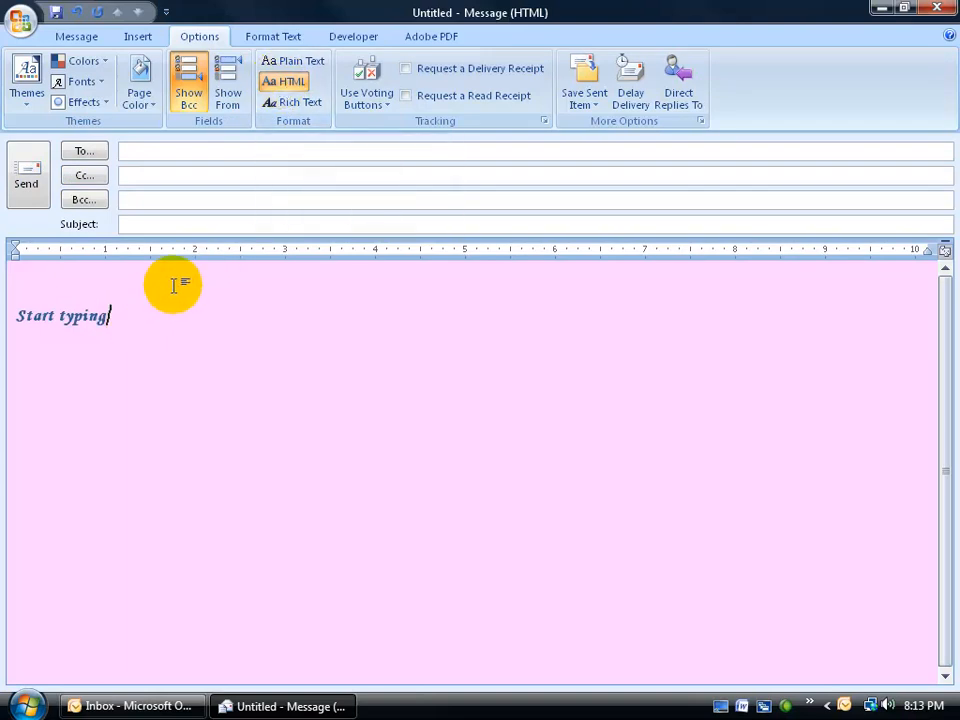
{"action": "mouse_move", "coordinate": [296, 104]}
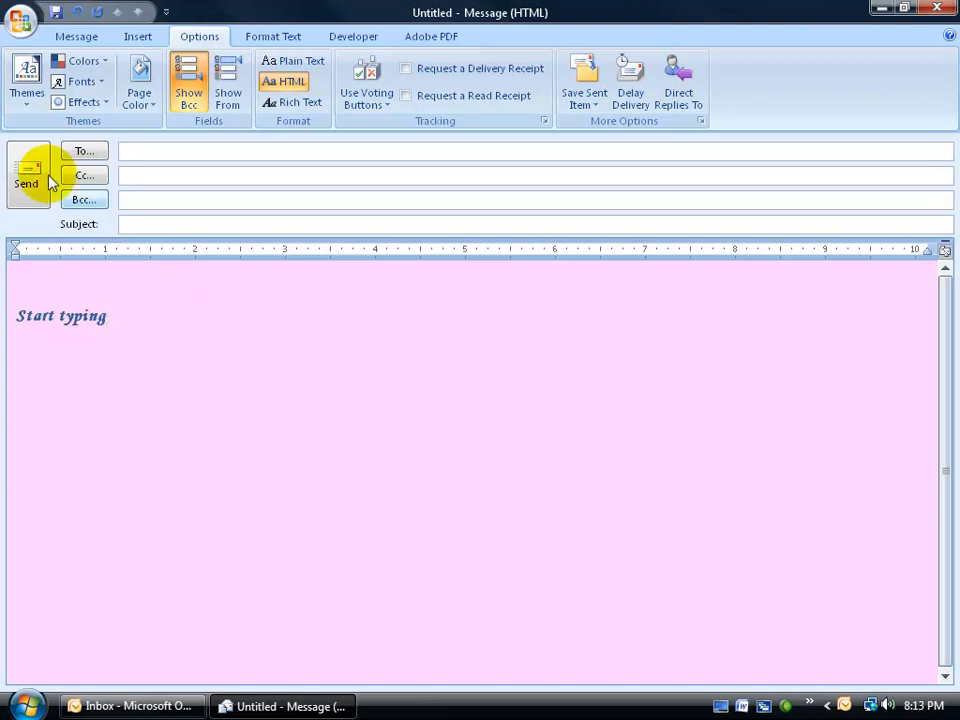
- Delete the custom Spiffy theme and its Spiffy colour and font sets
{"action": "left_click", "coordinate": [26, 80]}
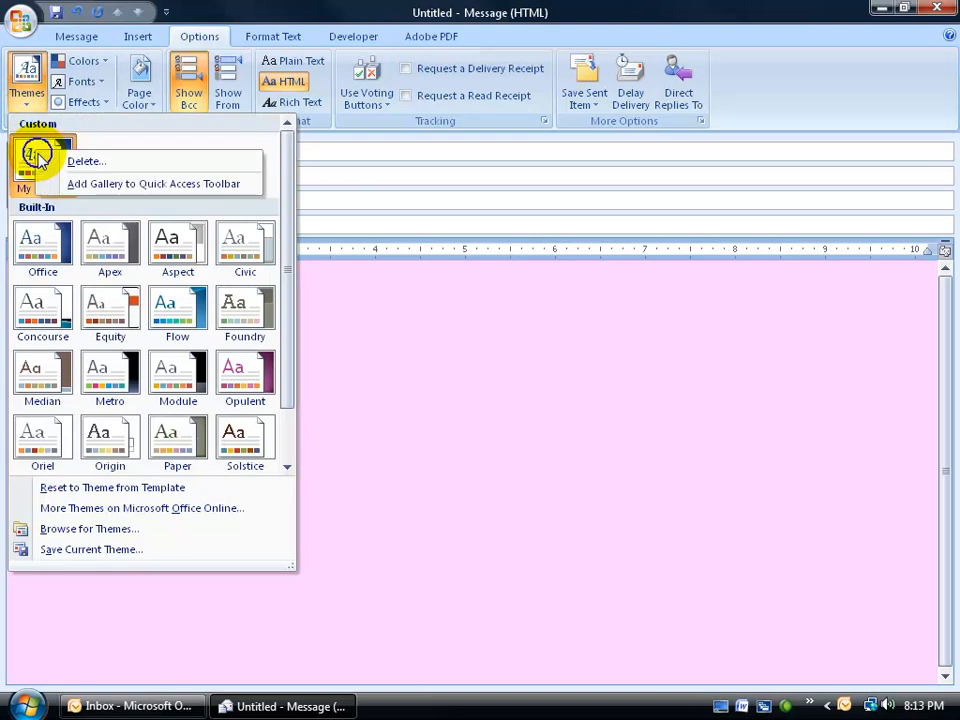
{"action": "left_click", "coordinate": [86, 160]}
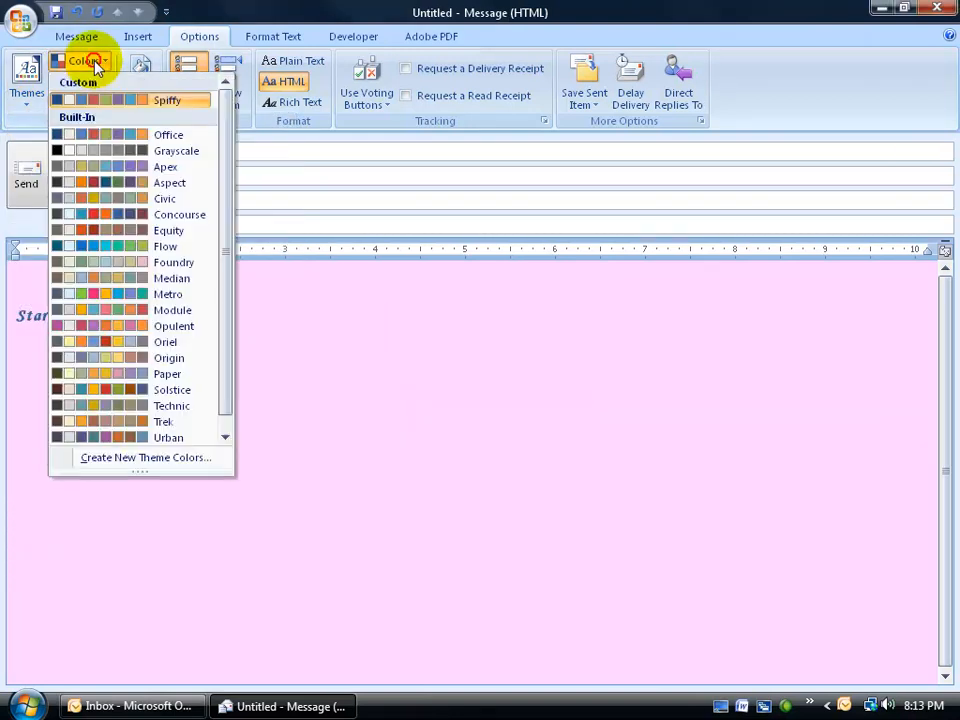
{"action": "right_click", "coordinate": [166, 100]}
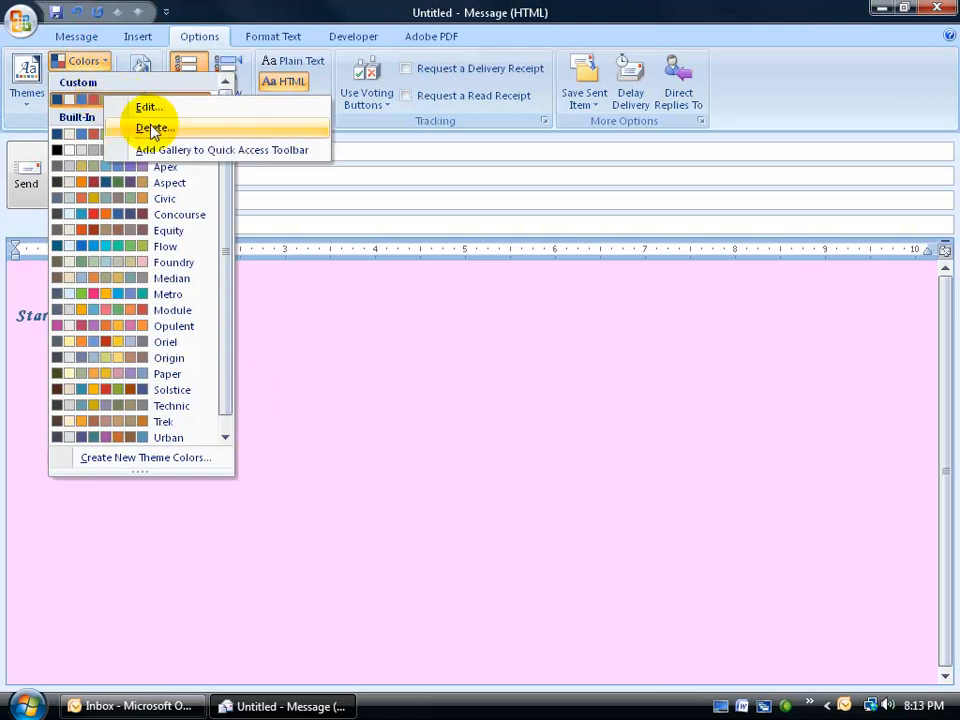
{"action": "left_click", "coordinate": [80, 80]}
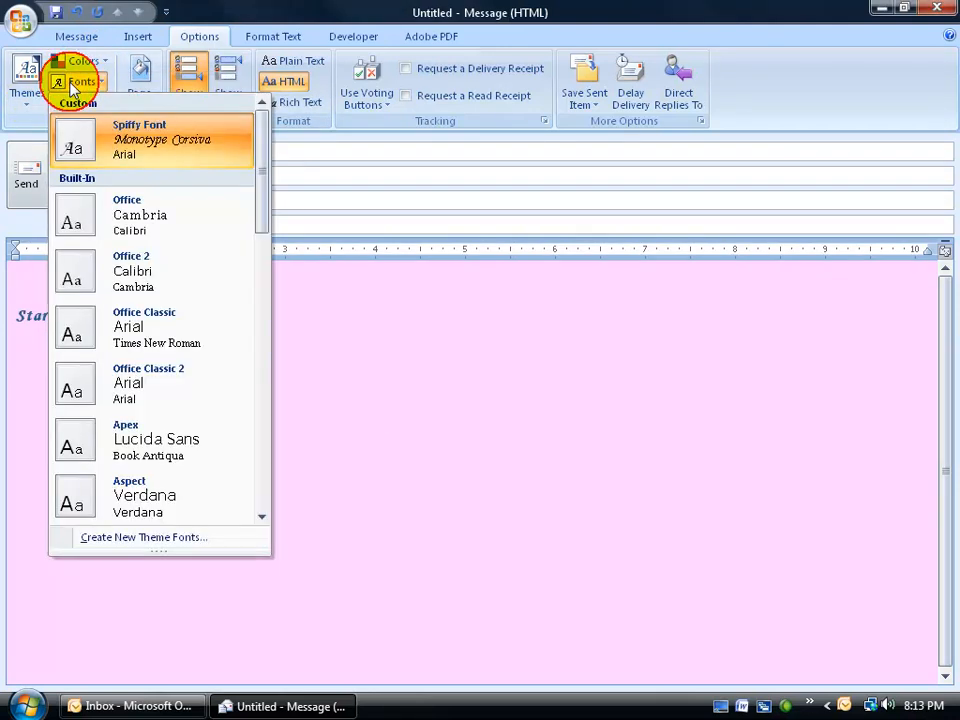
{"action": "right_click", "coordinate": [140, 140]}
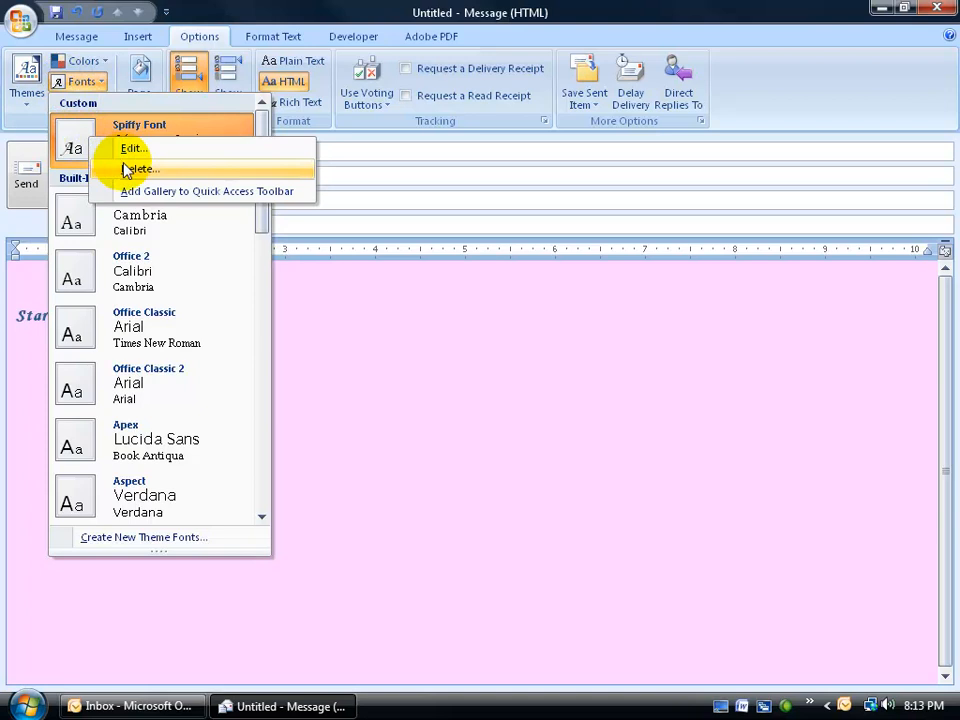
{"action": "left_click", "coordinate": [132, 148]}
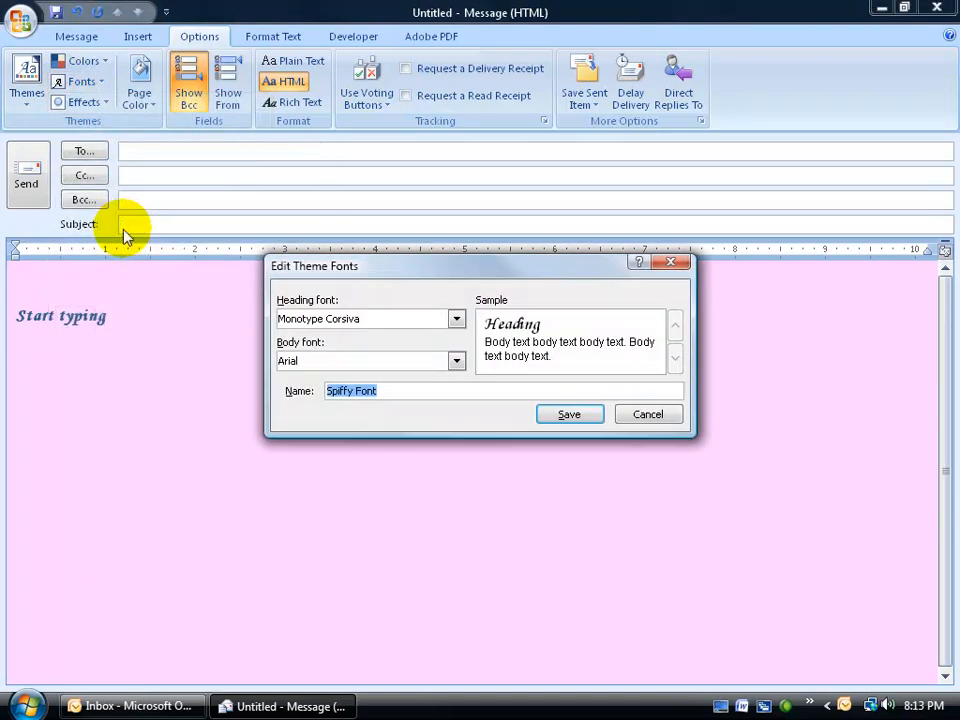
{"action": "mouse_move", "coordinate": [364, 318]}
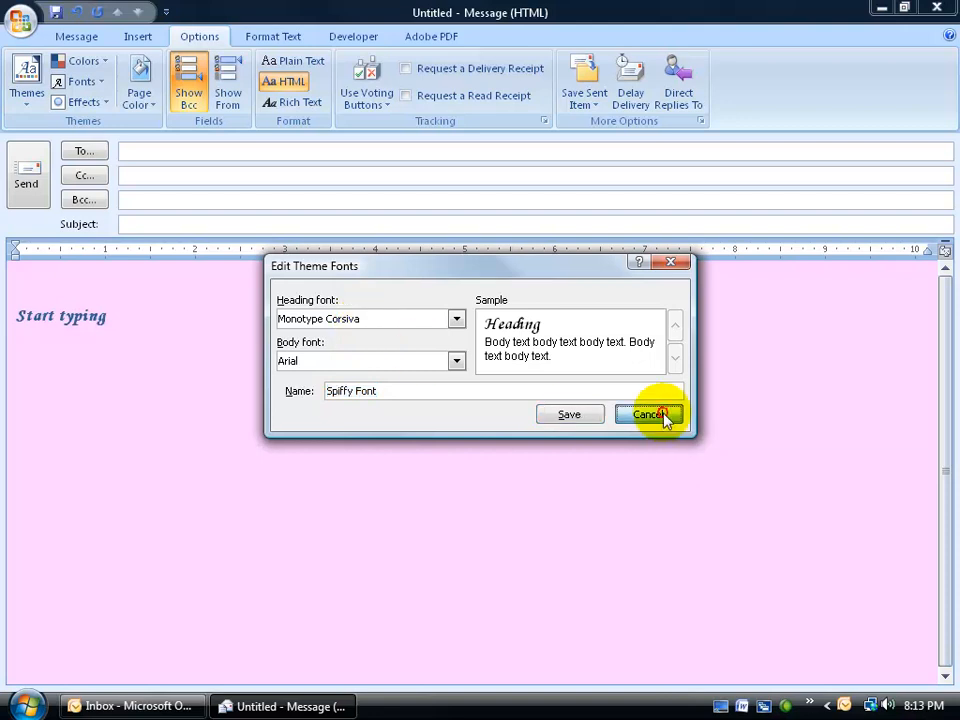
- Cancel Edit Theme Fonts and close the pink test message without saving, returning to the Inbox
{"action": "left_click", "coordinate": [648, 414]}
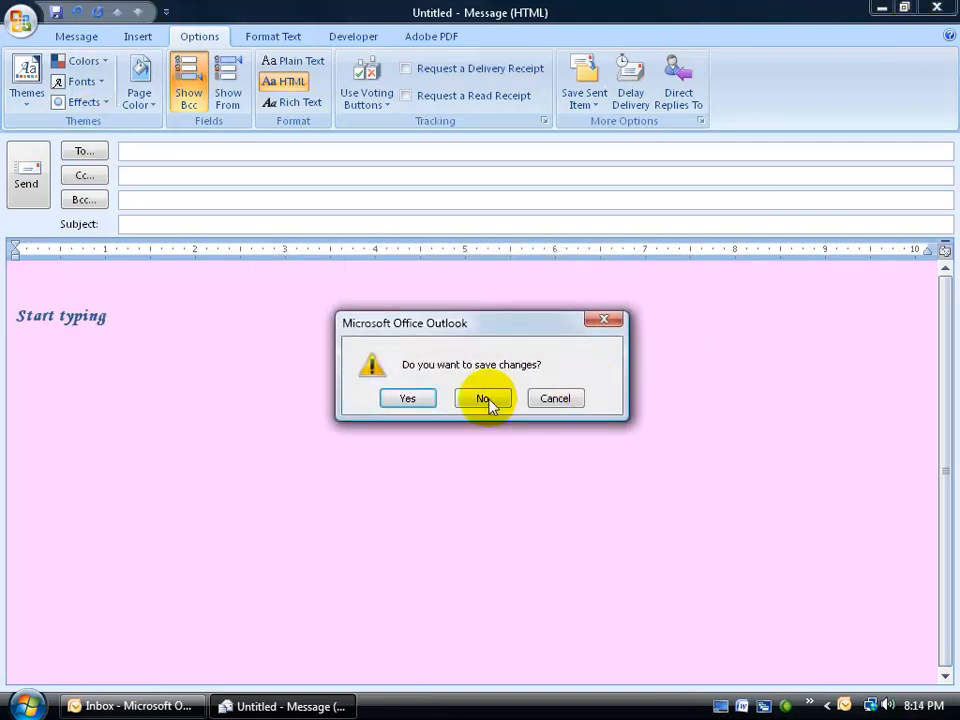
{"action": "left_click", "coordinate": [484, 398]}
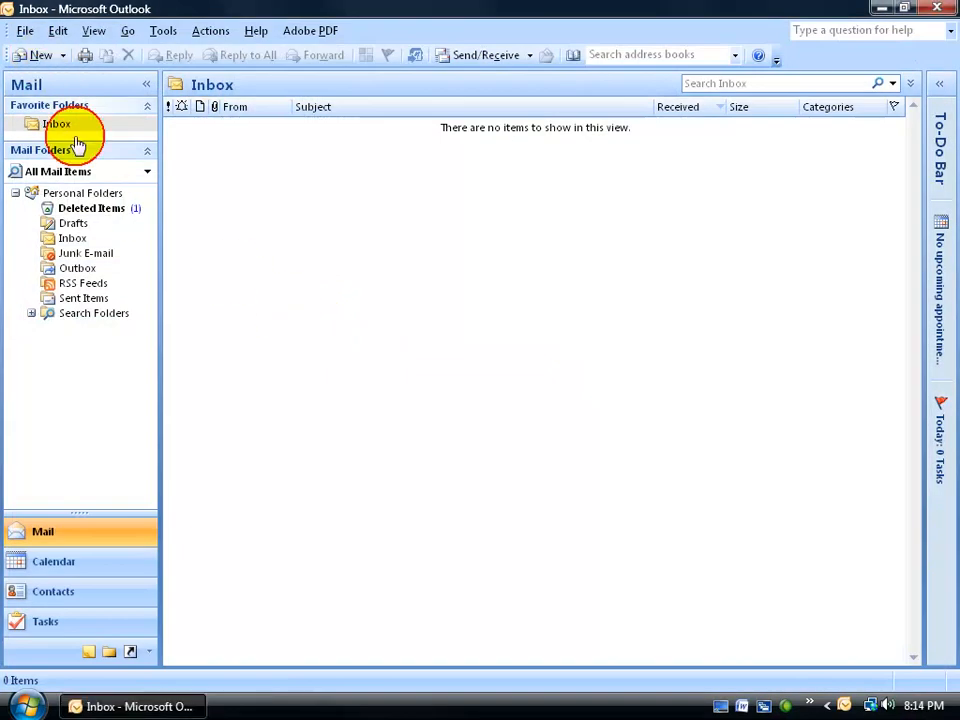
{"action": "left_click", "coordinate": [30, 56]}
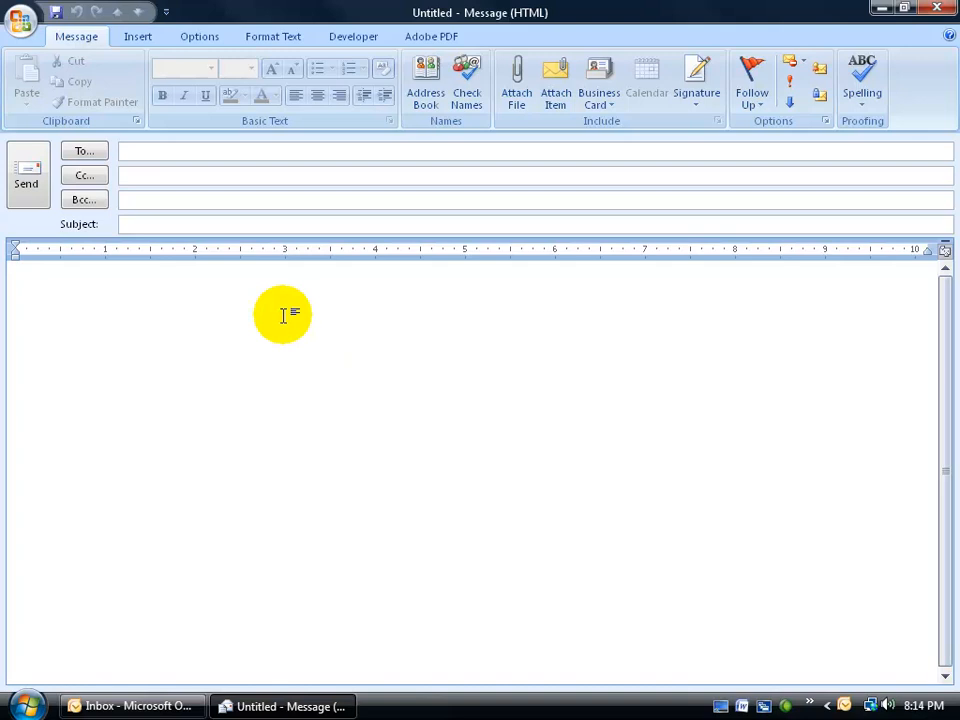
{"action": "left_click", "coordinate": [200, 36]}
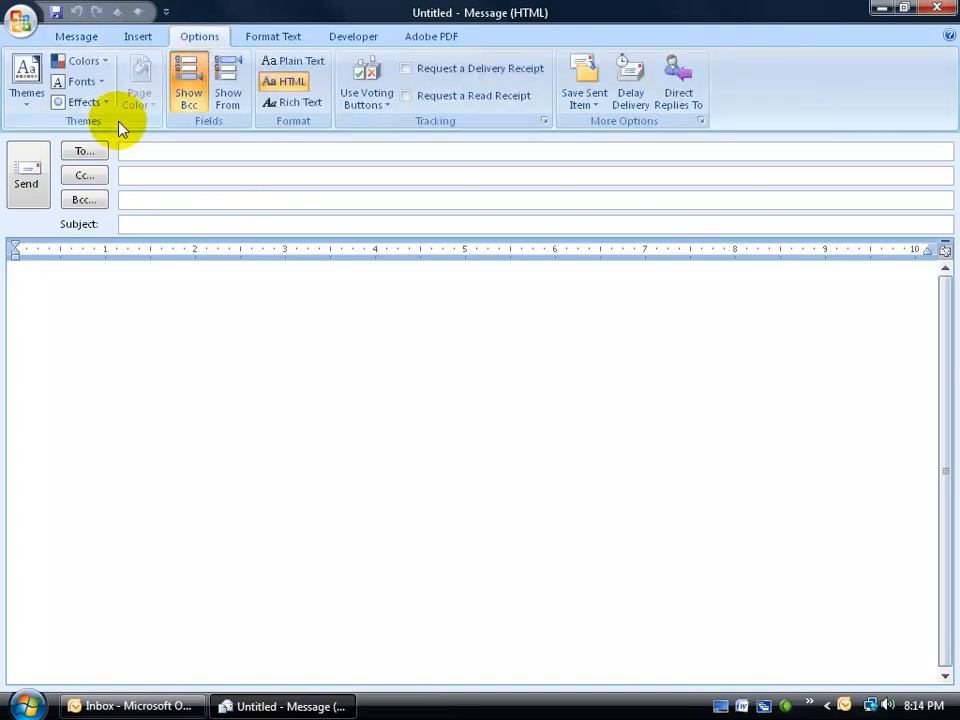
{"action": "left_click", "coordinate": [82, 80]}
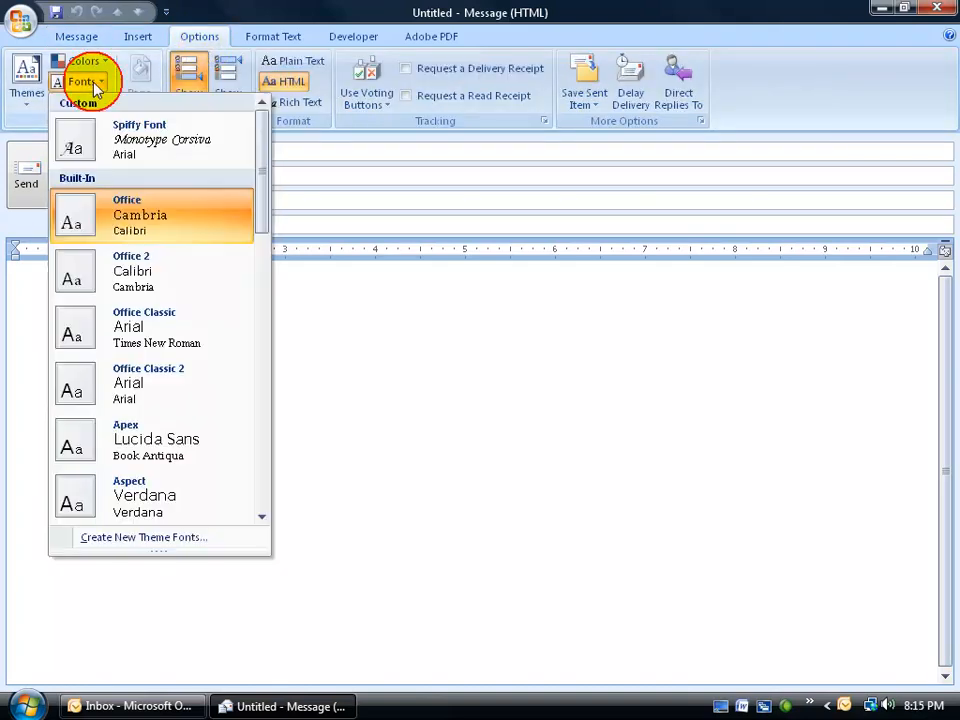
{"action": "left_click", "coordinate": [116, 288]}
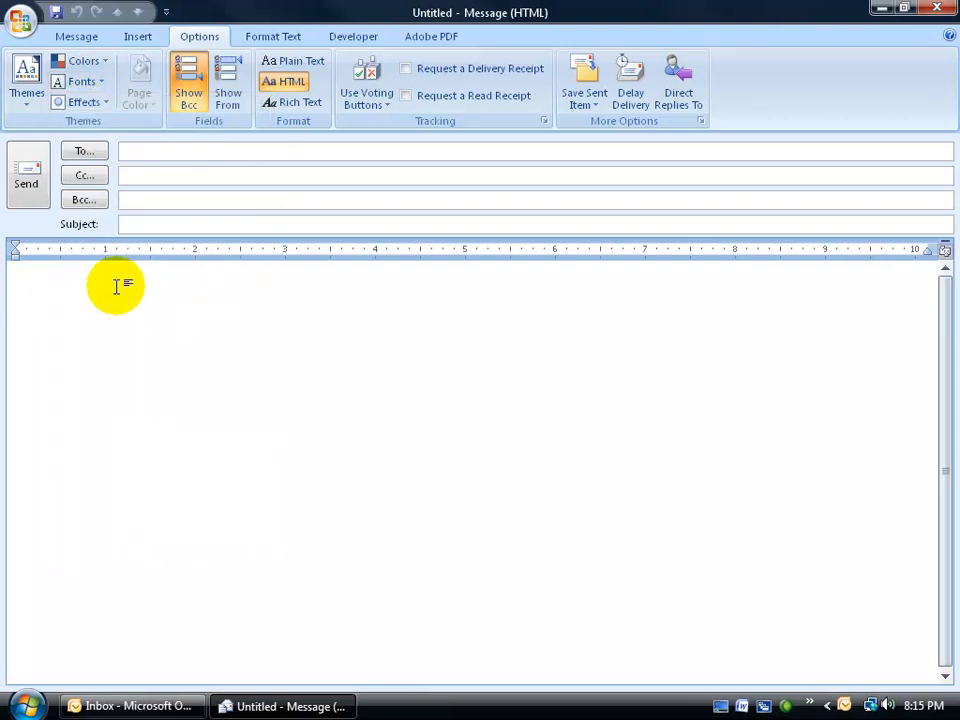
{"action": "type", "text": "s"}
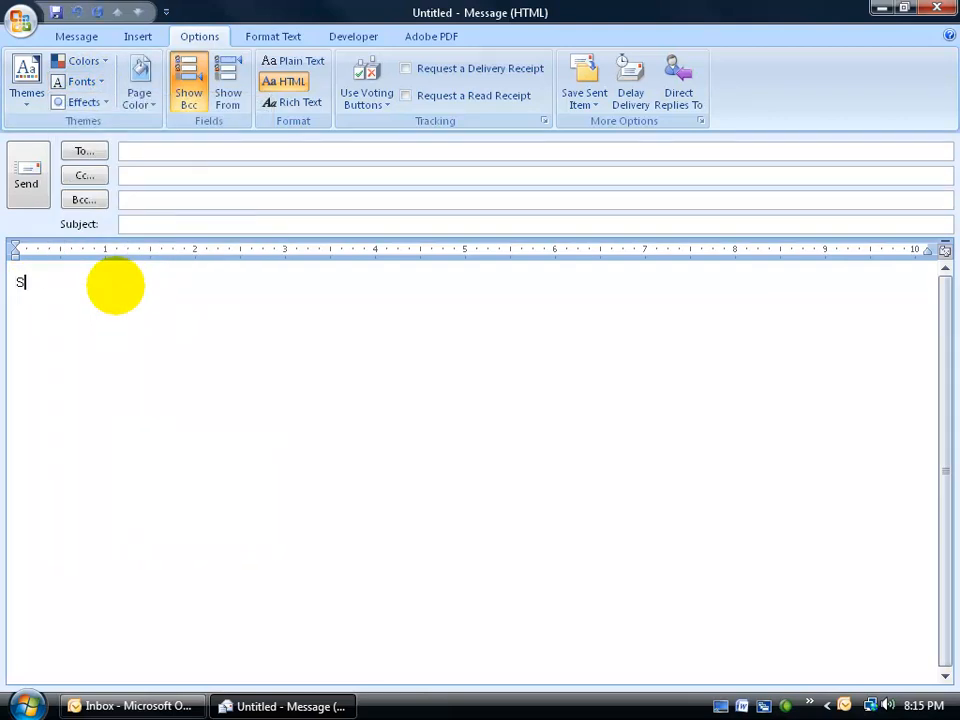
{"action": "type", "text": "Some text"}
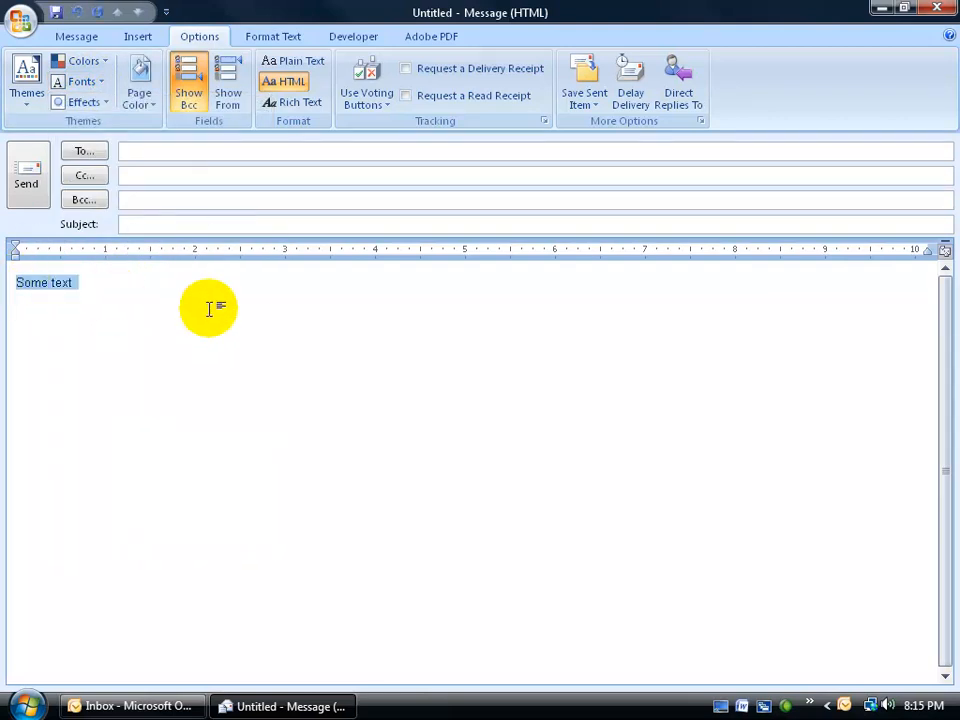
{"action": "left_click", "coordinate": [88, 282]}
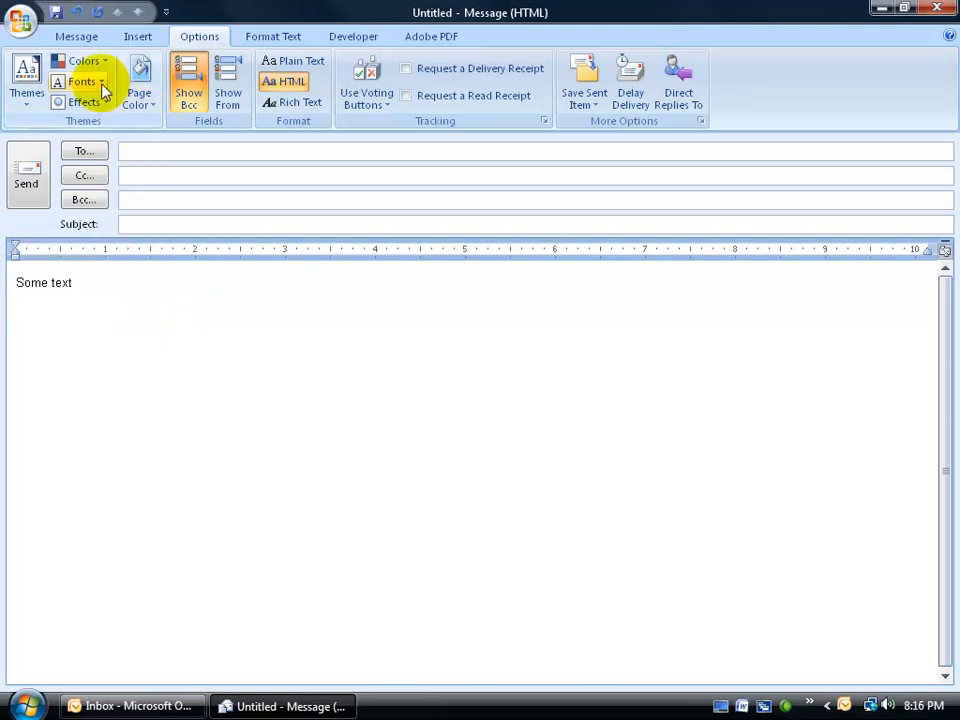
{"action": "left_click", "coordinate": [80, 80]}
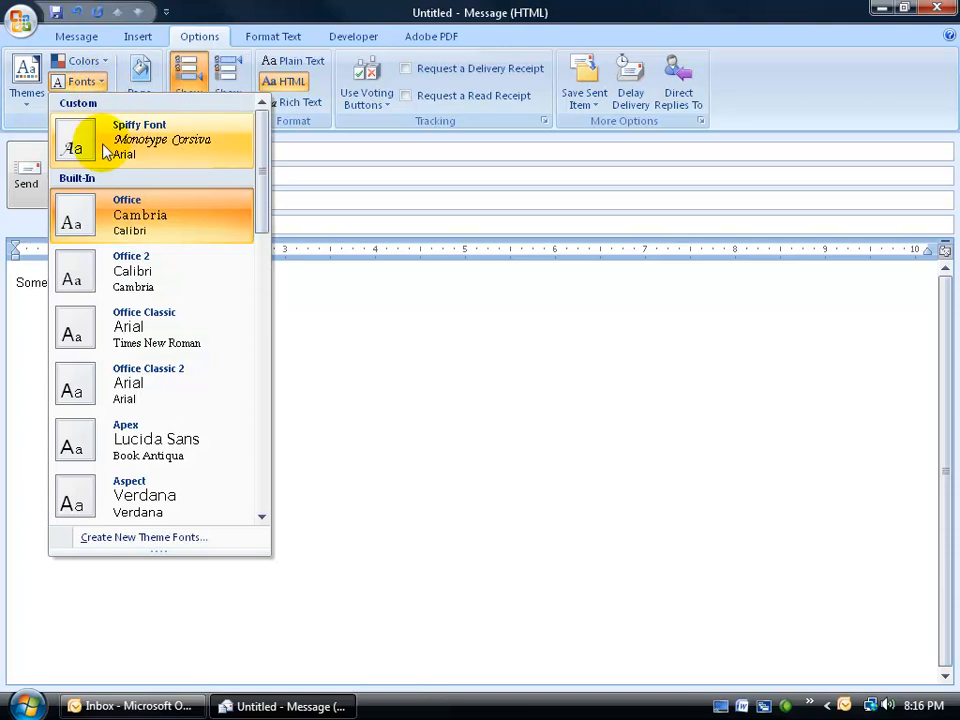
{"action": "mouse_move", "coordinate": [36, 296]}
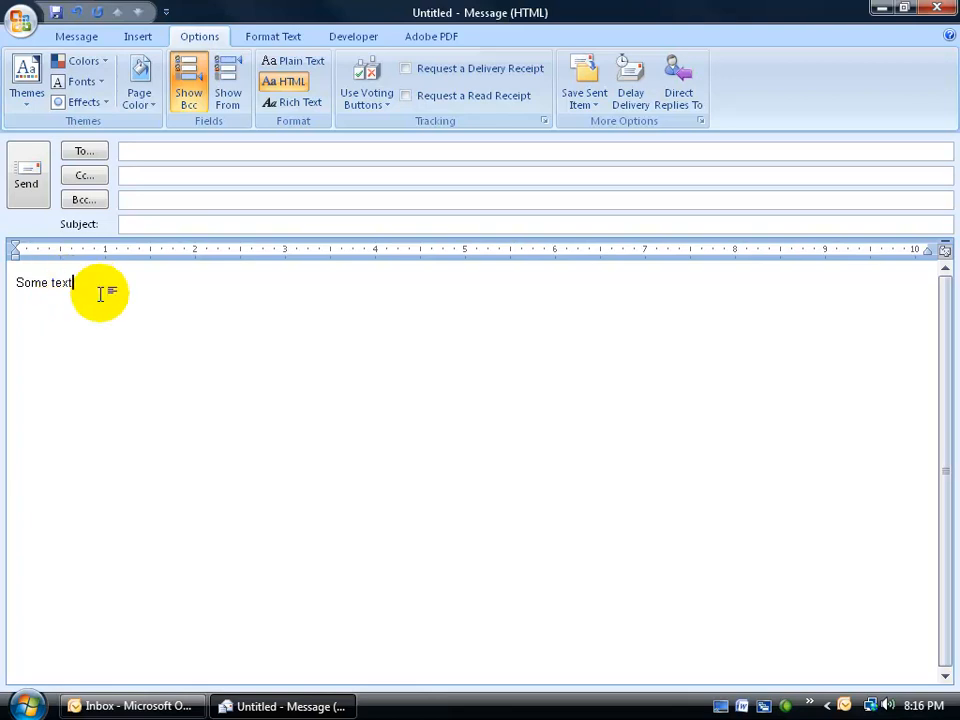
{"action": "mouse_move", "coordinate": [844, 8]}
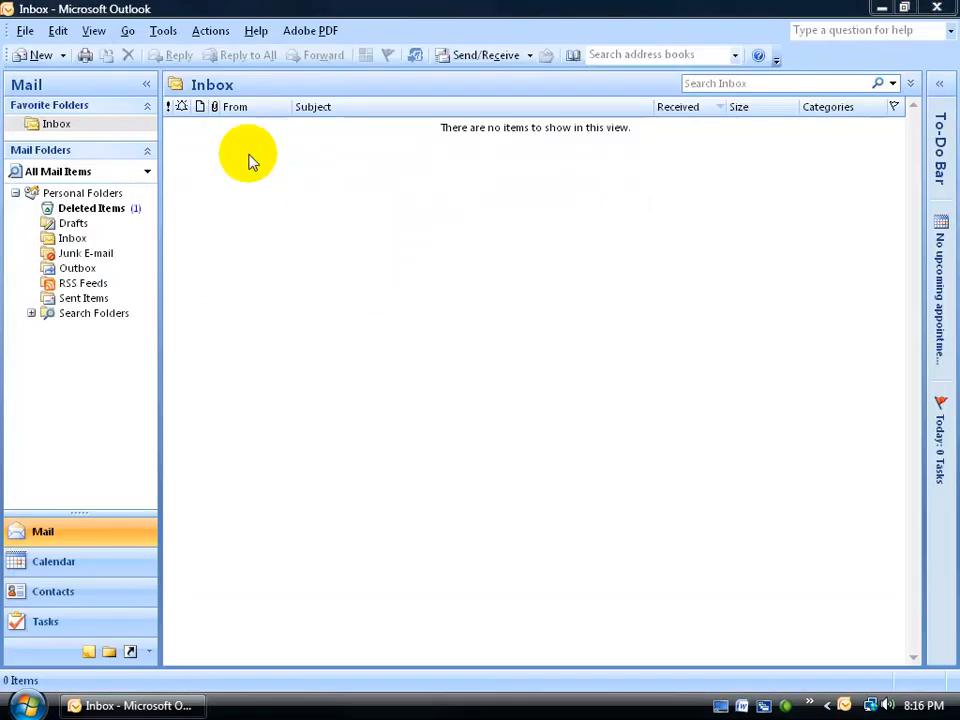
- Reach Stationery and Fonts via Tools > Options > Mail Format, on the Personal Stationery tab
{"action": "left_click", "coordinate": [162, 30]}
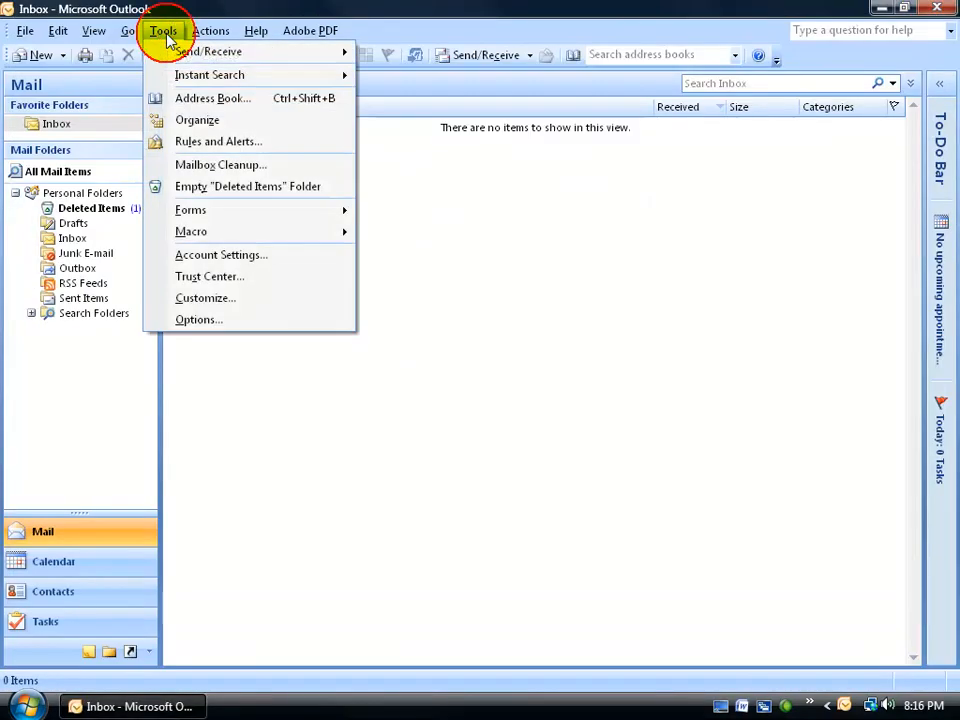
{"action": "left_click", "coordinate": [198, 320]}
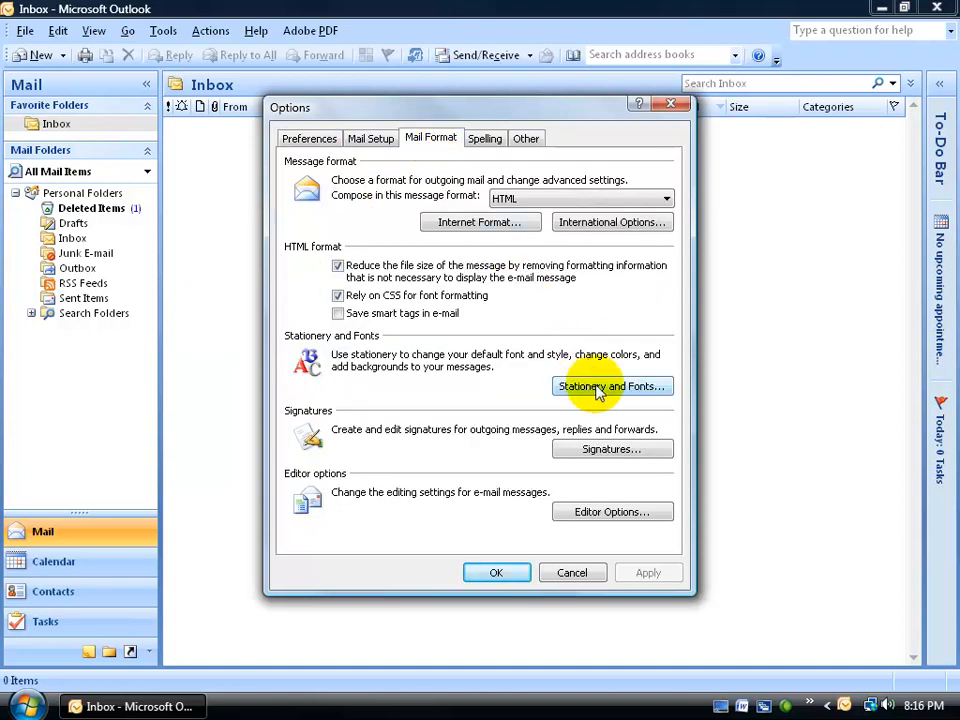
{"action": "left_click", "coordinate": [612, 386]}
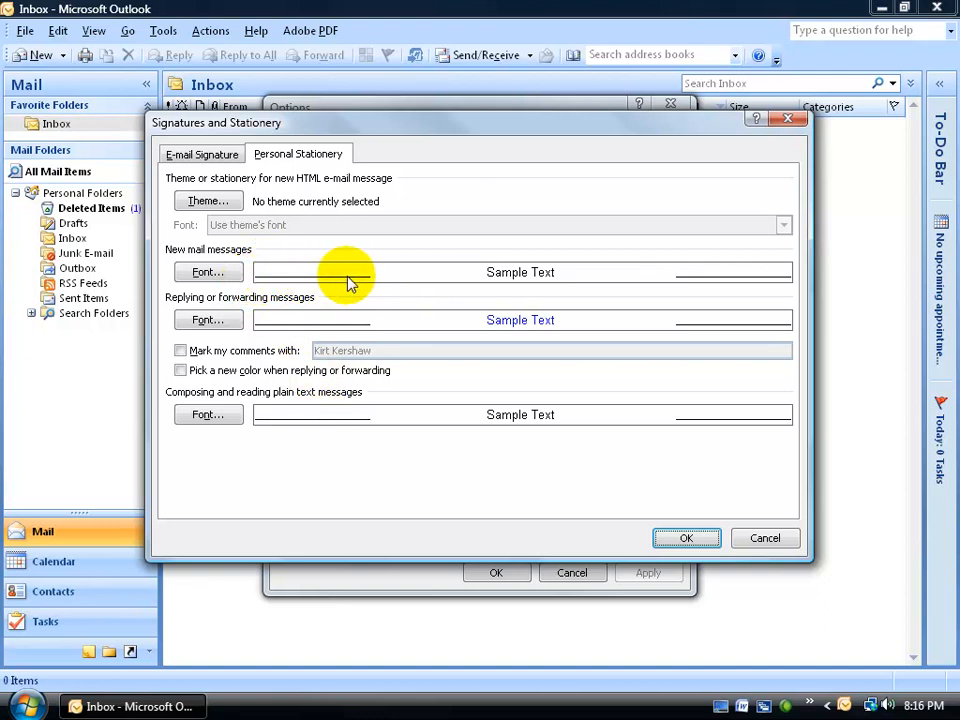
{"action": "mouse_move", "coordinate": [444, 272]}
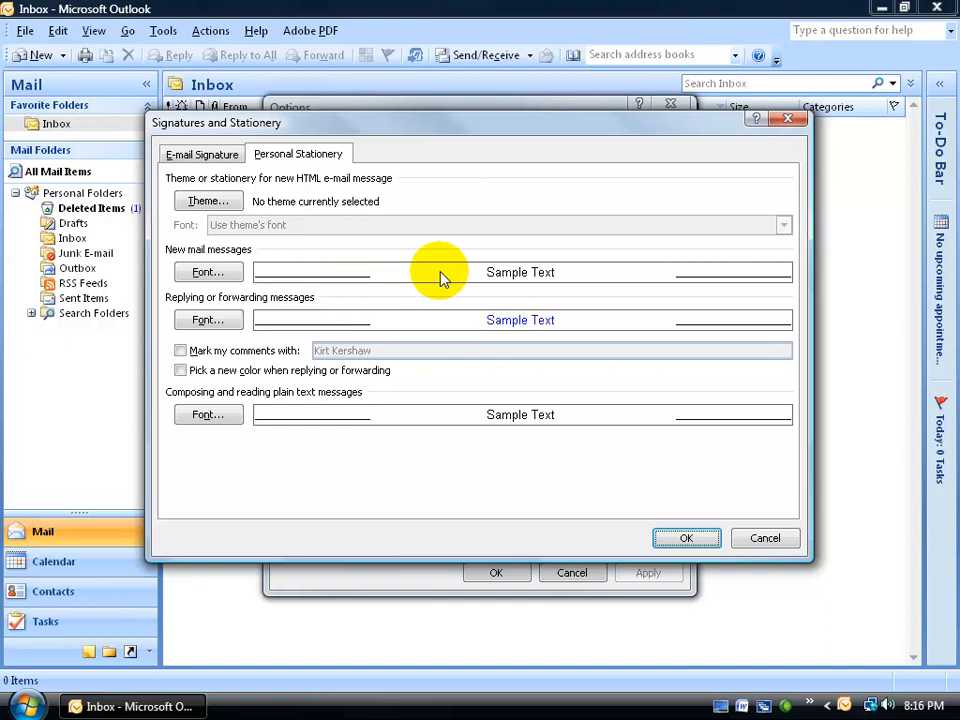
{"action": "mouse_move", "coordinate": [520, 284]}
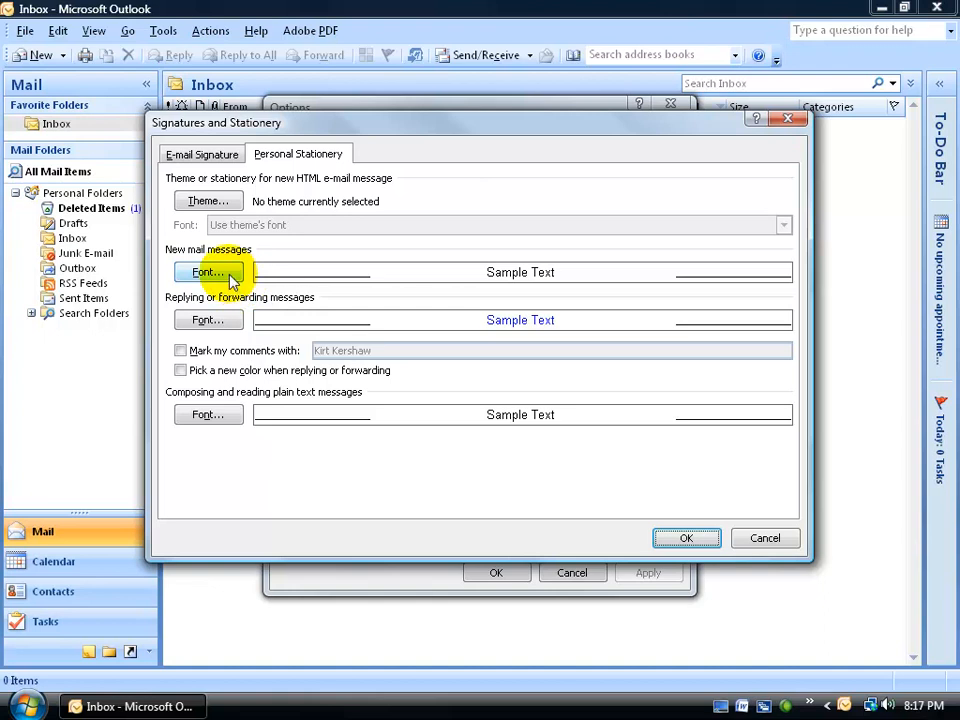
- Set +Body as the font for new mail messages and confirm
{"action": "left_click", "coordinate": [208, 272]}
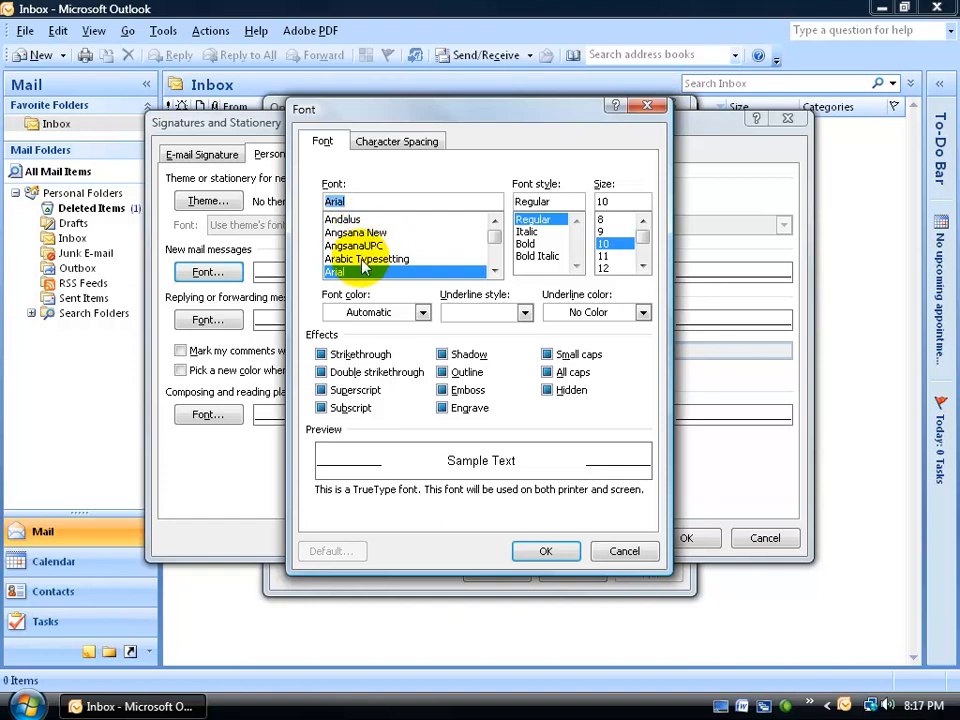
{"action": "left_click", "coordinate": [492, 246]}
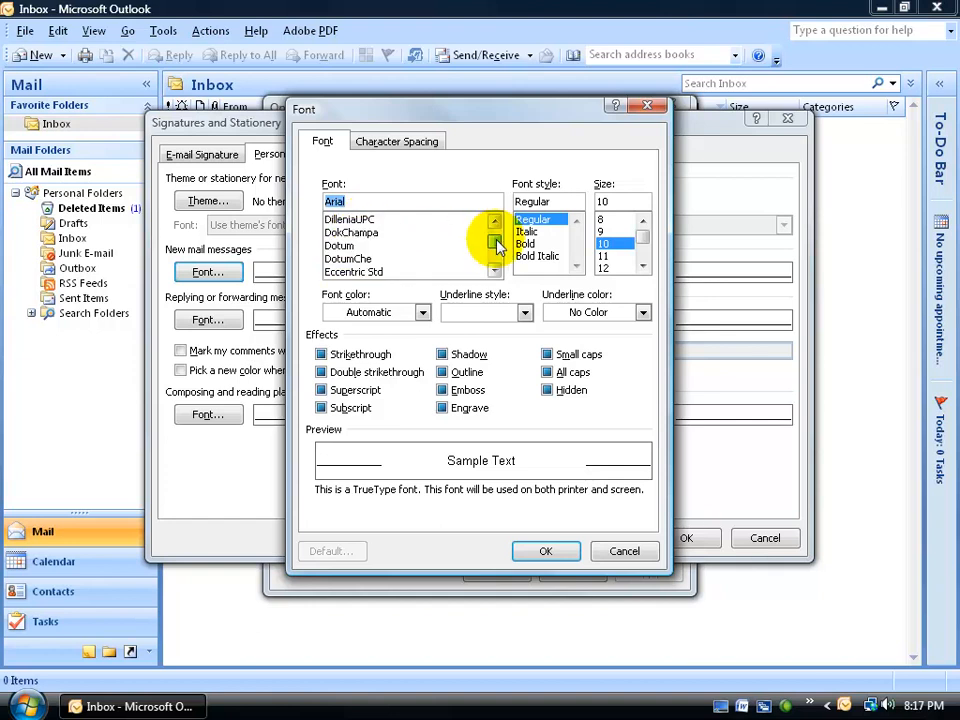
{"action": "left_click", "coordinate": [492, 218]}
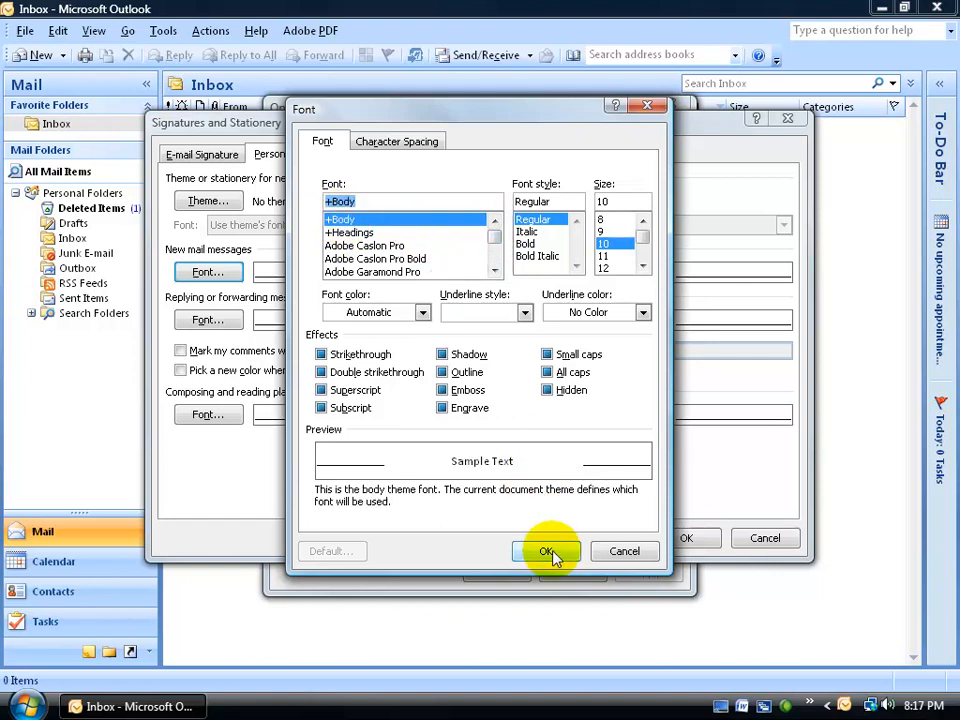
{"action": "left_click", "coordinate": [546, 552]}
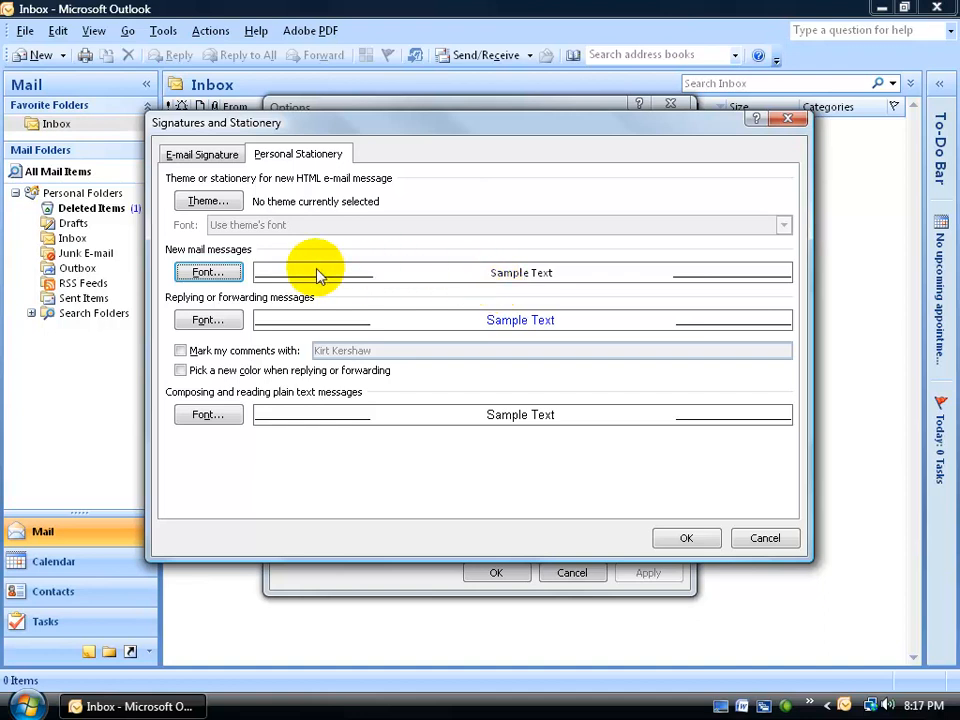
{"action": "mouse_move", "coordinate": [456, 278]}
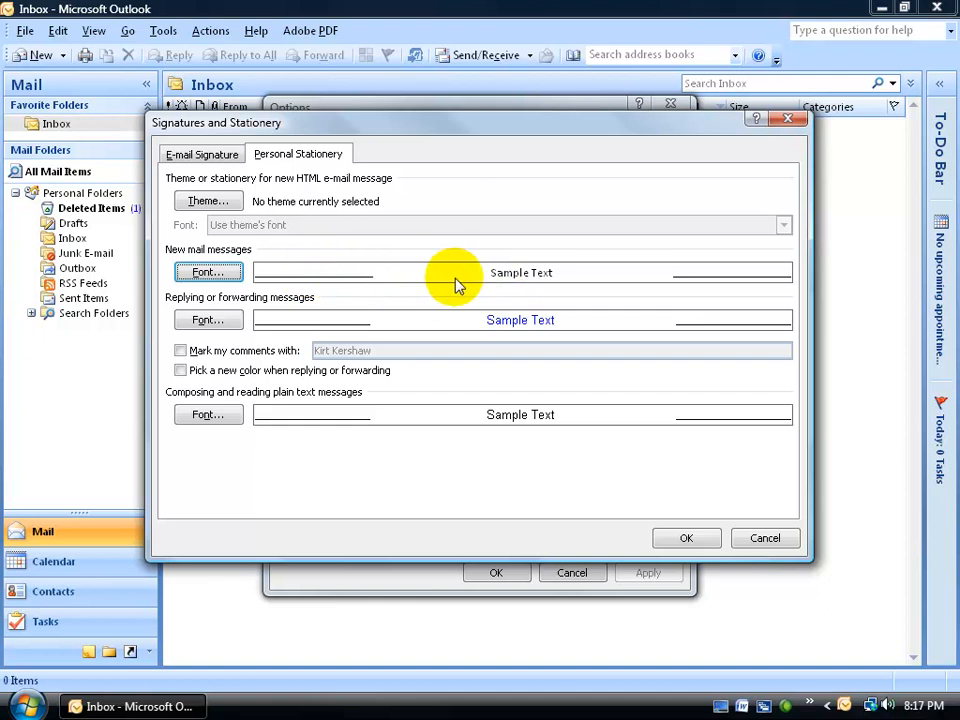